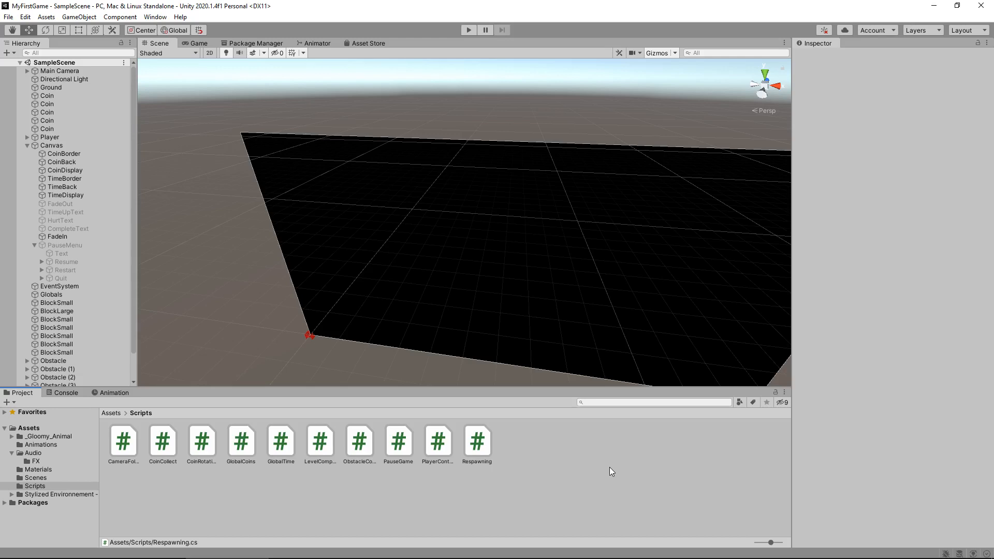
mouse_move(555, 479)
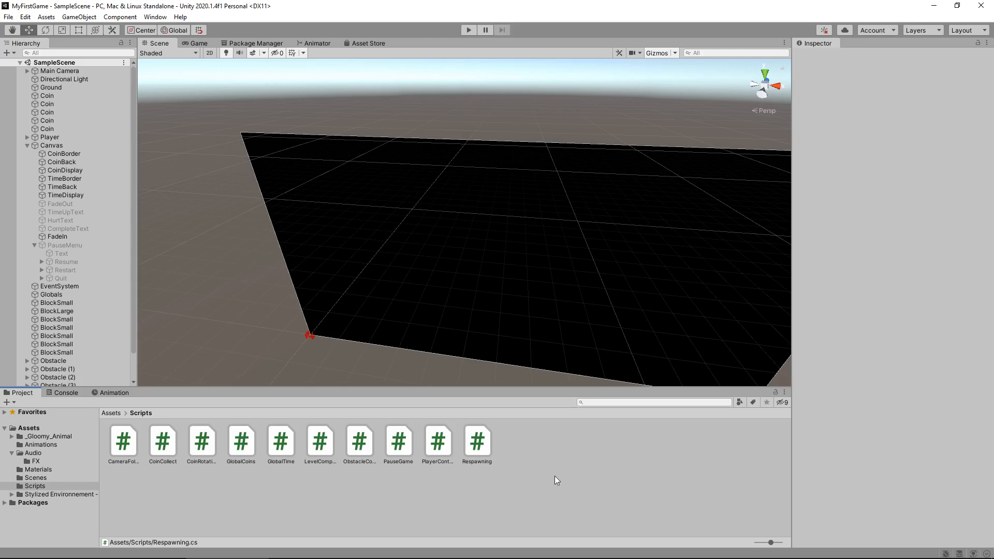
Create a new empty scene and save it as MainMenu in Assets/Scenes.
left_click(9, 16)
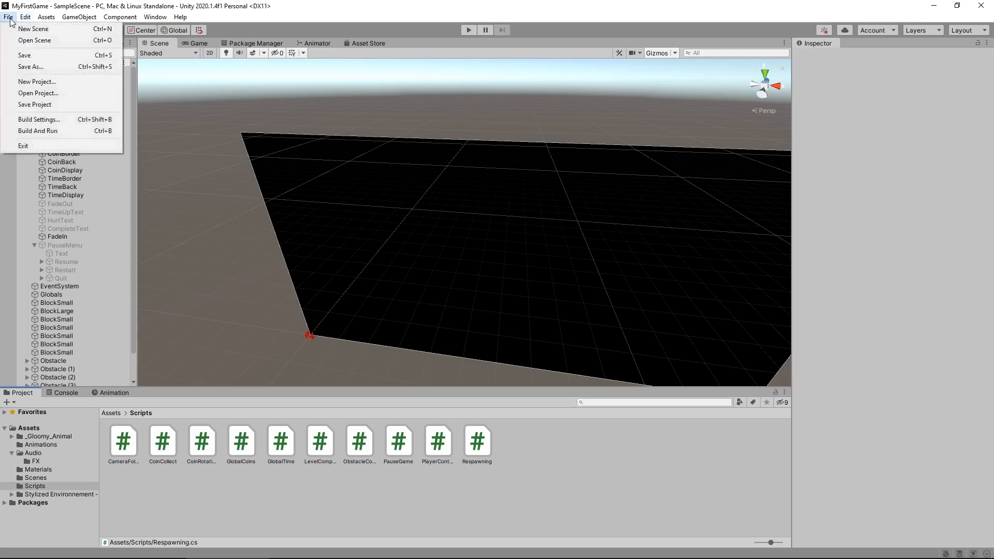
left_click(33, 29)
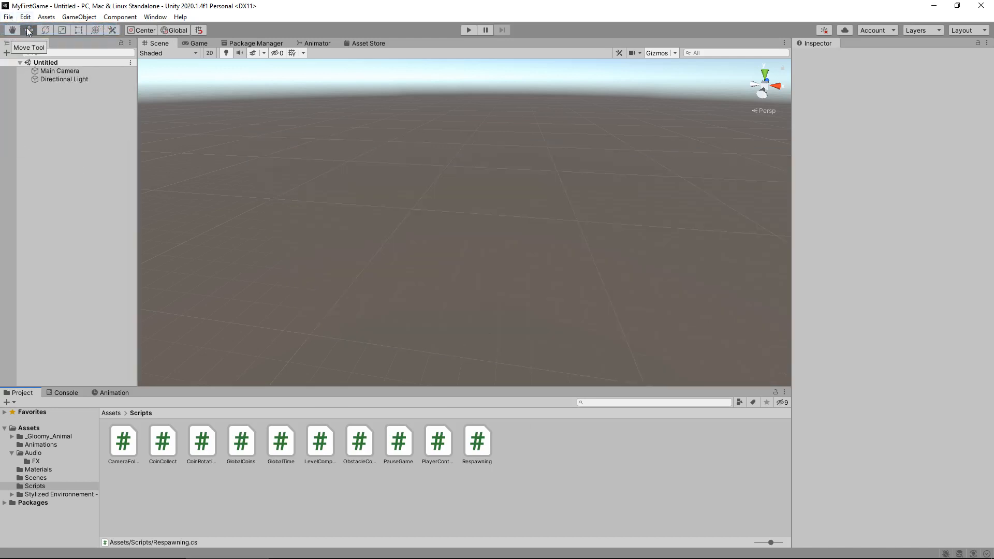
left_click(9, 18)
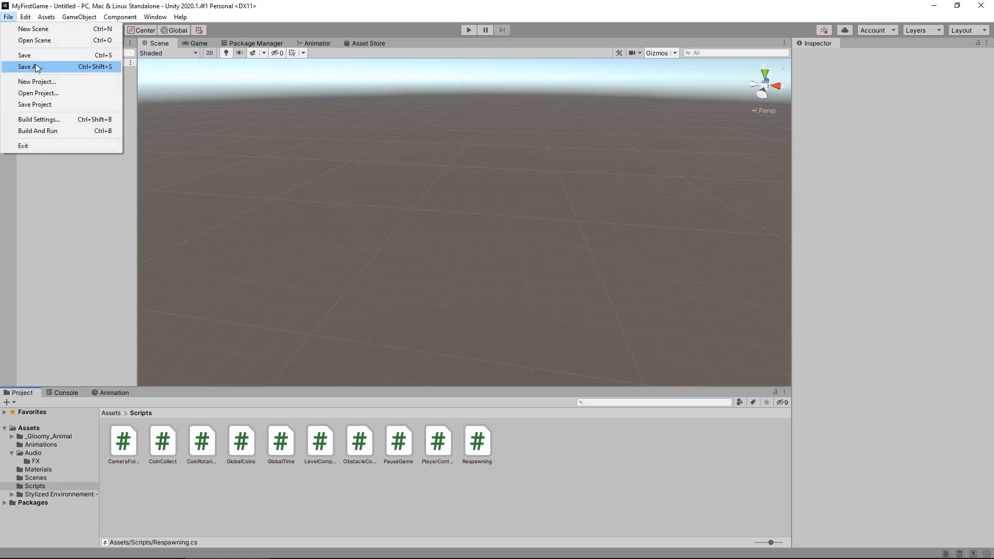
left_click(28, 66)
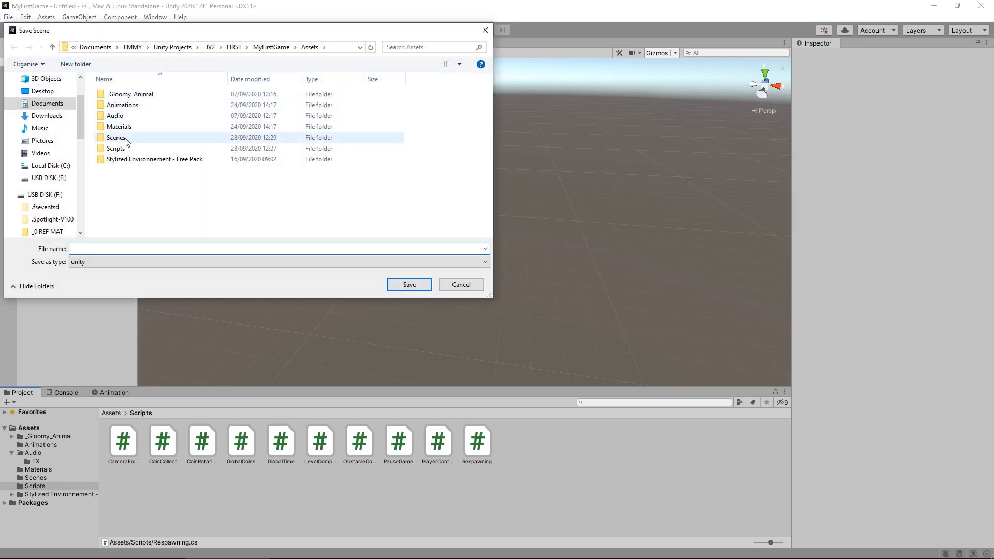
double_click(116, 137)
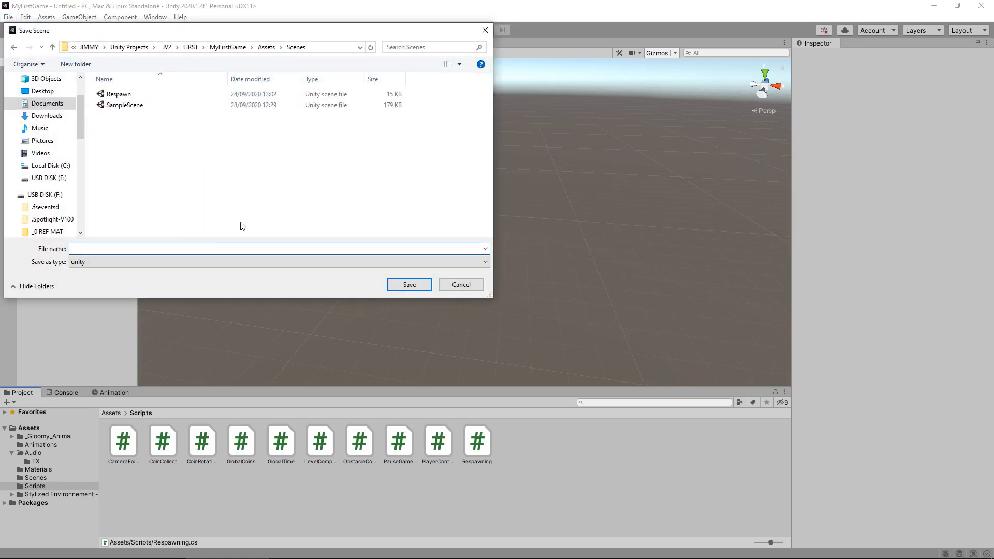
type("Maib")
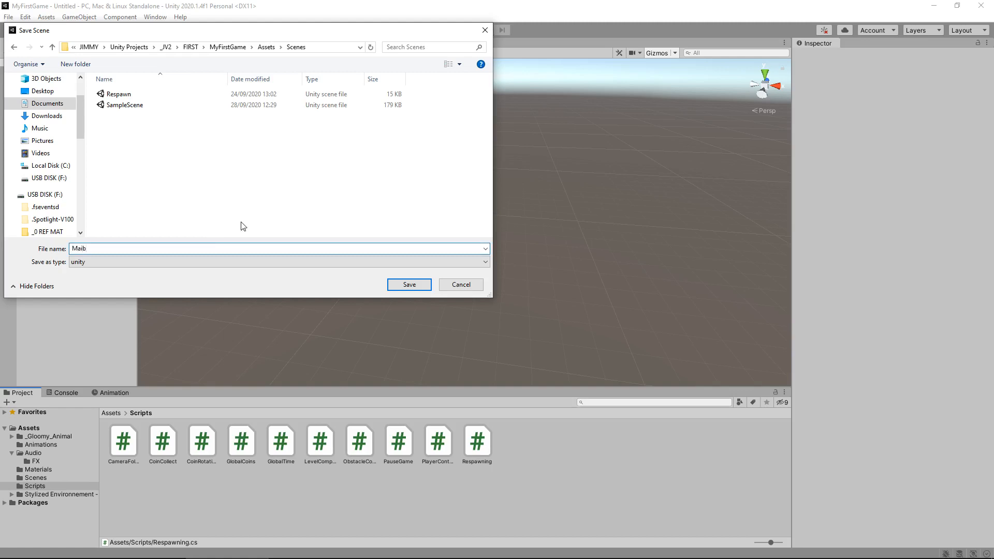
type("MainMenu")
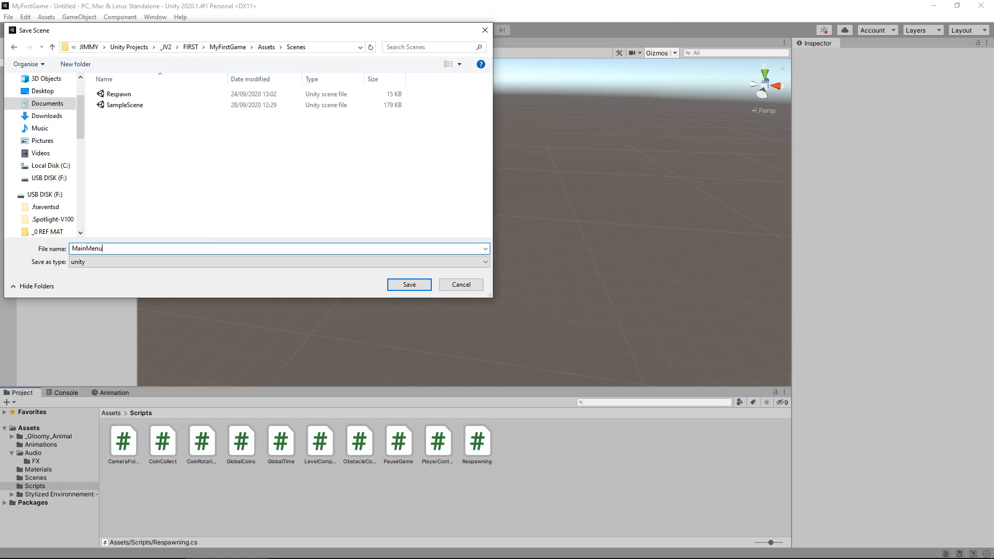
left_click(408, 283)
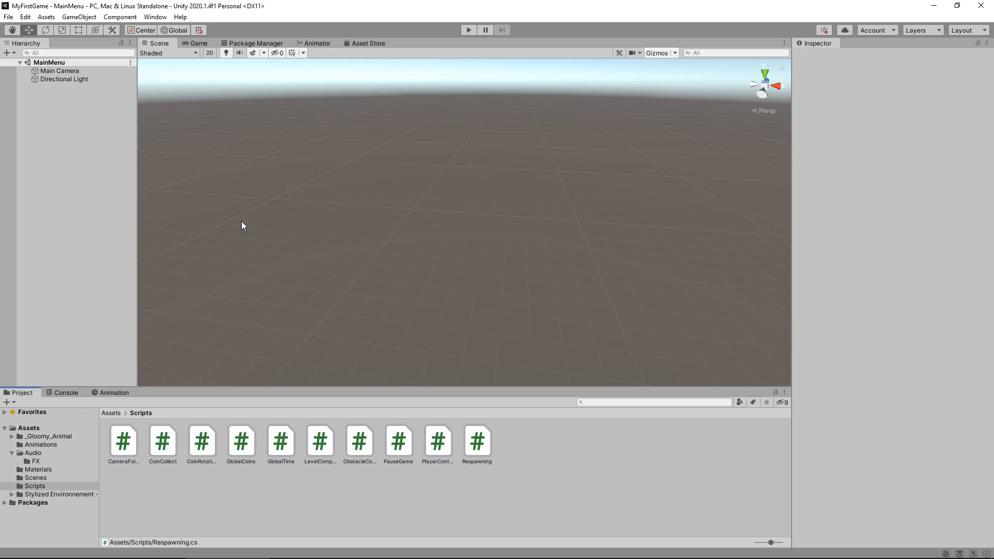
mouse_move(259, 214)
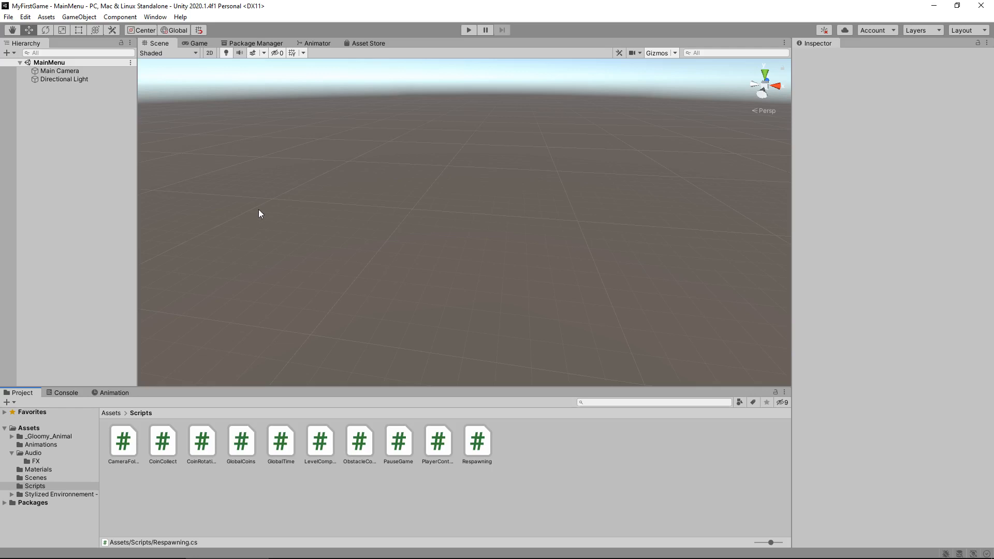
mouse_move(350, 194)
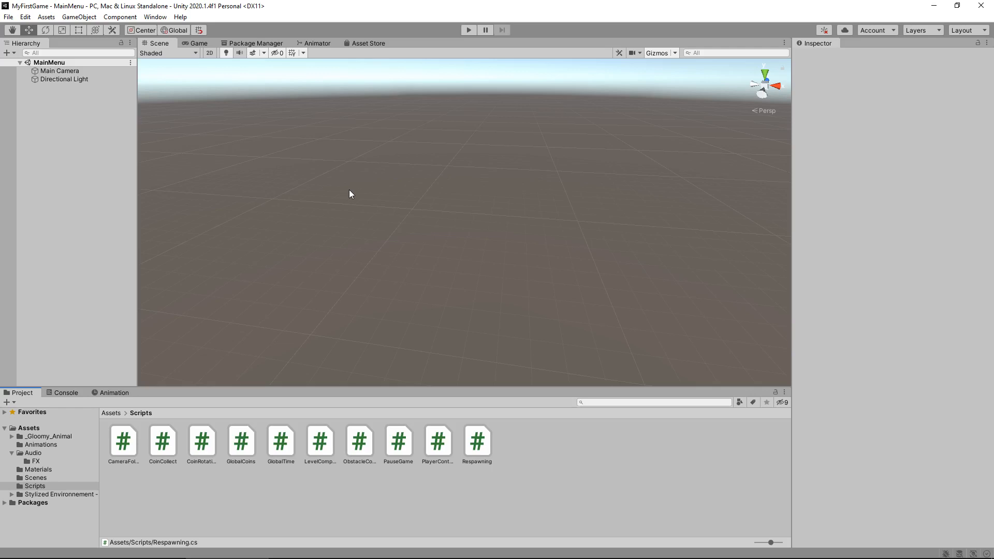
mouse_move(214, 348)
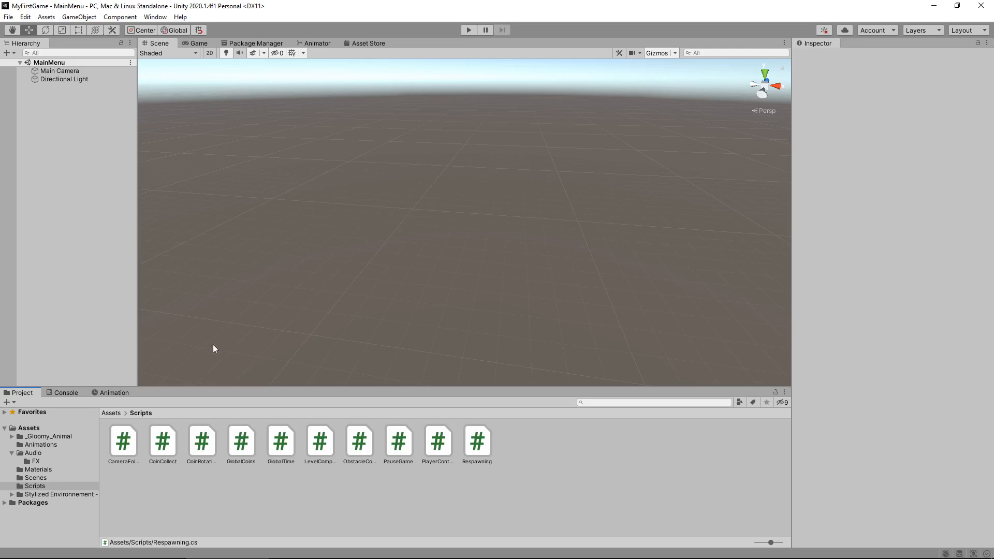
mouse_move(445, 184)
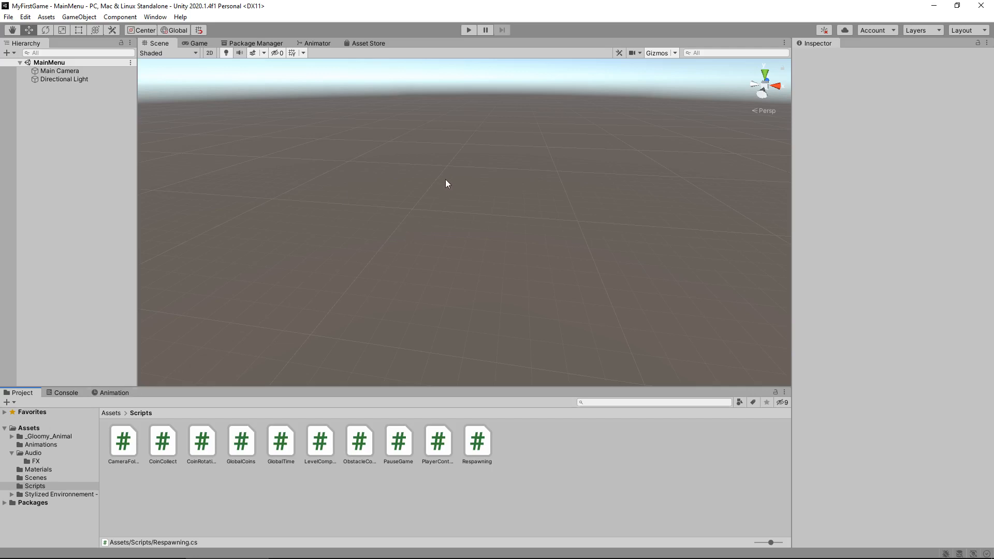
mouse_move(447, 204)
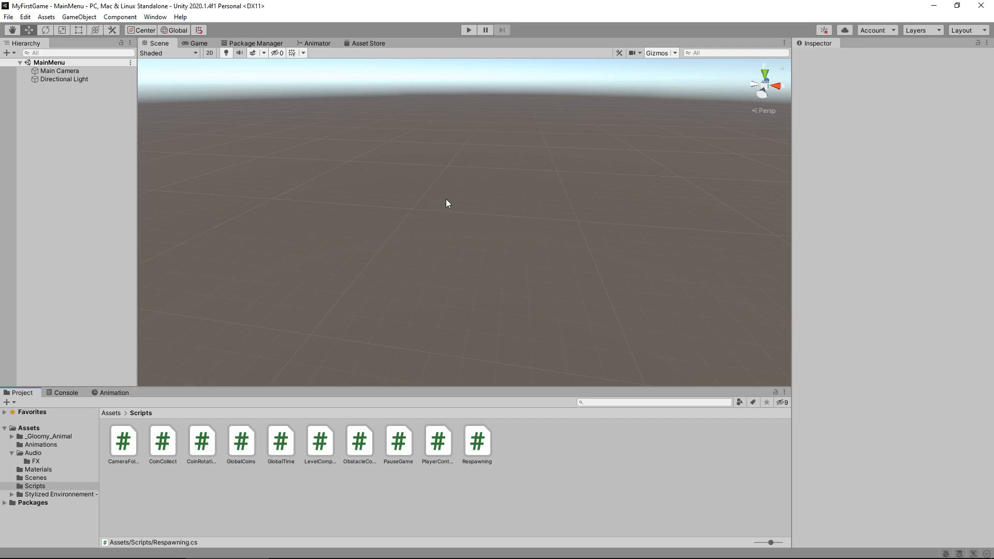
mouse_move(404, 188)
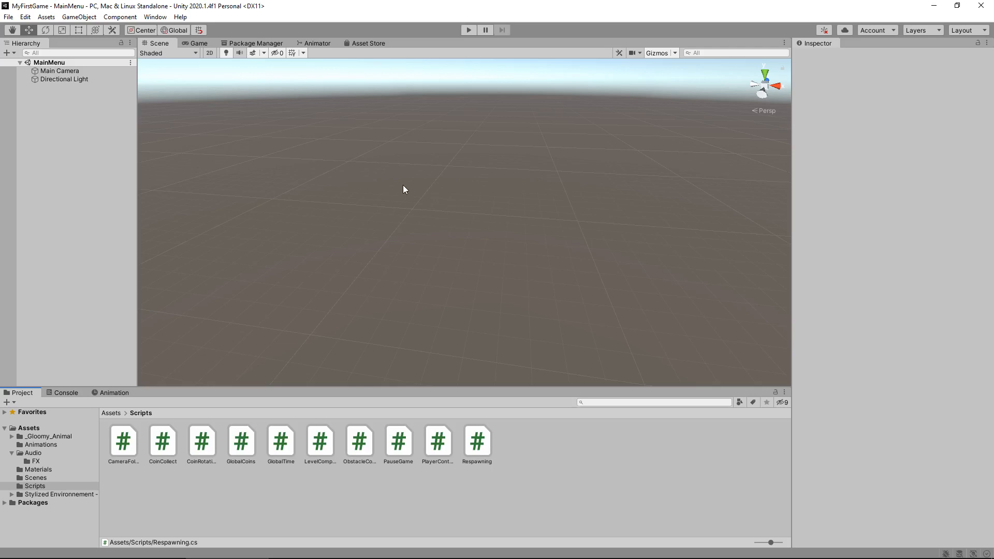
Add a Cube and scale it to 50 by 1 by 50 as a flat floor.
left_click(78, 17)
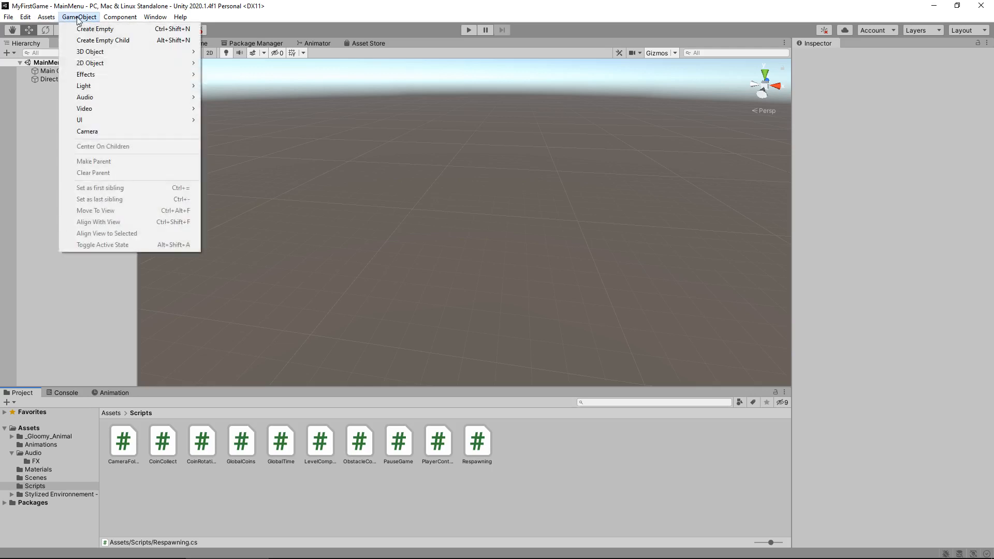
mouse_move(86, 74)
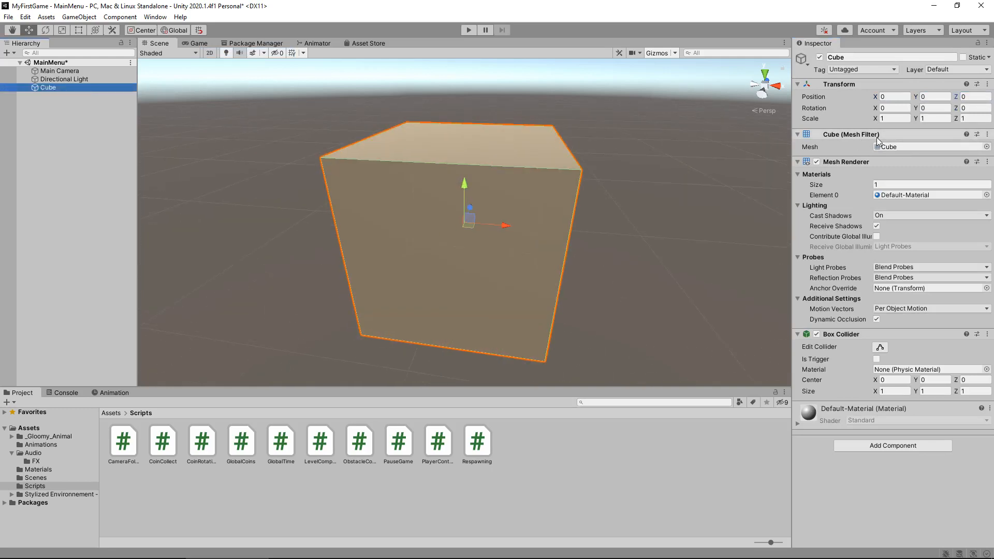
left_click(894, 118)
type("50")
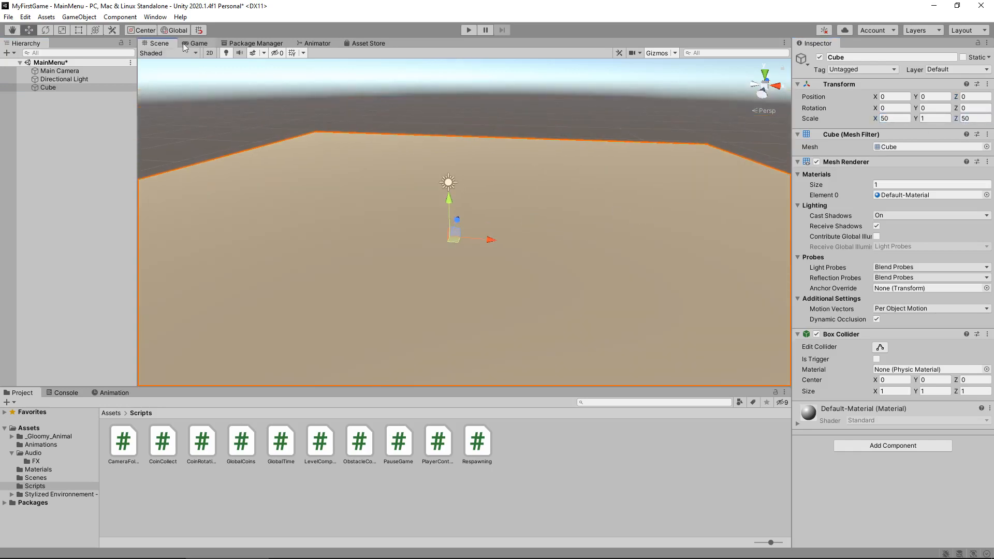
left_click(155, 18)
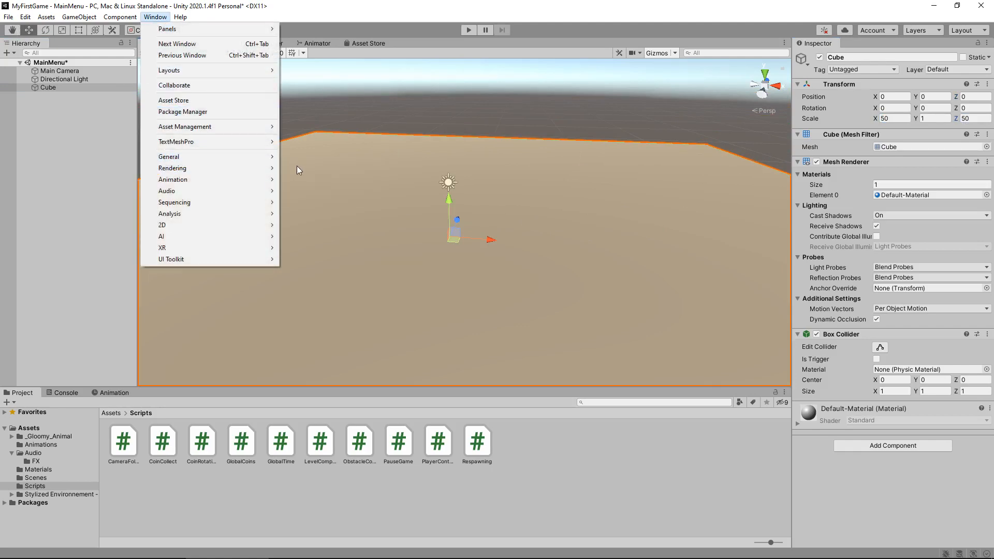
Generate the scene's lighting so the floor renders fully lit, then close the Lighting window.
left_click(173, 168)
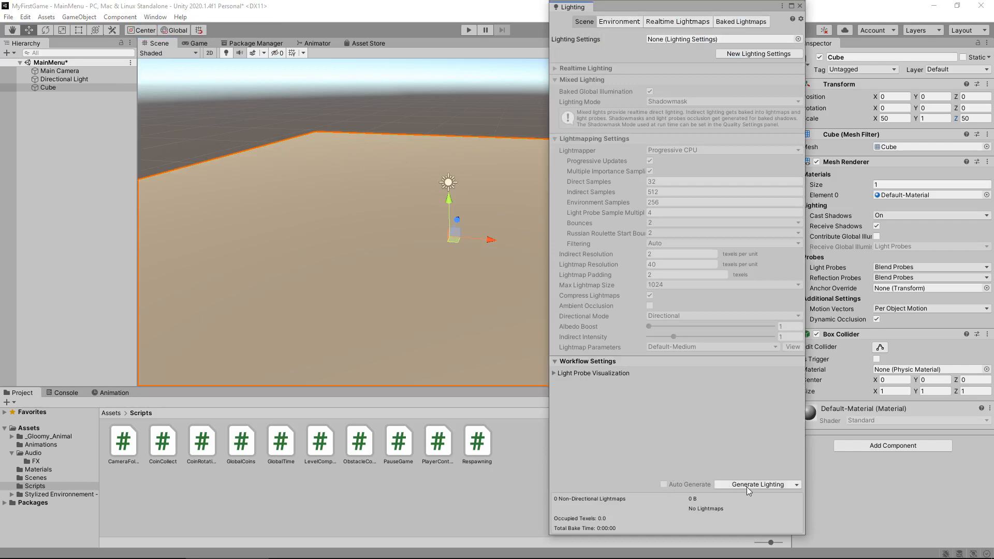
left_click(755, 485)
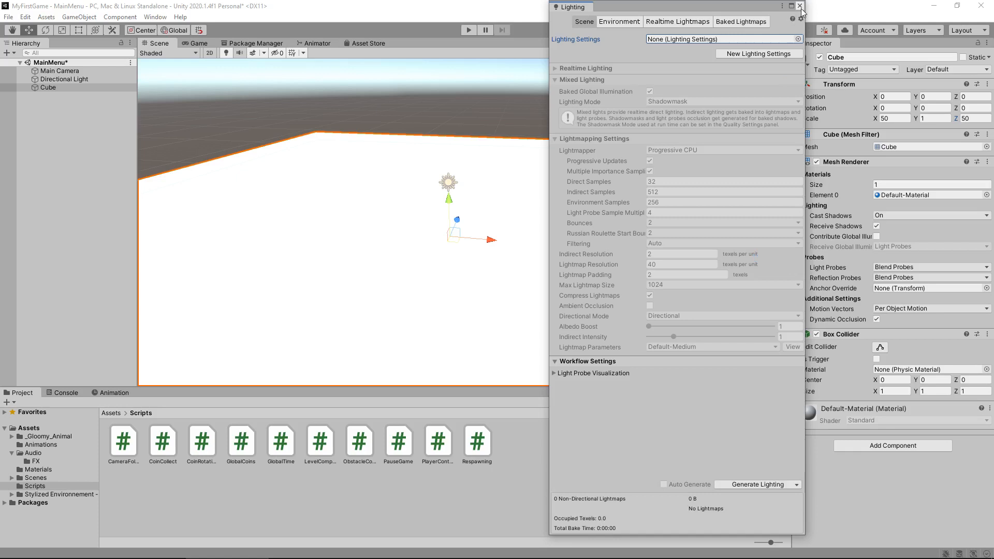
left_click(799, 6)
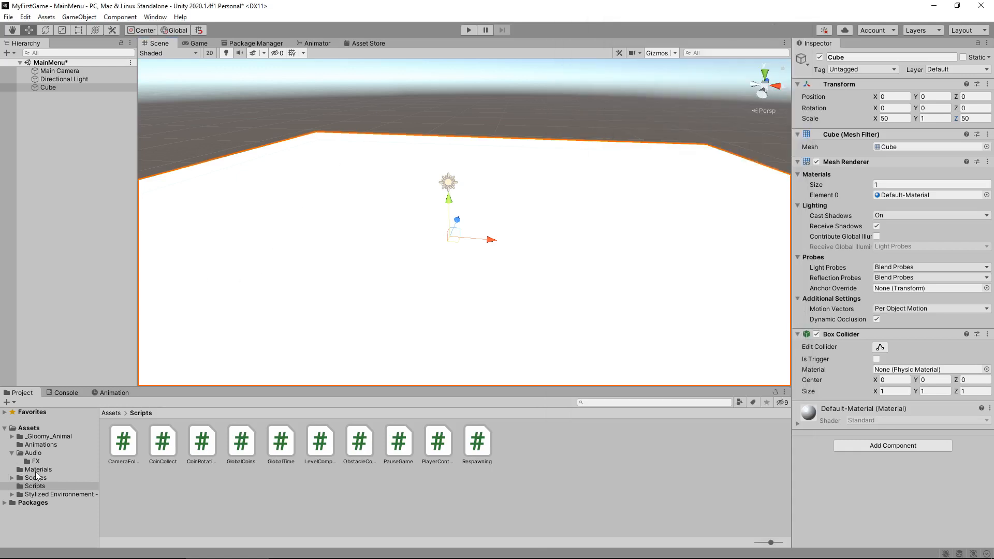
Apply RedMaterial to the floor and duplicate it as a new material named BlueMaterial.
left_click(38, 470)
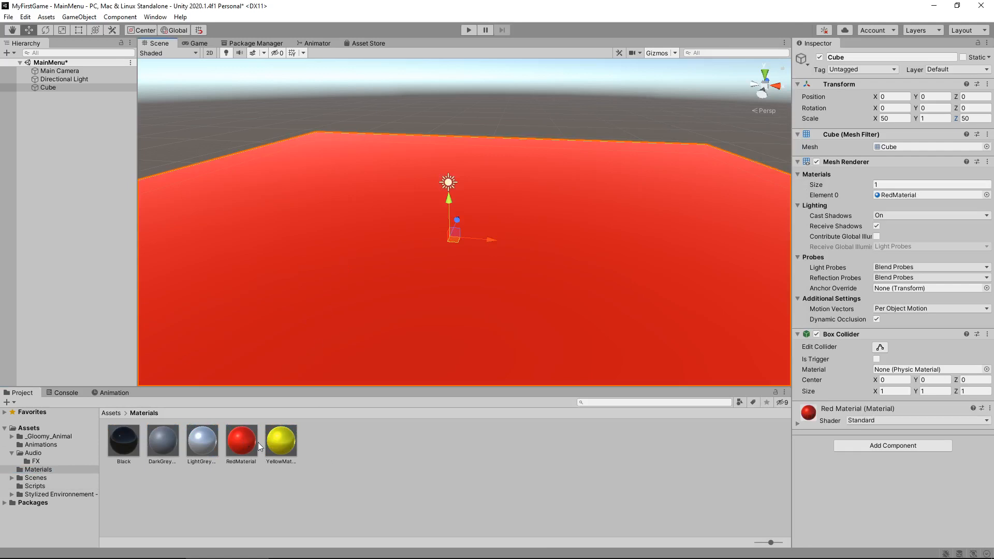
left_click(241, 438)
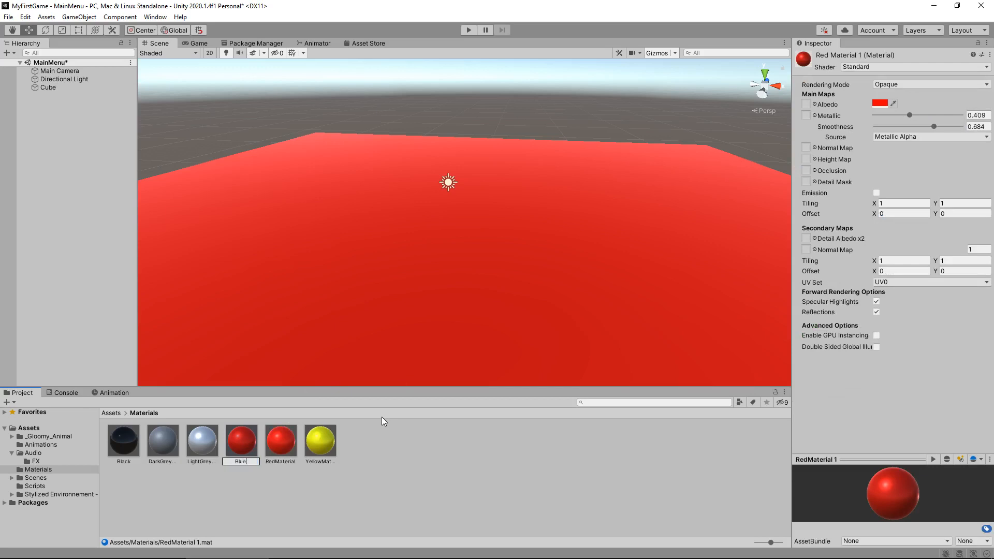
type("BlueMaterial")
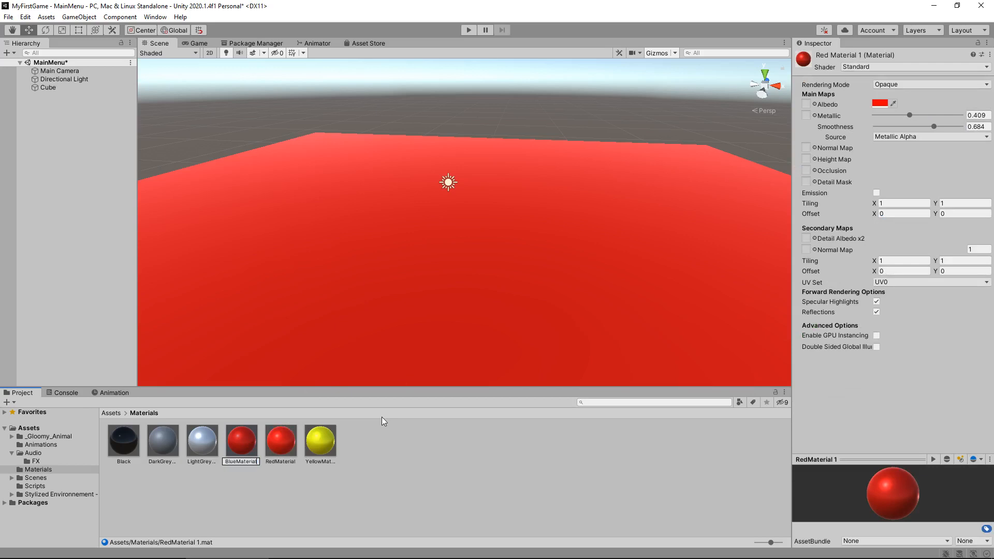
left_click(163, 439)
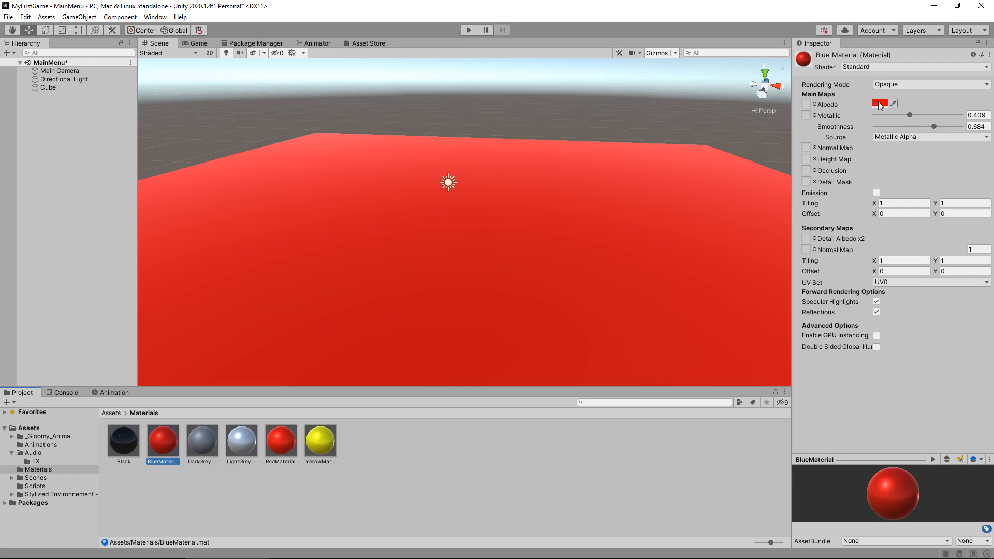
left_click(880, 104)
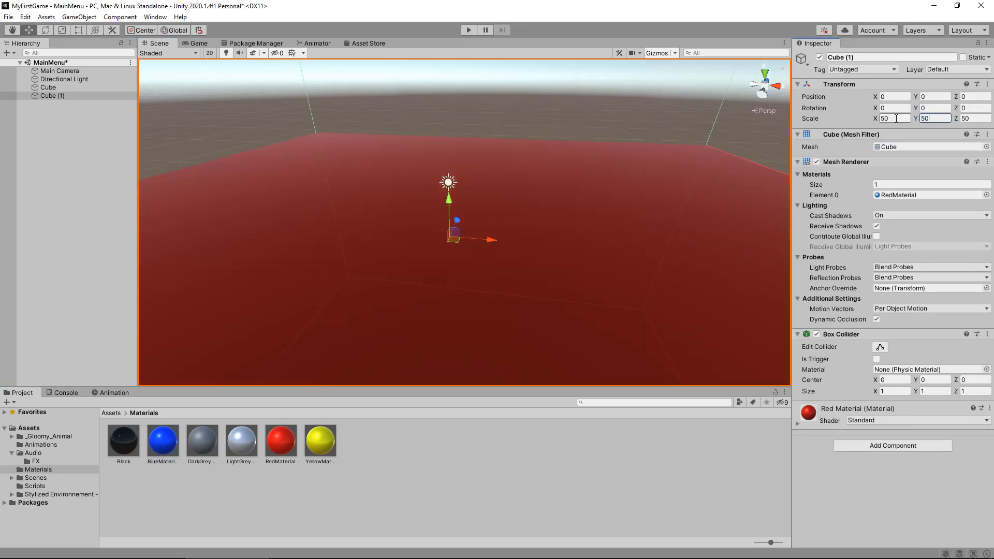
Scale Cube (1) to 50, 50, 1 as an upright backdrop wall and inspect the Main Camera.
type("1")
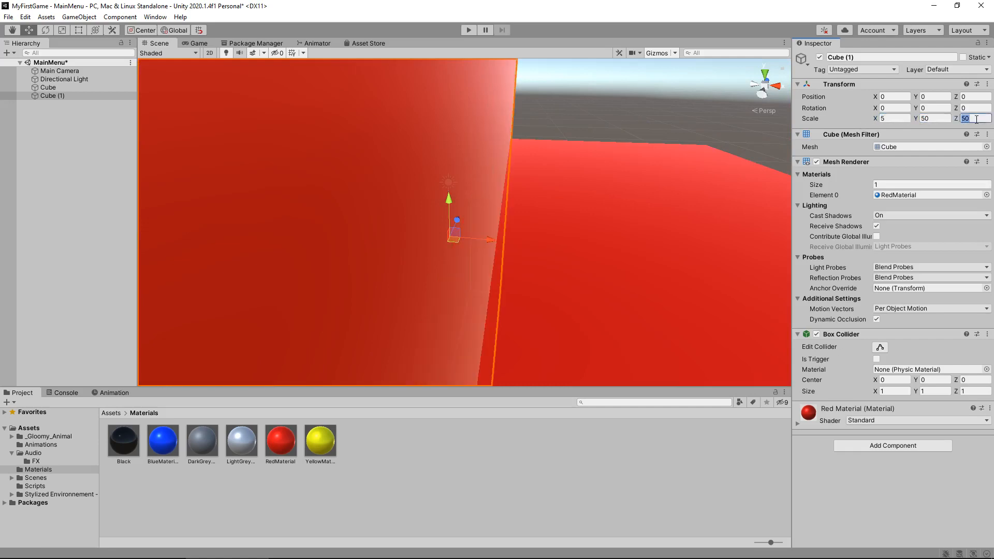
type("1")
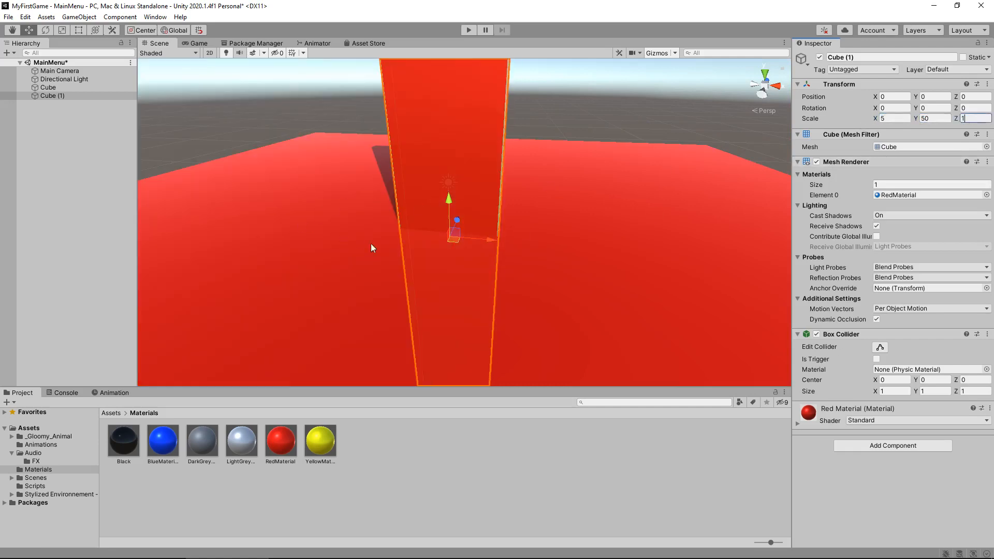
type("50")
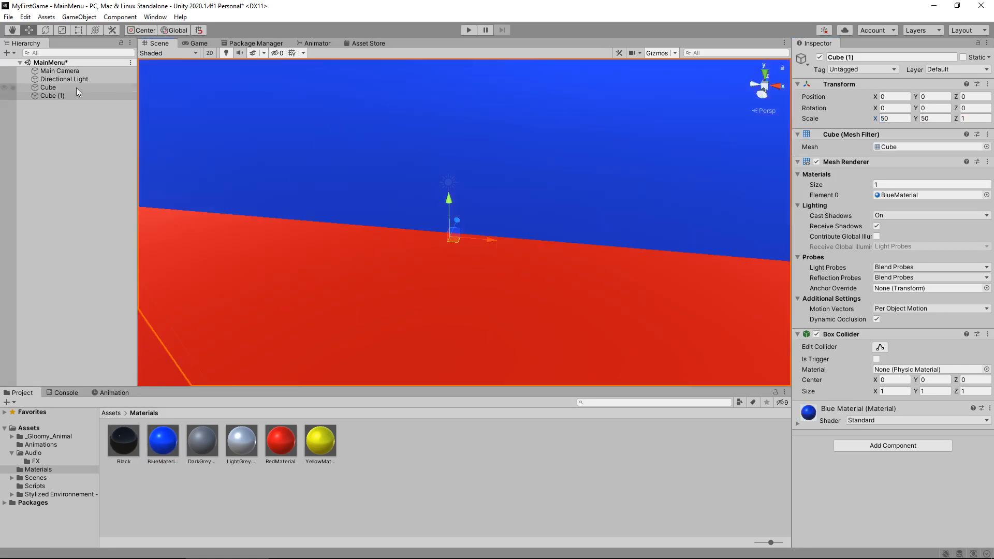
left_click(60, 71)
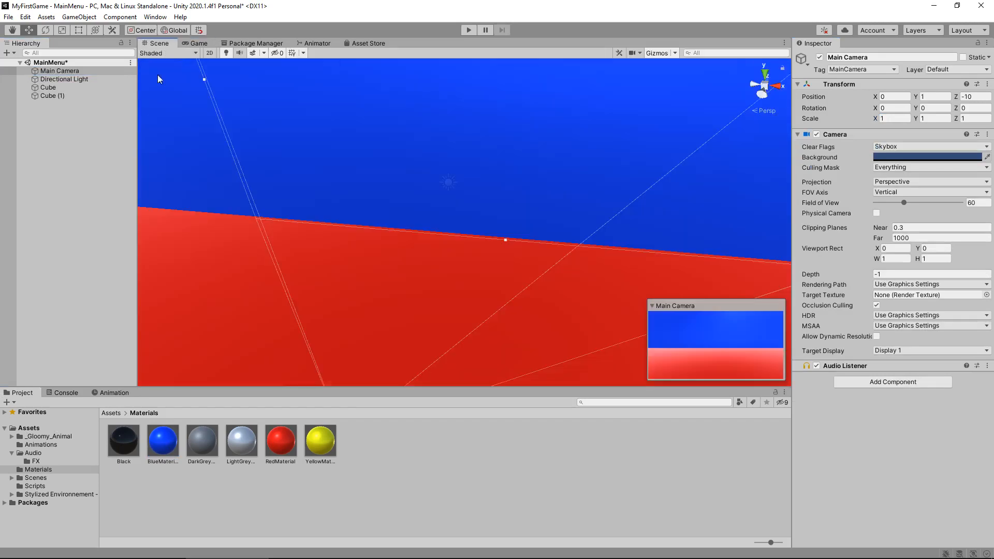
left_click_drag(158, 78, 281, 338)
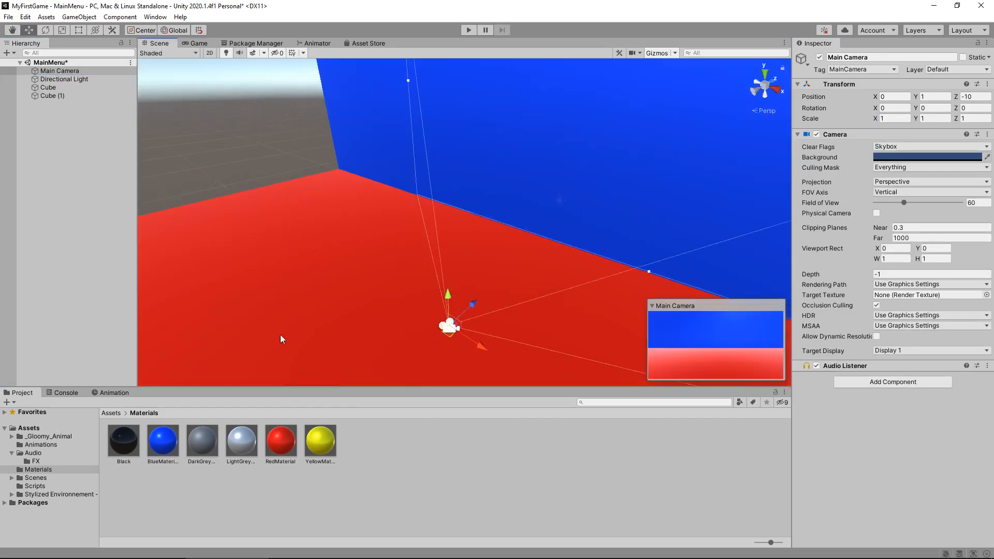
Place Chicken, Dragon and Condor on the floor with Y rotations 180, 45 and -53.85.
left_click(50, 436)
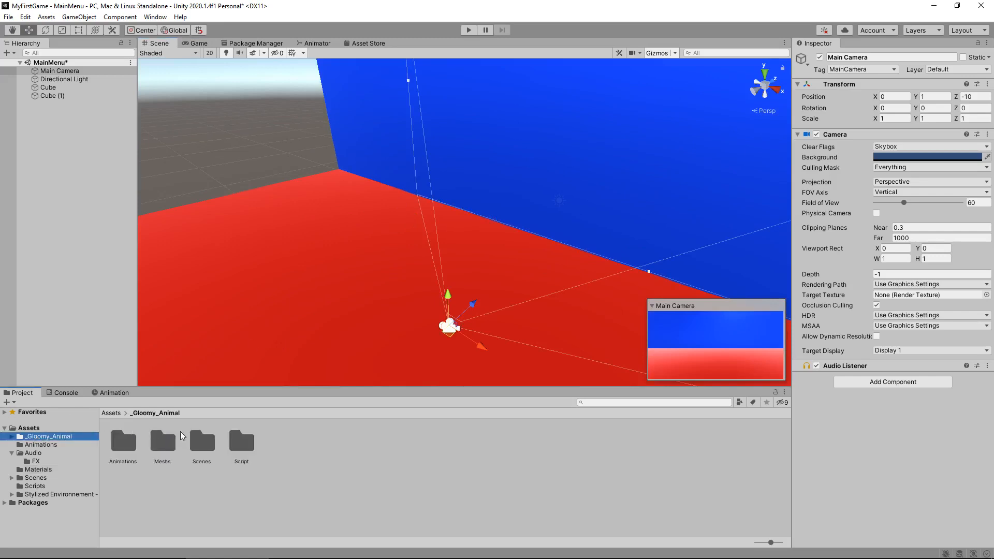
mouse_move(134, 446)
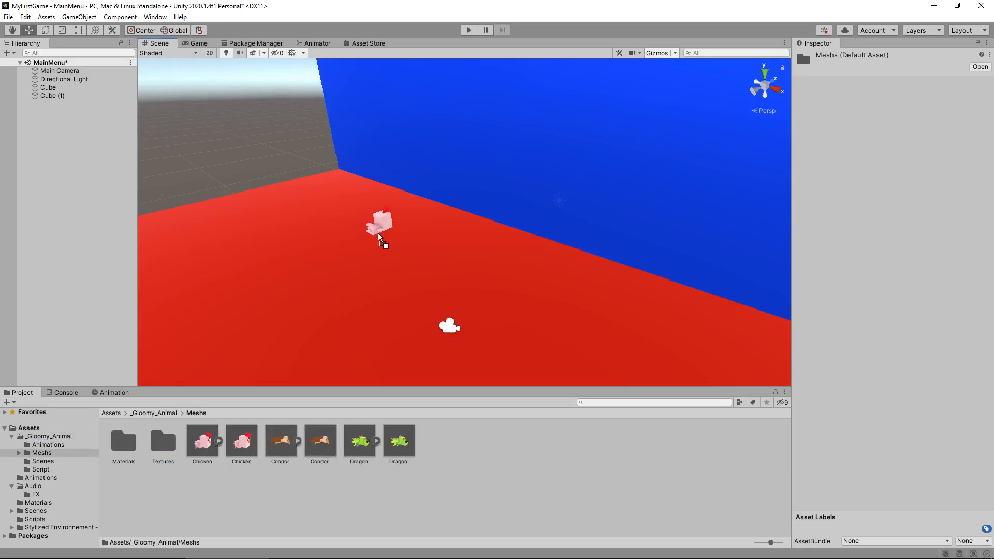
left_click_drag(202, 437, 394, 222)
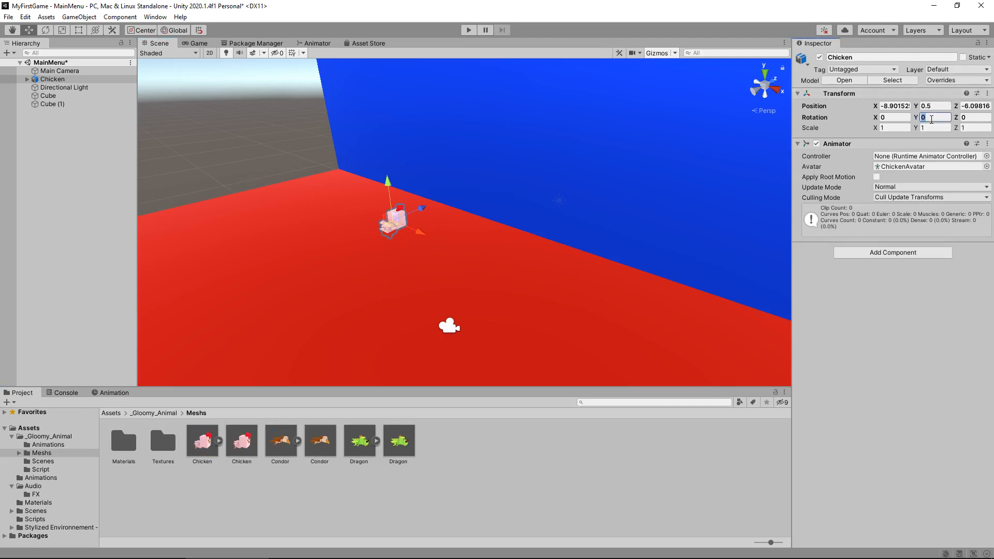
type("180")
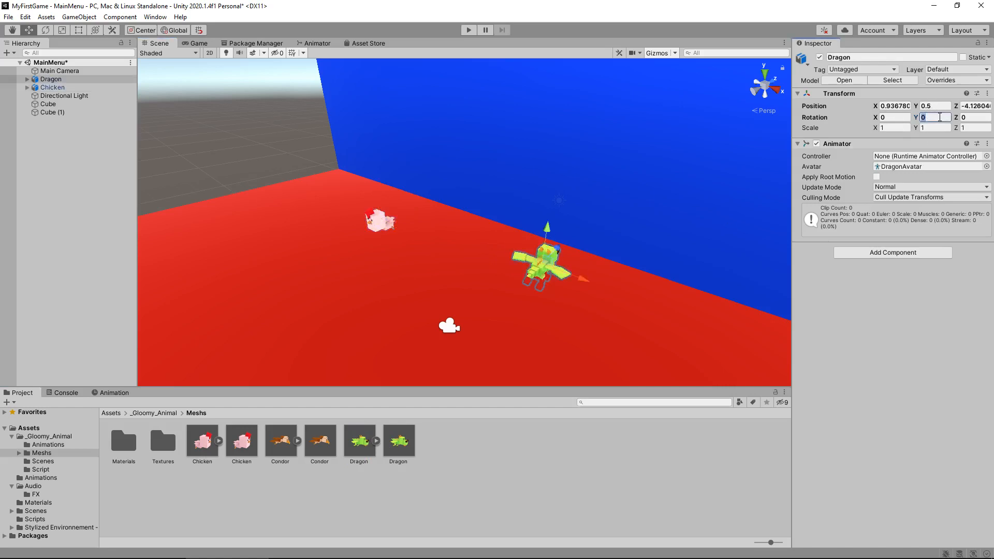
type("45")
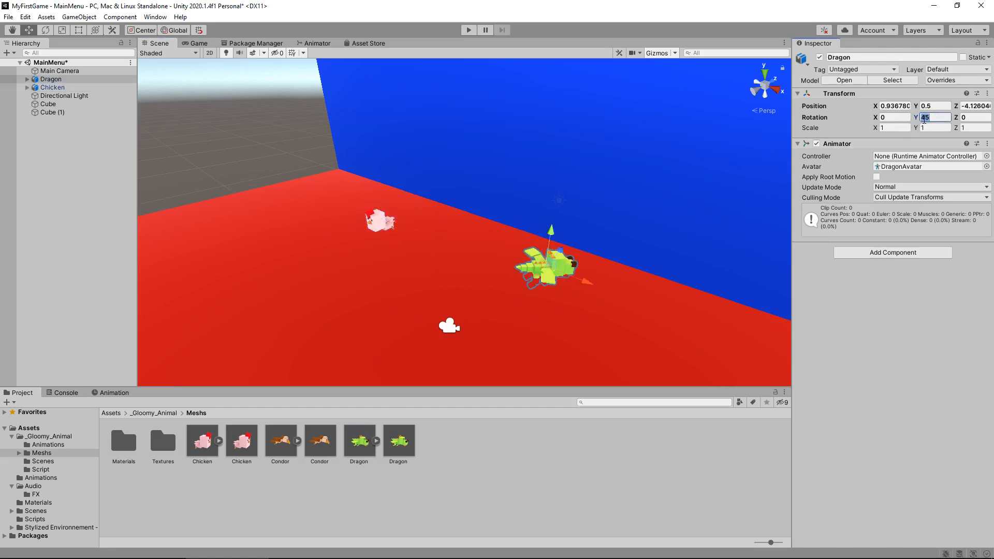
type("-53.85")
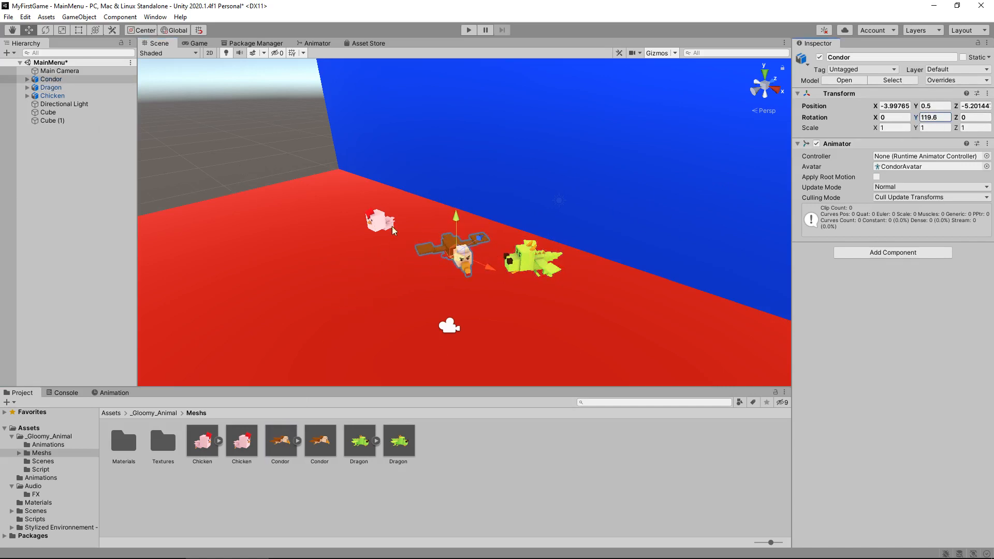
Raise the Condor and pull back the Main Camera so all three animals fit in the Game view.
left_click(197, 44)
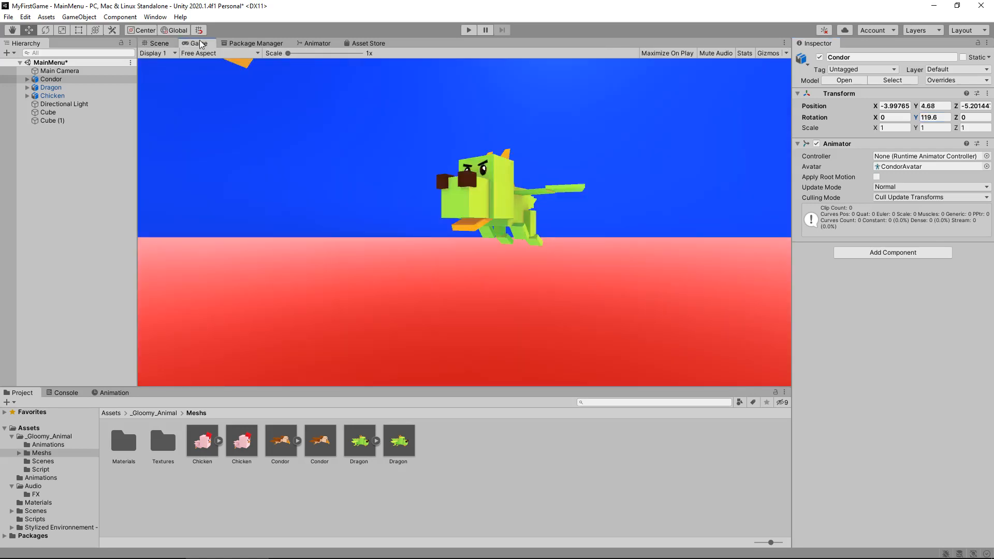
mouse_move(197, 87)
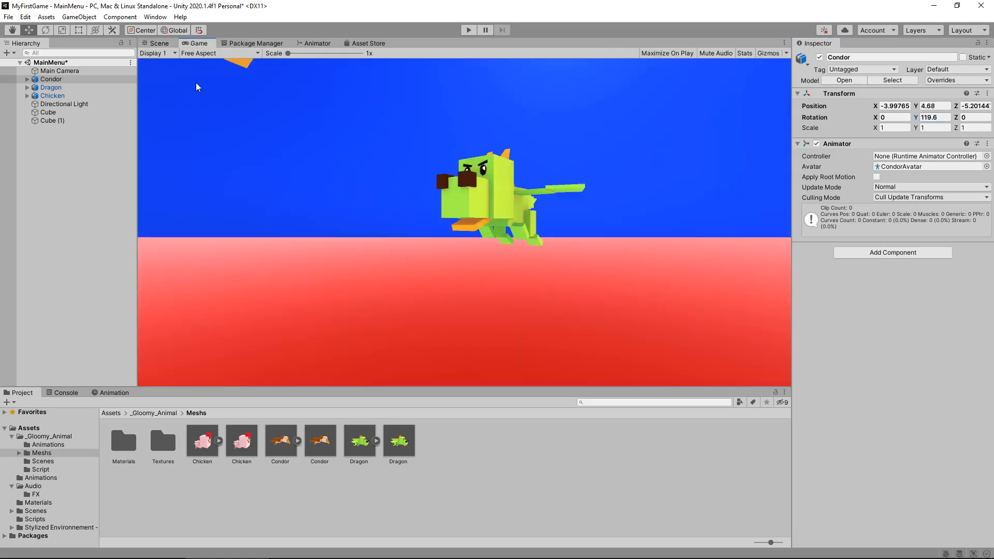
left_click(158, 44)
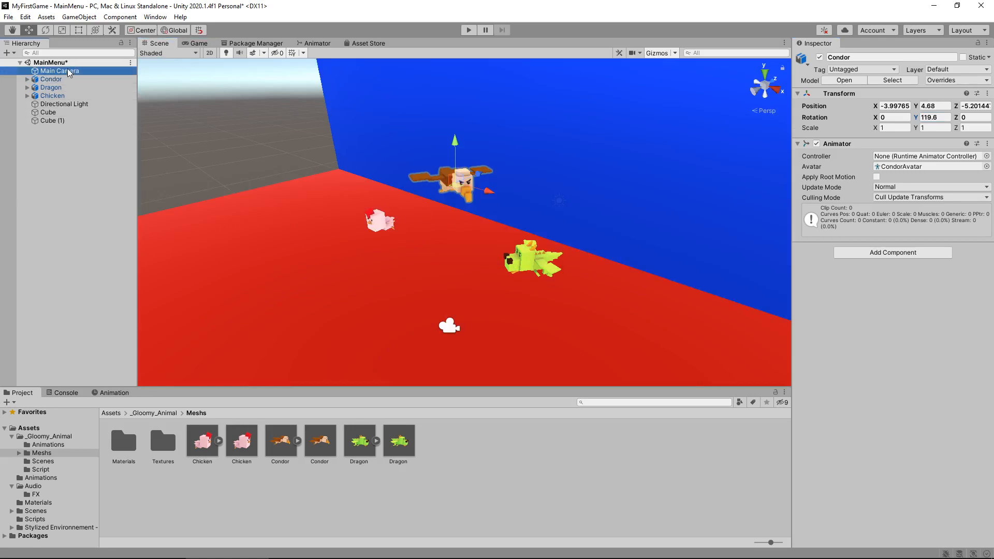
left_click(60, 70)
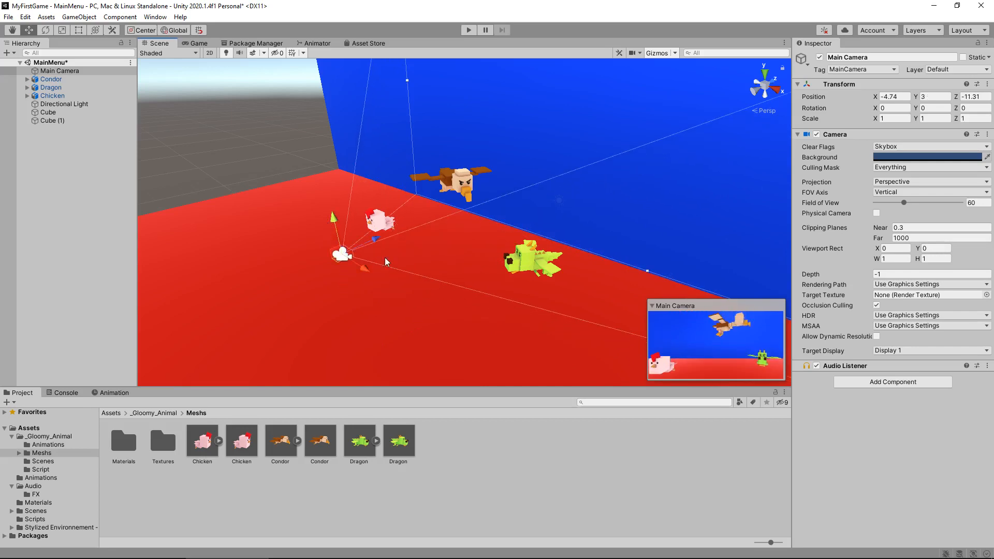
left_click(199, 44)
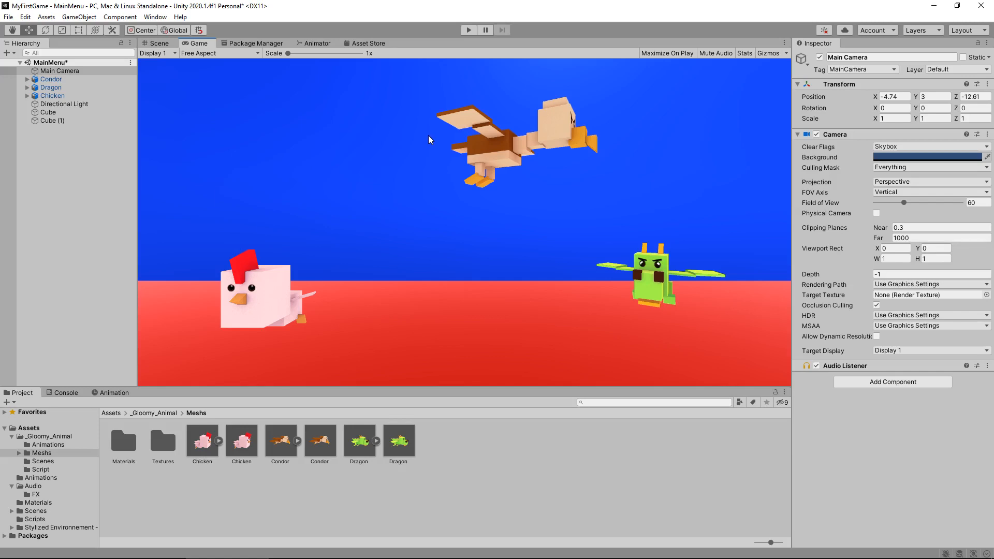
mouse_move(429, 27)
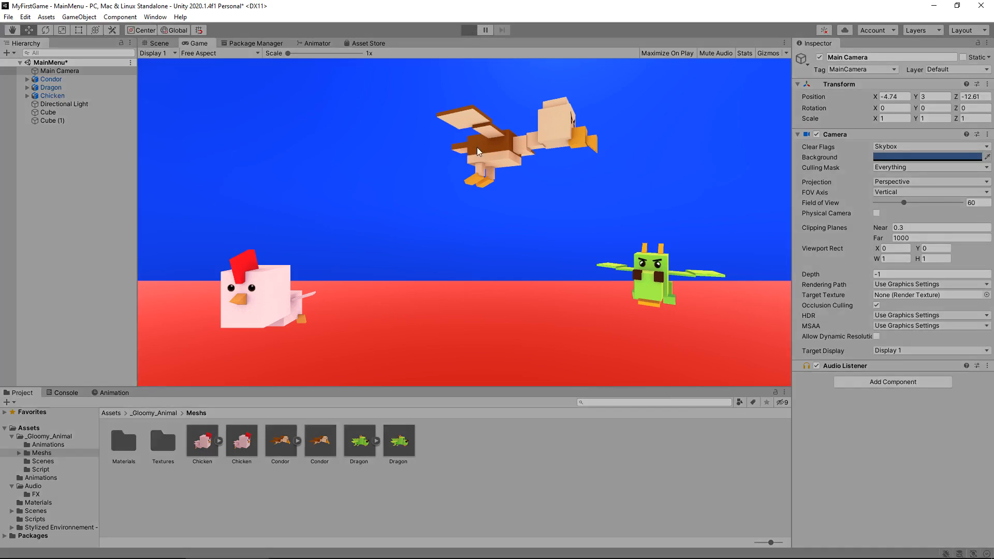
left_click(468, 30)
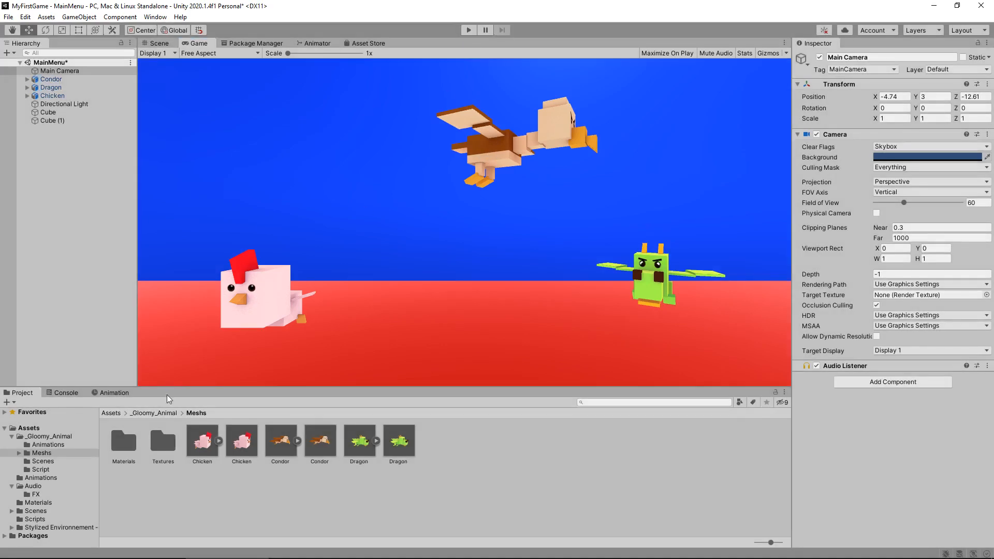
Duplicate the Chicken, Condor and Dragon animator controllers and preview the scene.
left_click(49, 444)
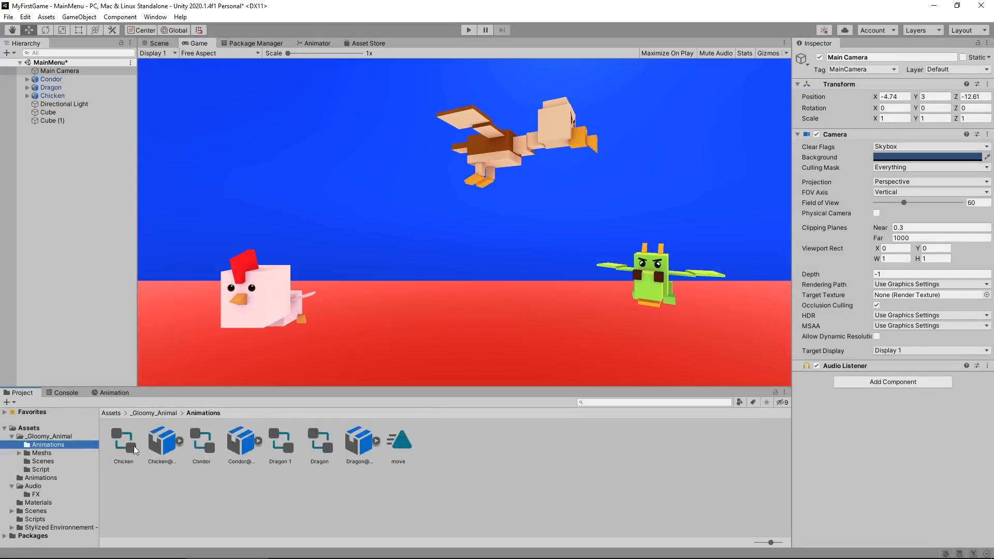
mouse_move(412, 443)
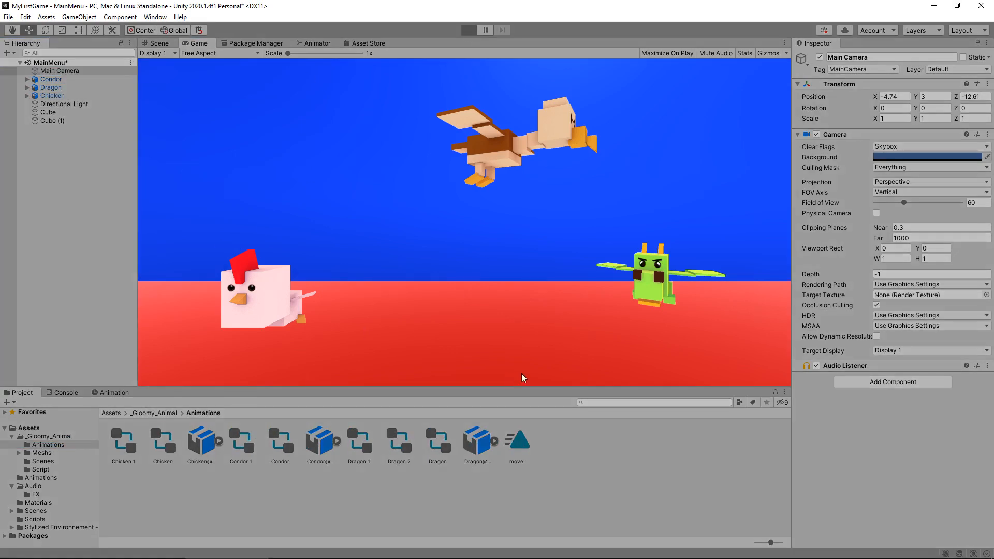
left_click(468, 30)
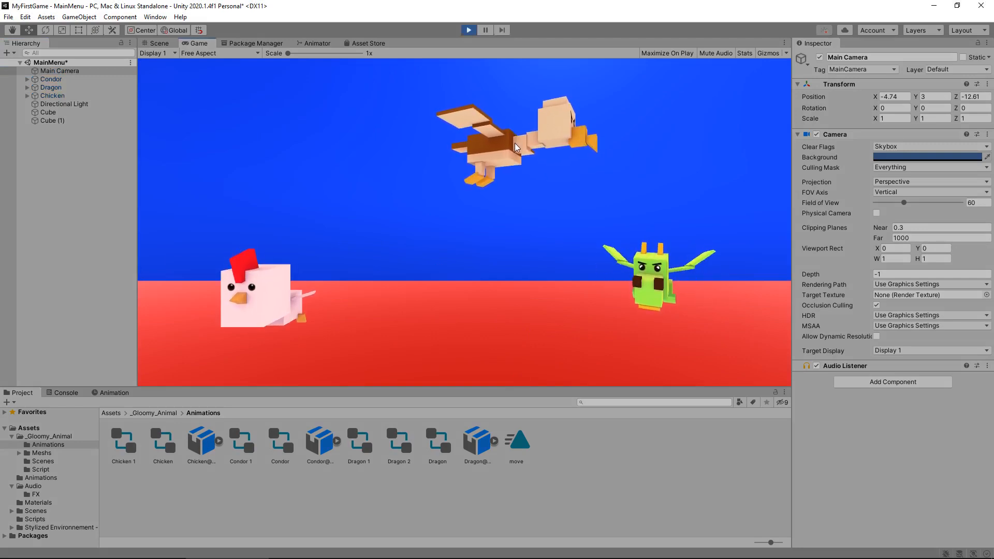
left_click(484, 30)
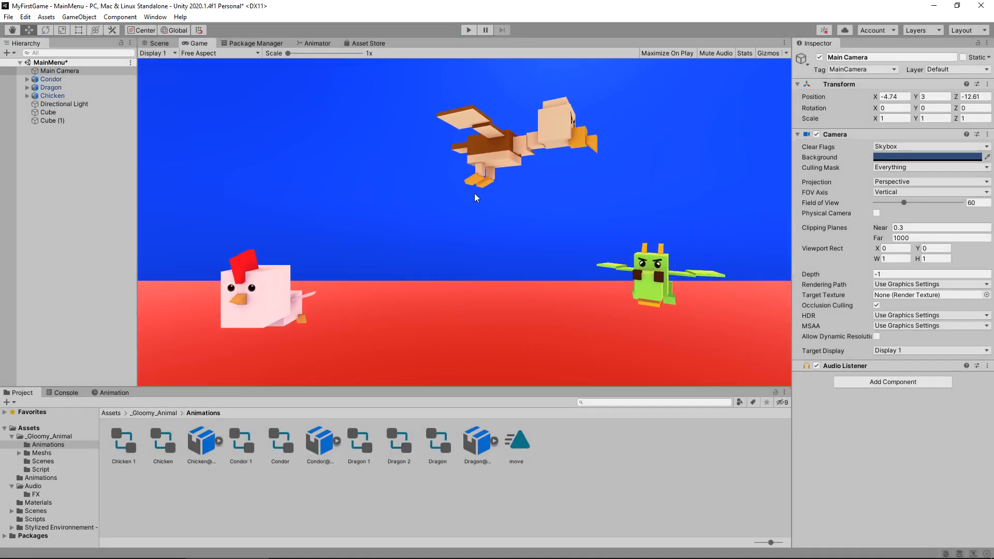
mouse_move(480, 209)
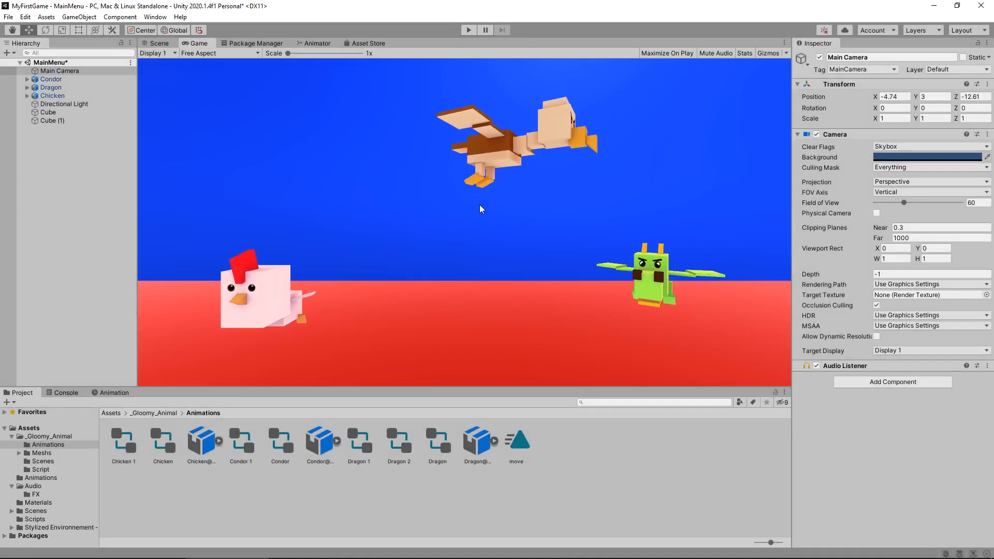
mouse_move(453, 210)
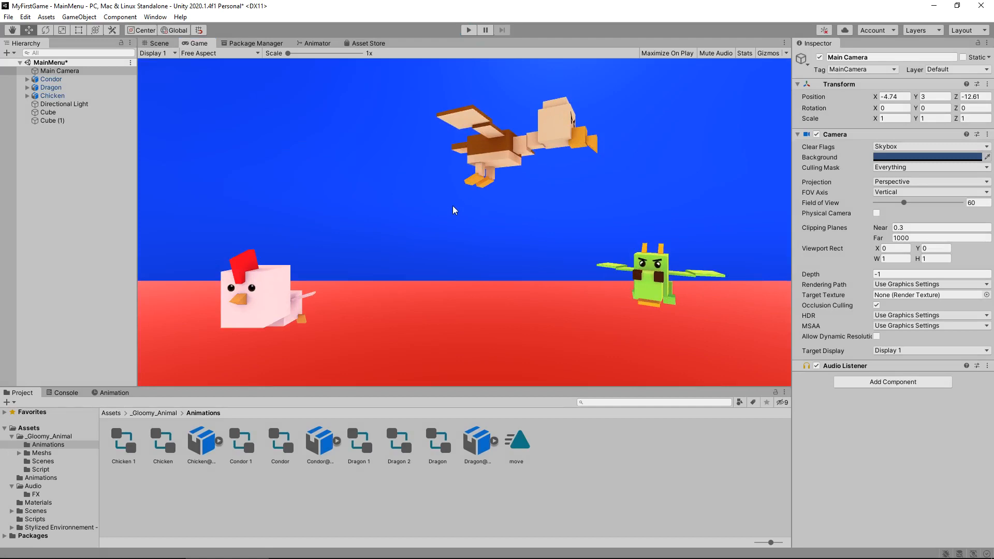
mouse_move(426, 205)
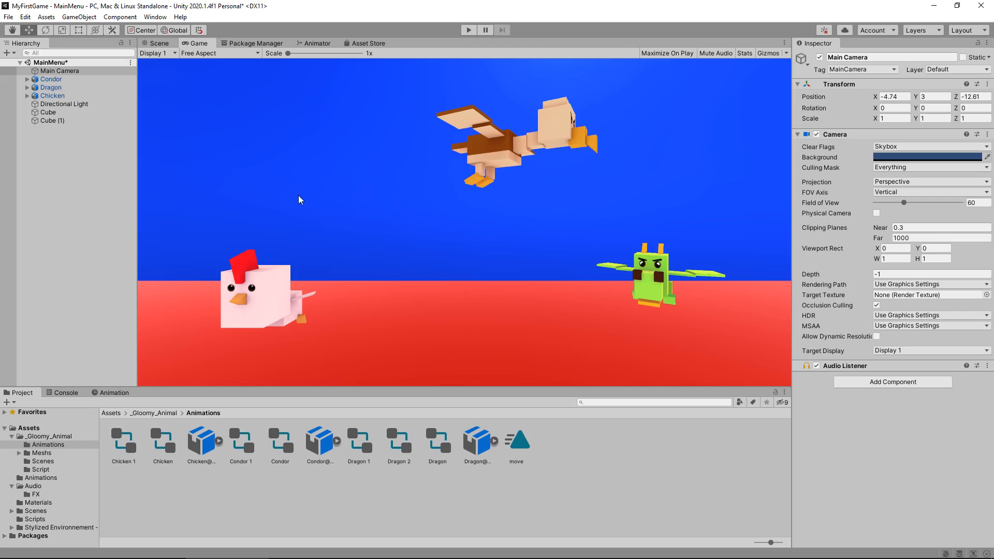
mouse_move(330, 214)
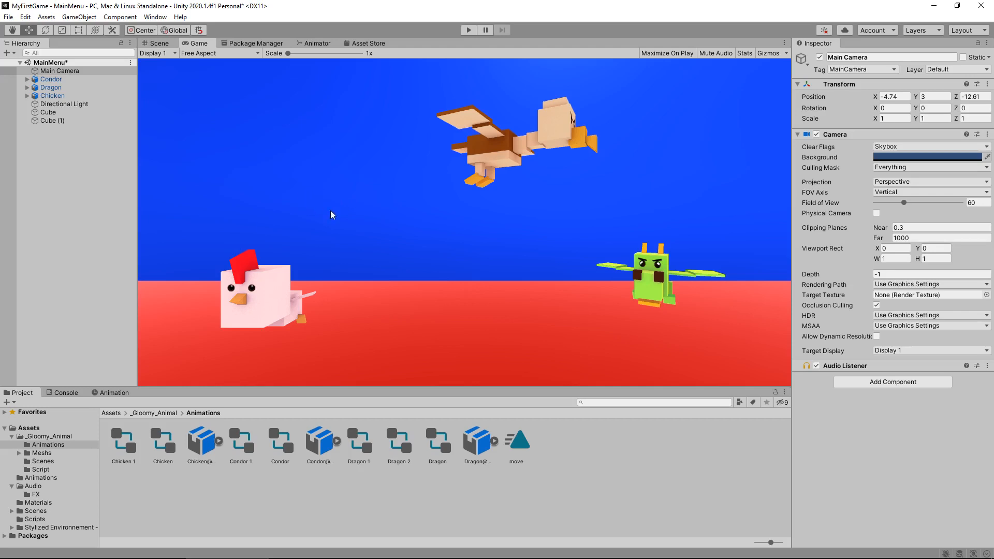
mouse_move(310, 318)
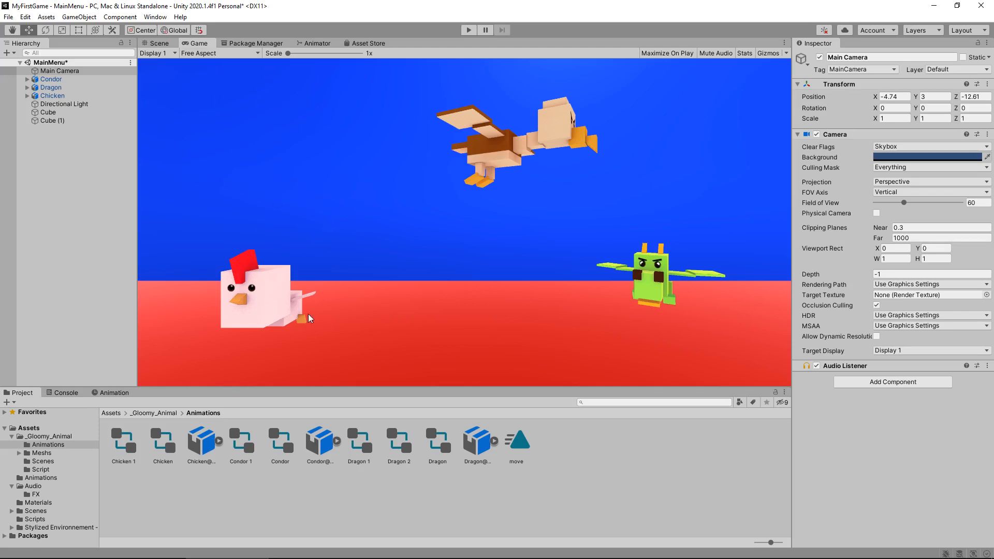
mouse_move(258, 319)
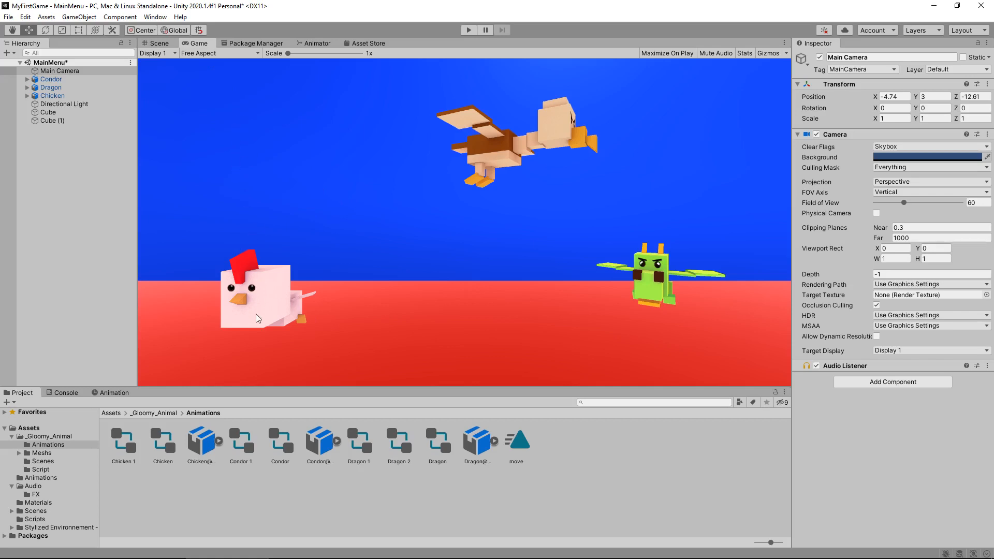
Assign the Chicken 1 controller to the Chicken and rotate it 180 to face the camera.
left_click(156, 43)
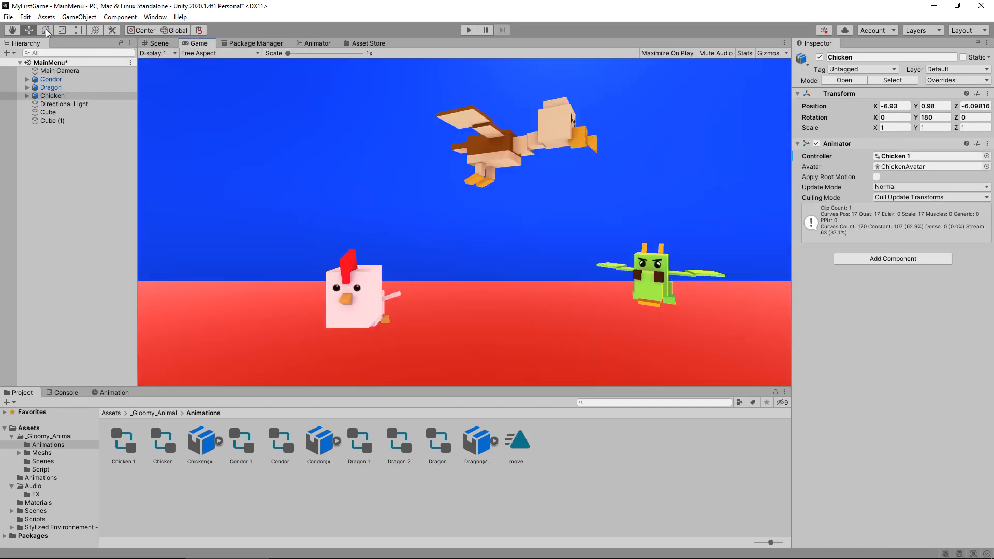
left_click(78, 17)
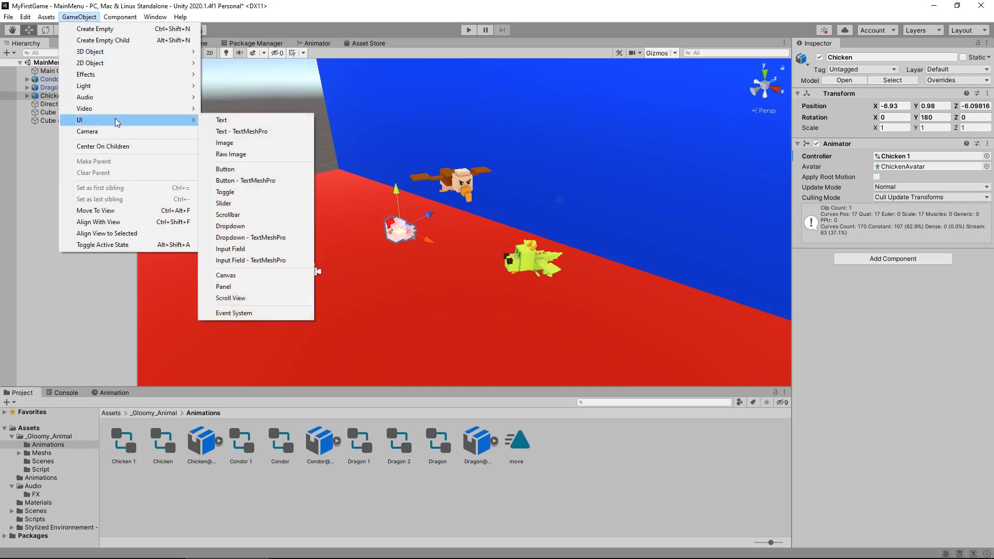
Add a Raw Image to the canvas, stretched to full height and coloured black.
left_click(231, 155)
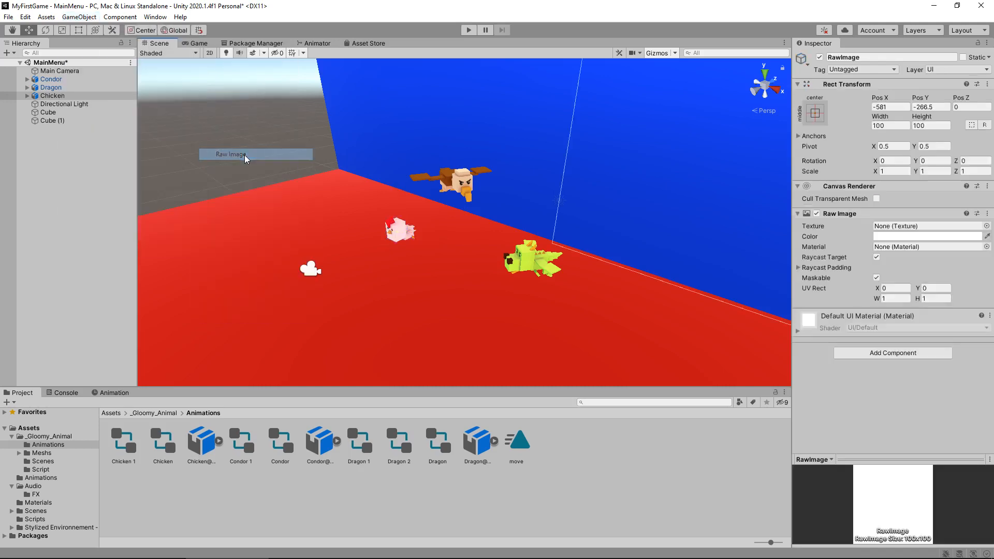
left_click(815, 113)
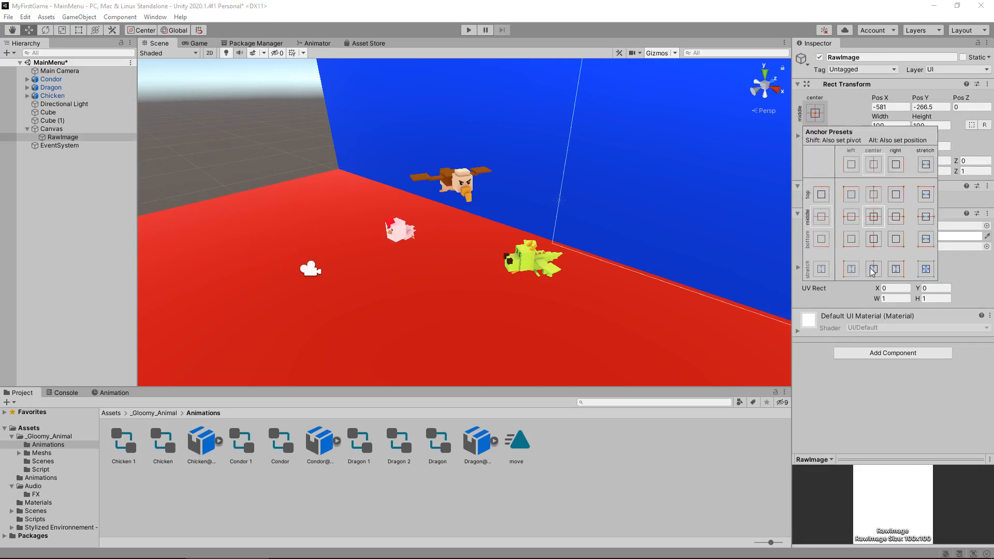
left_click(874, 239)
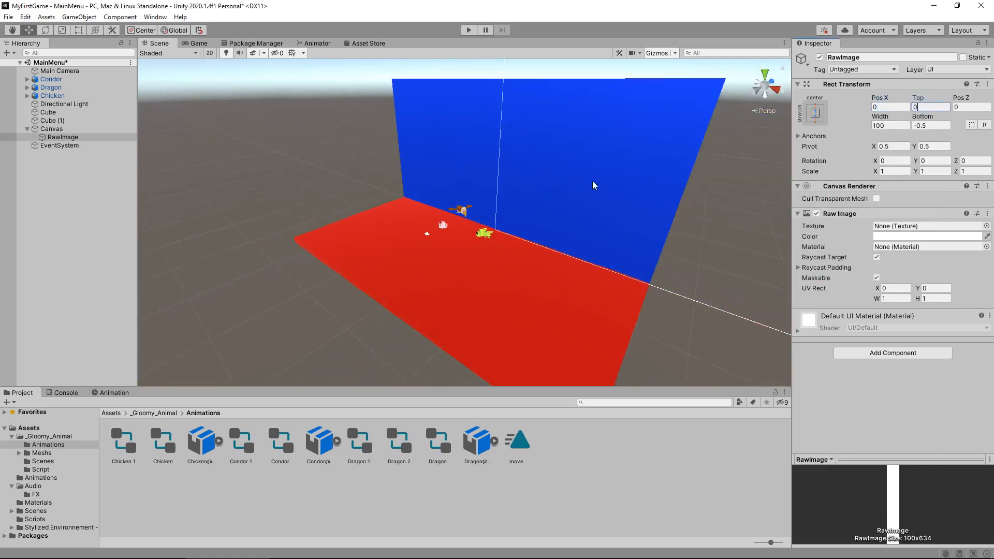
scroll("down", 3)
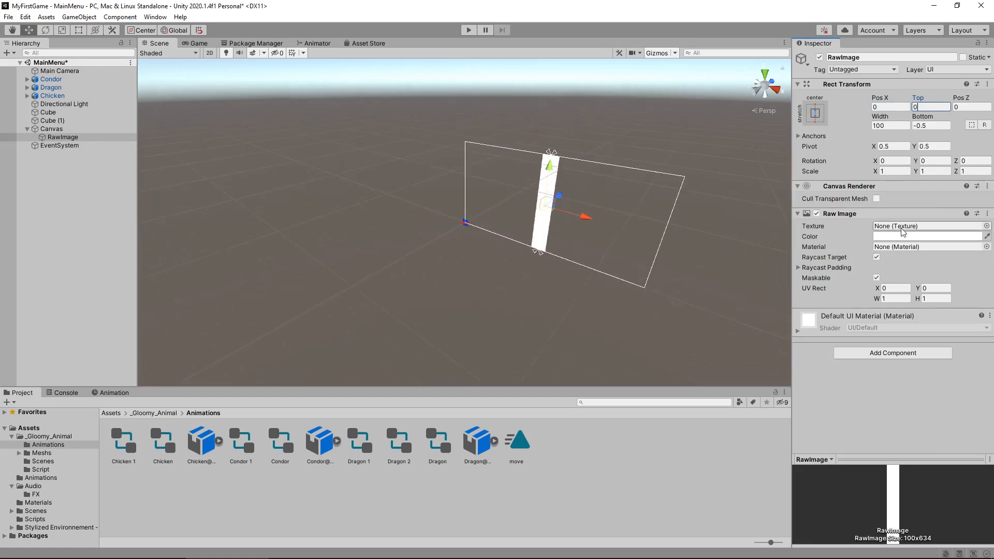
left_click(929, 236)
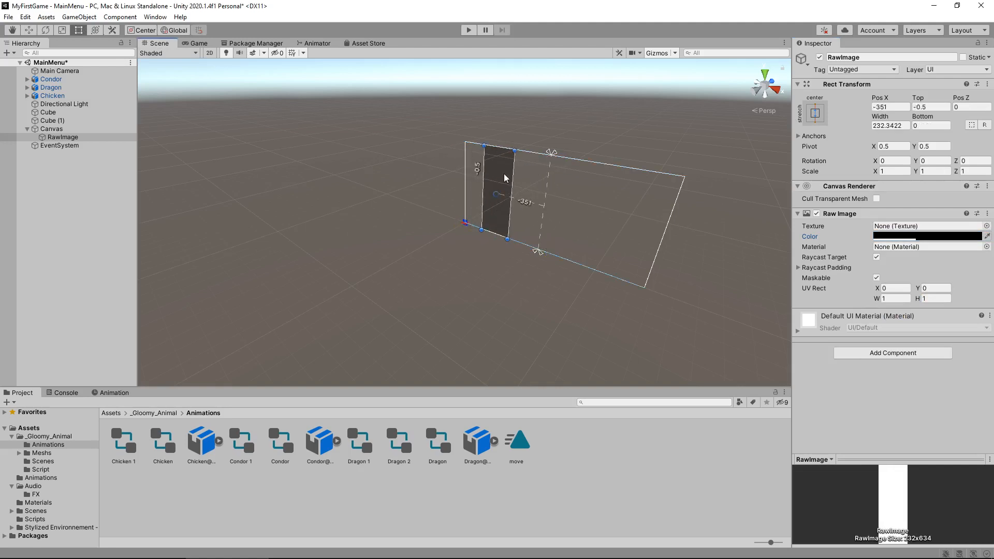
Check the black strip in the Game view and select the Canvas object.
left_click(197, 44)
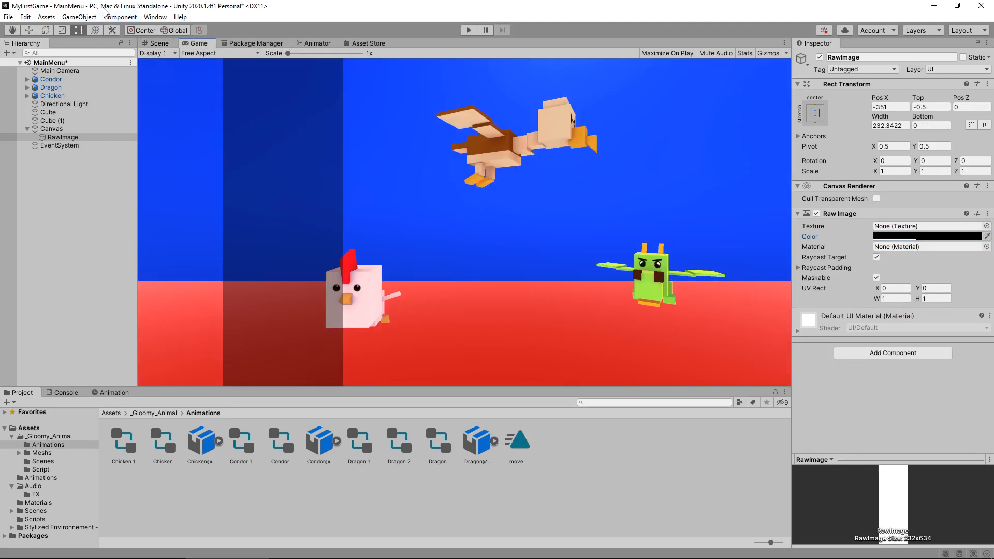
left_click(158, 44)
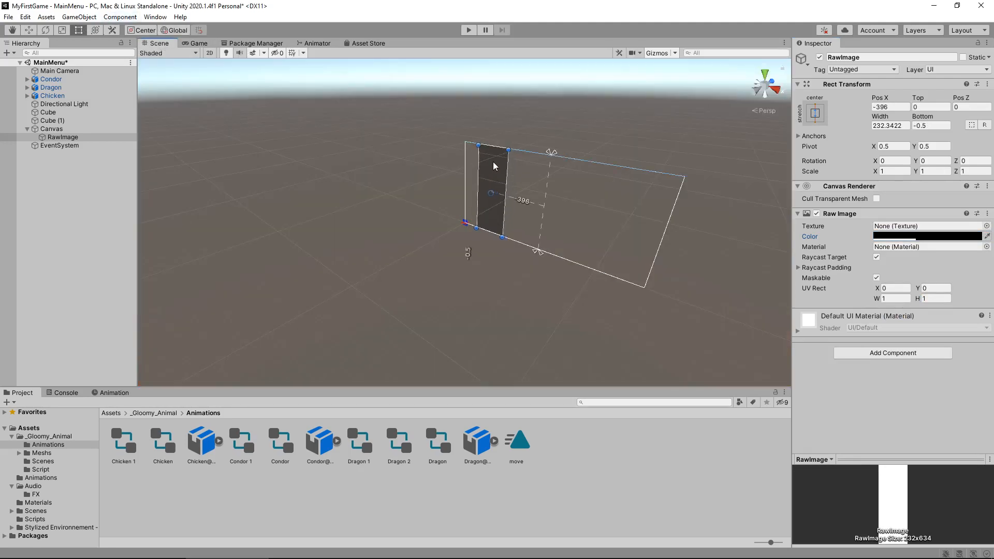
left_click(52, 128)
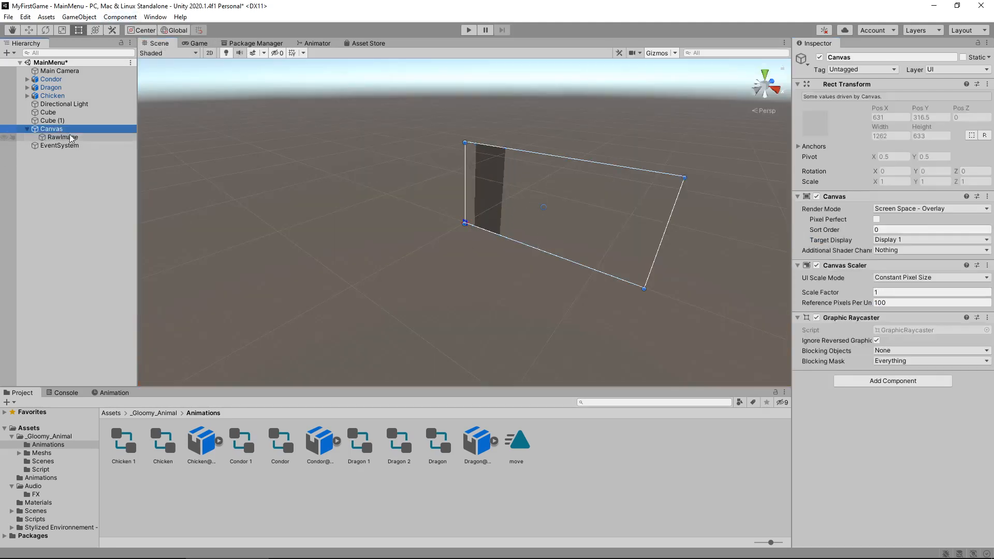
Set the Canvas Scaler to Scale With Screen Size at a 1920×1080 reference resolution.
left_click(929, 277)
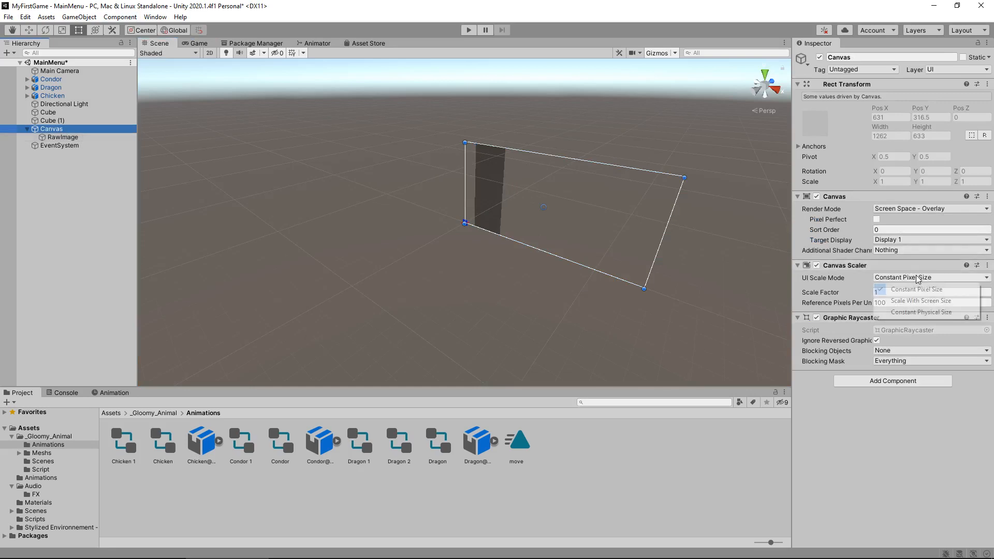
left_click(920, 300)
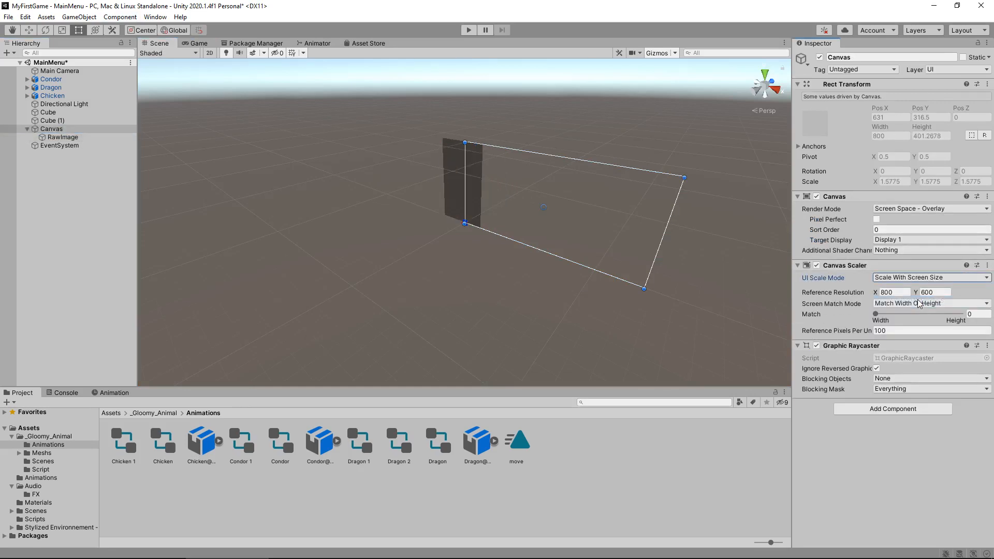
left_click(63, 137)
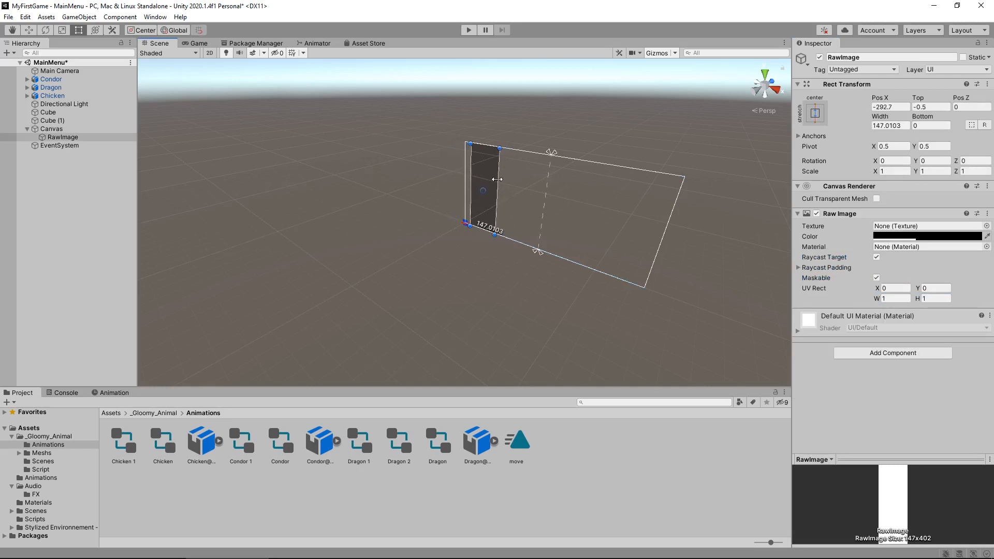
left_click(50, 129)
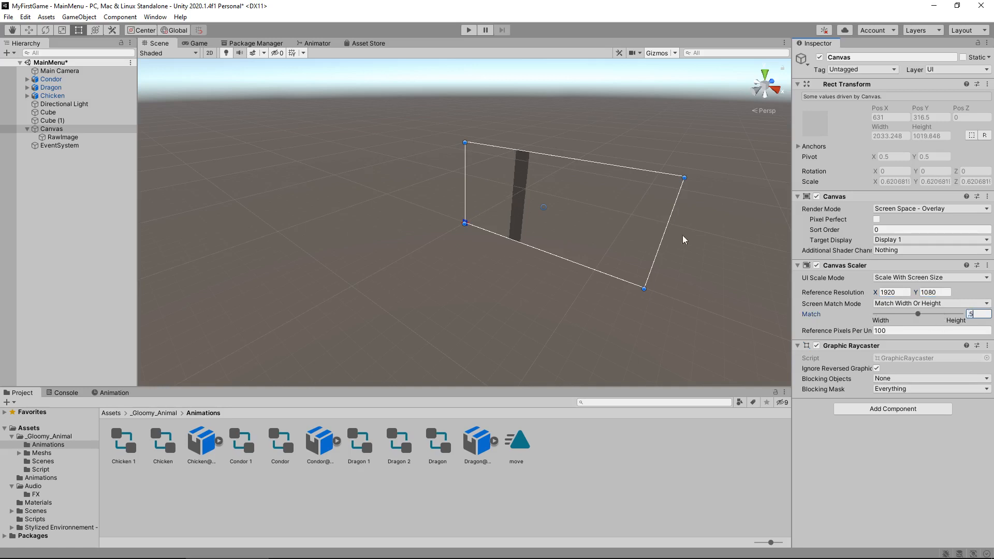
Drag the dark RawImage strip flush to the canvas's left edge and preview it in Game view.
left_click(64, 137)
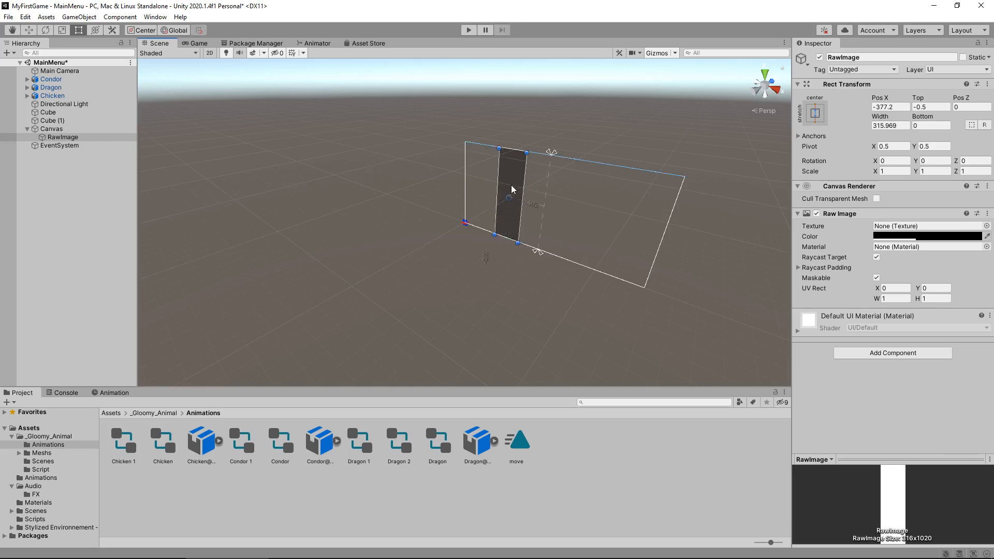
left_click_drag(511, 196, 481, 191)
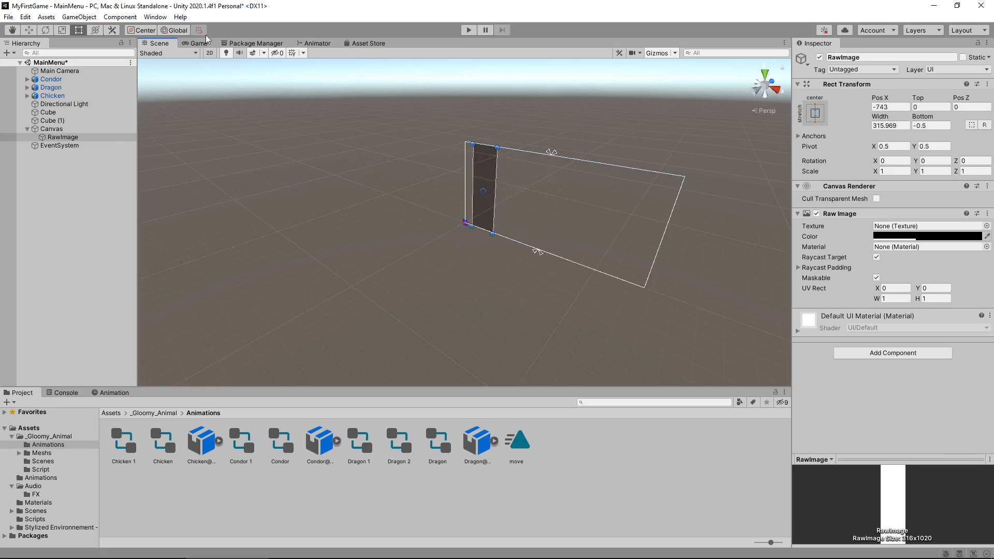
left_click(198, 43)
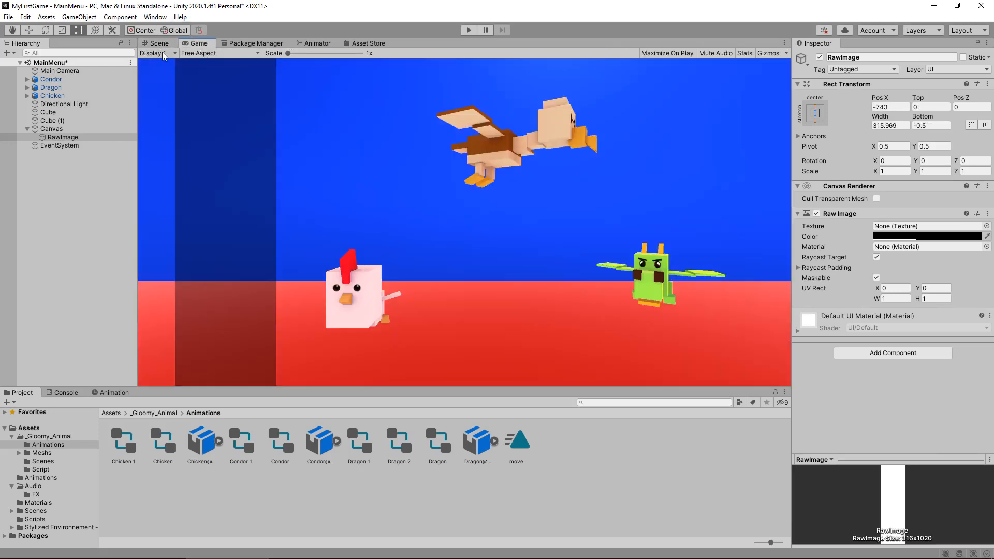
left_click(159, 43)
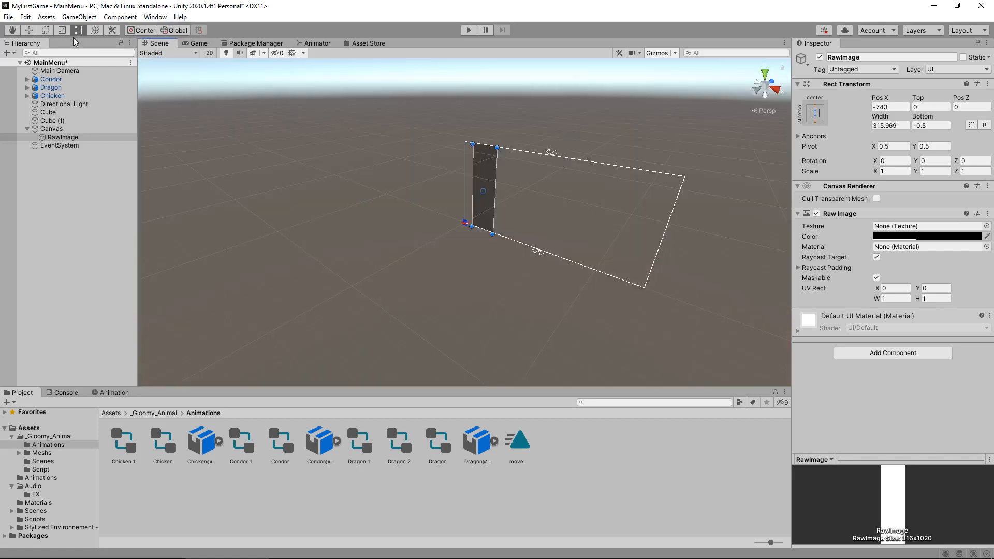
Add a UI Button to the canvas and name it StartButton.
left_click(79, 17)
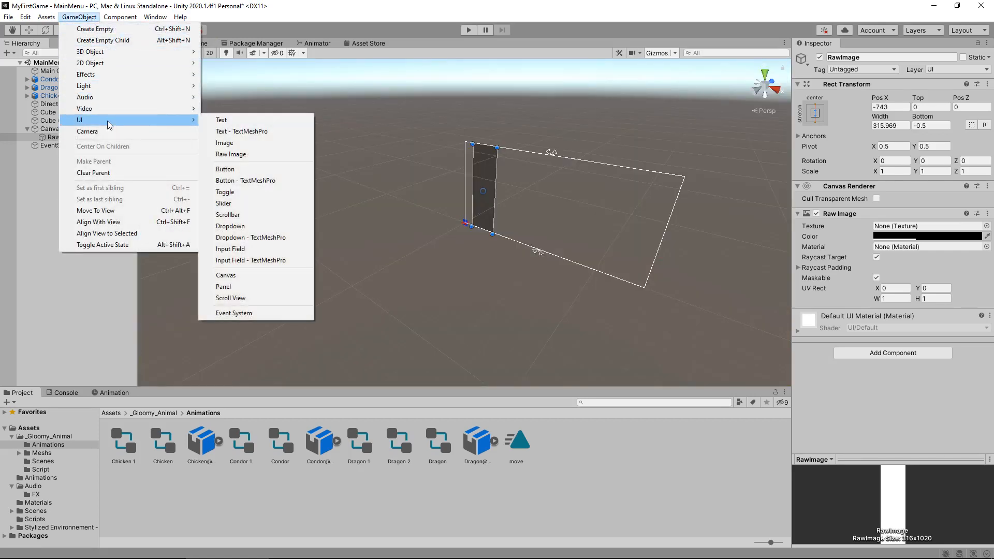
left_click(225, 168)
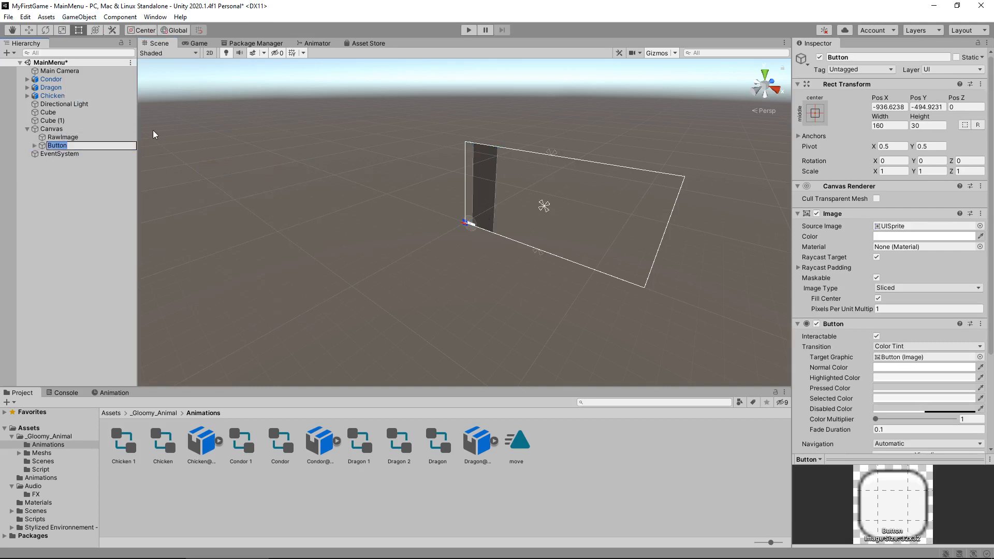
type("StartButton")
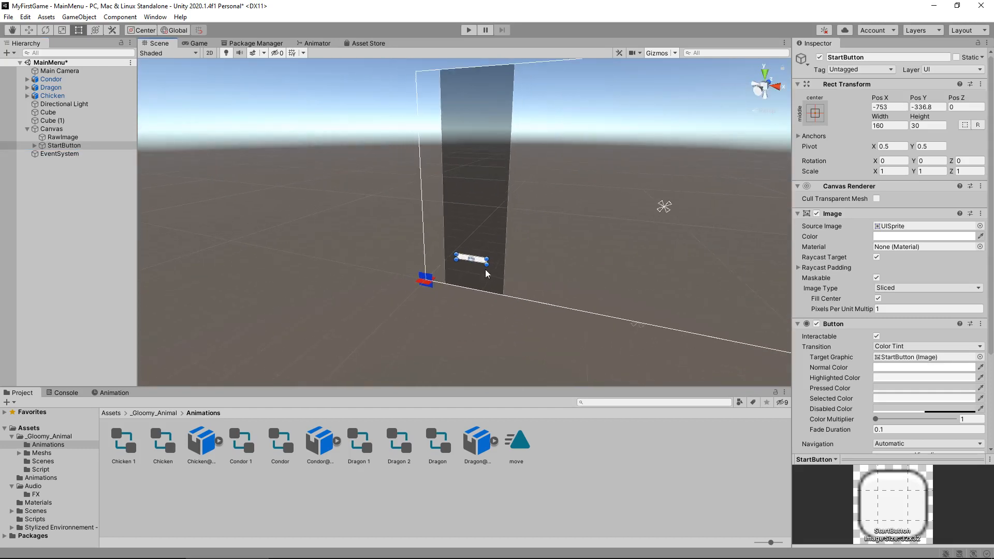
Move StartButton near the top of the dark strip, enlarge it to about 252×67 and centre it.
left_click_drag(469, 259, 477, 119)
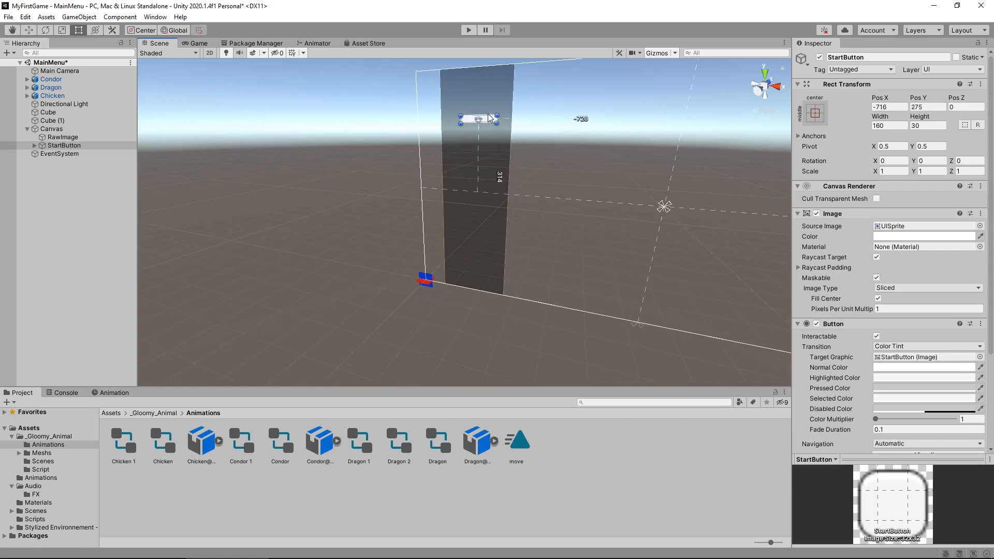
left_click_drag(477, 119, 474, 103)
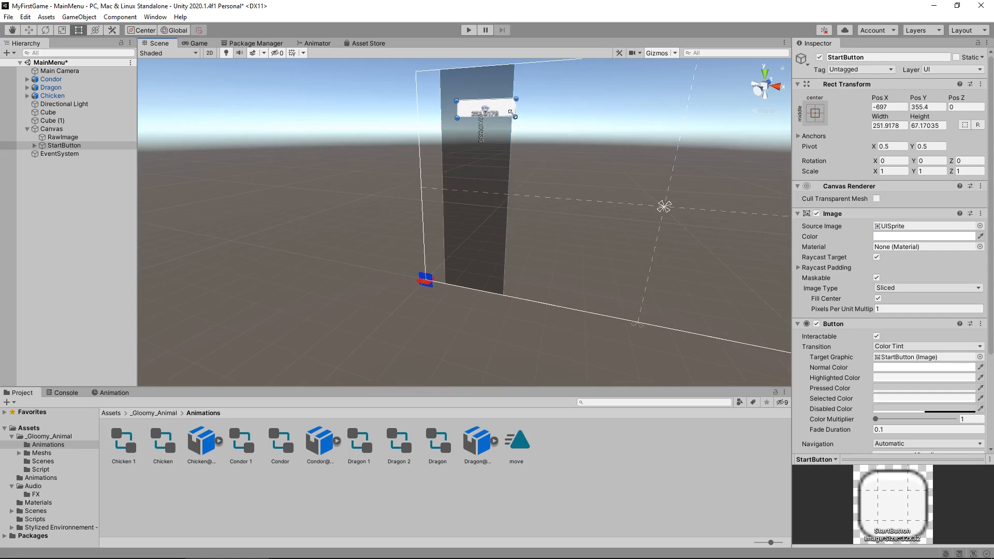
left_click_drag(487, 108, 474, 112)
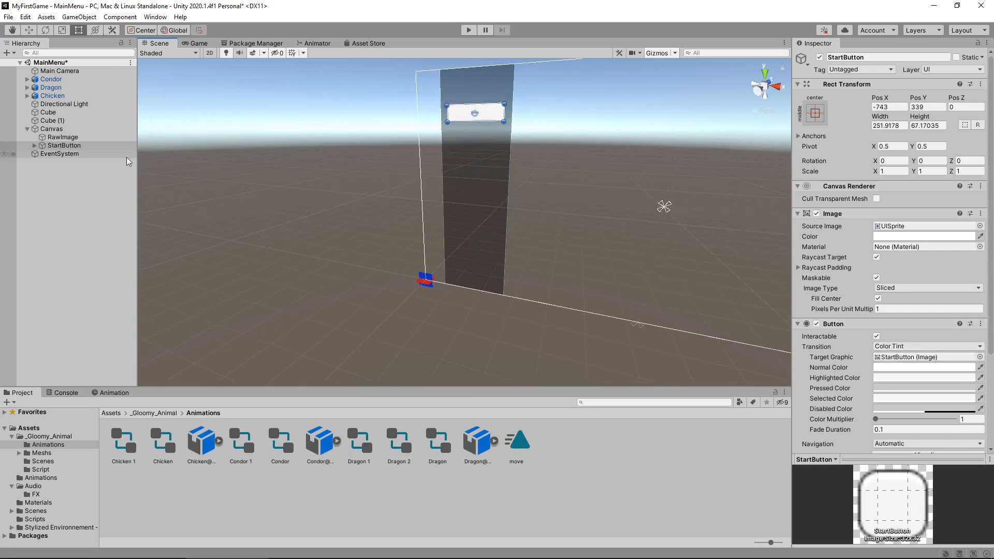
Set StartButton's Text child to 'Play Game' at font size 36.
left_click(62, 153)
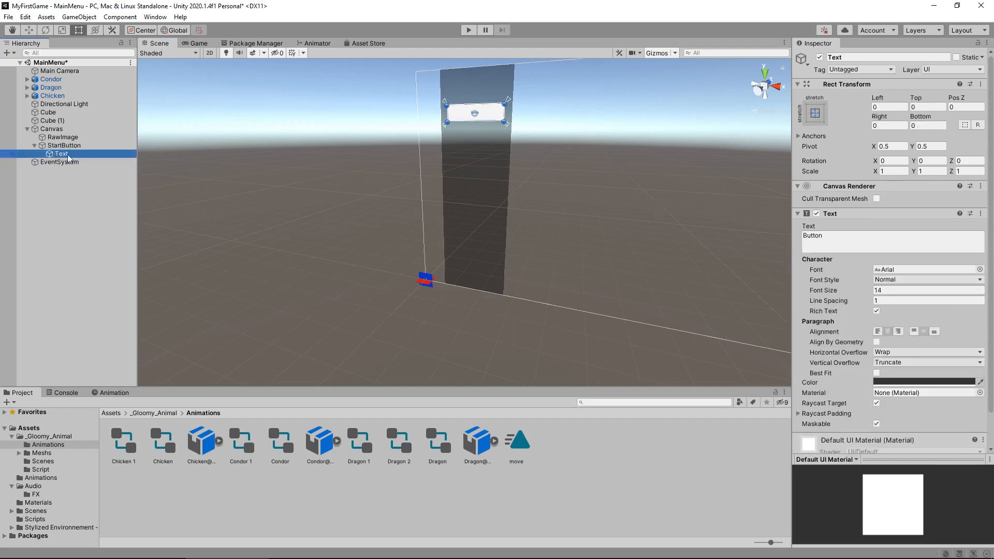
left_click(928, 290)
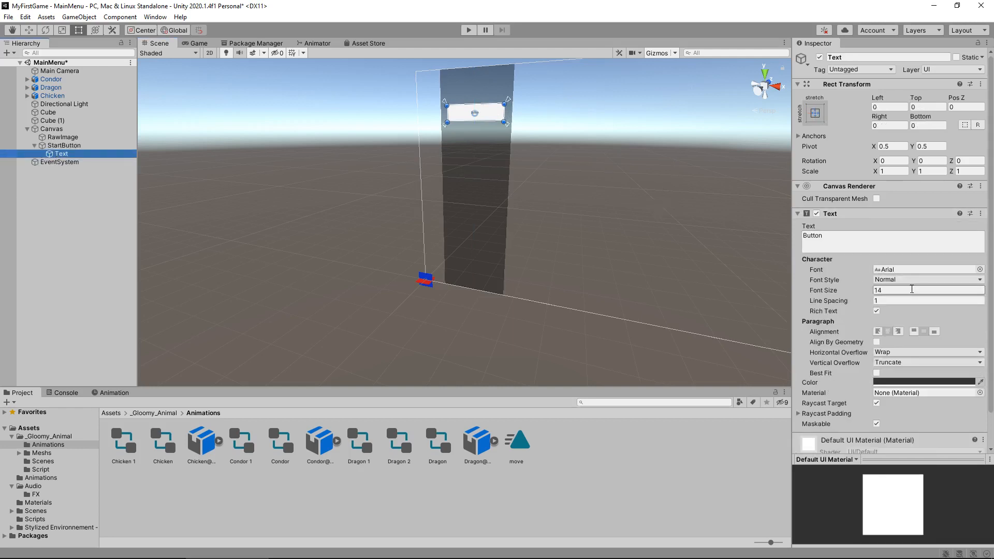
type("36")
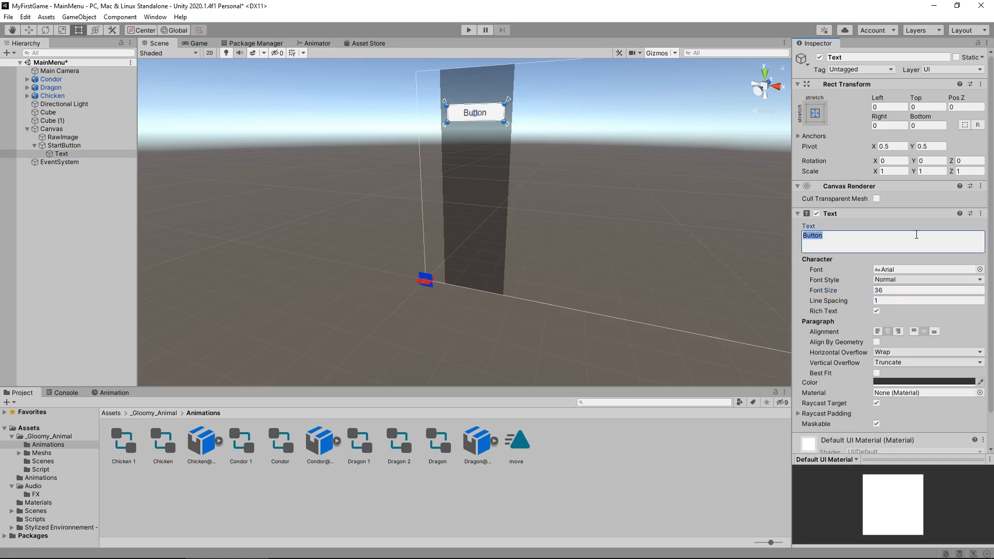
type("Play G")
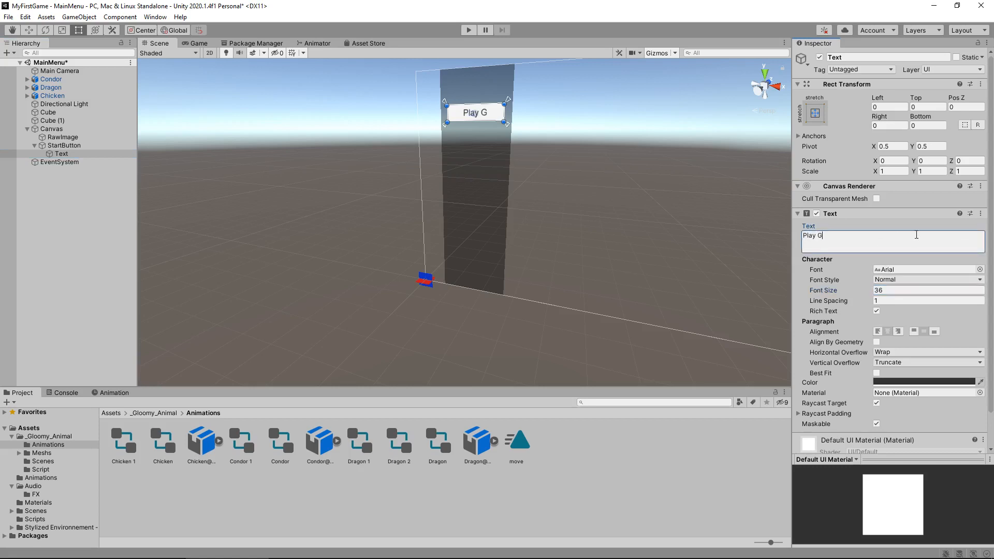
type("ame")
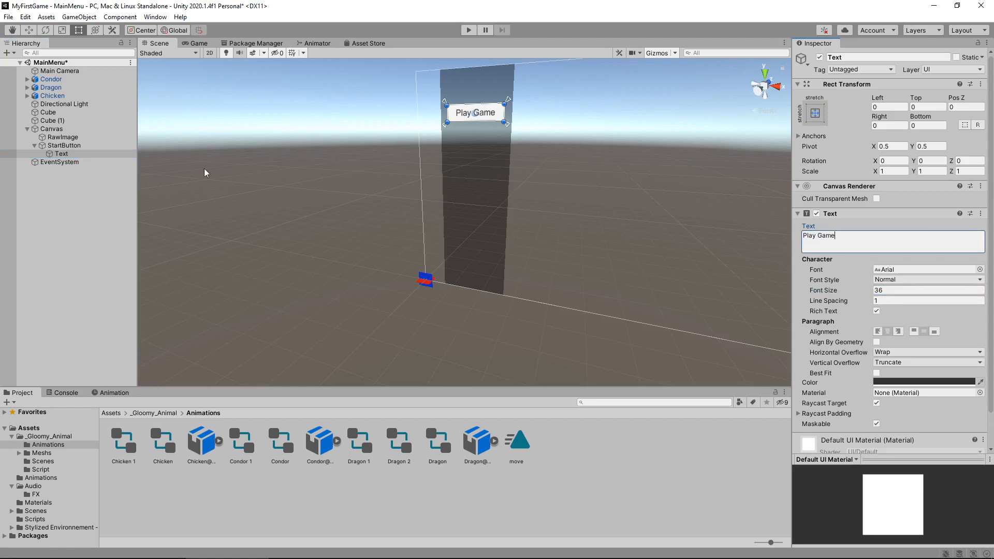
left_click(63, 145)
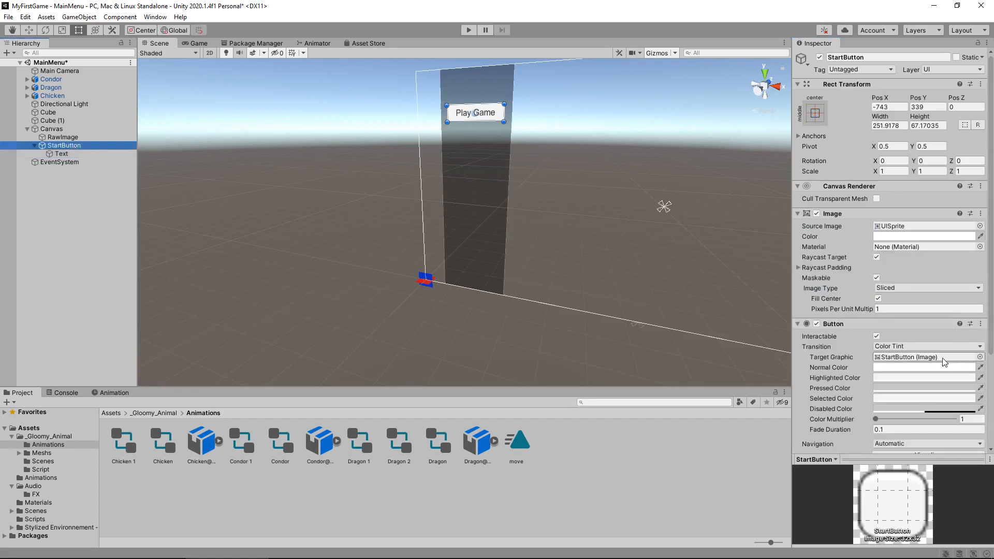
Set StartButton's Normal Color to a dark green.
left_click(925, 367)
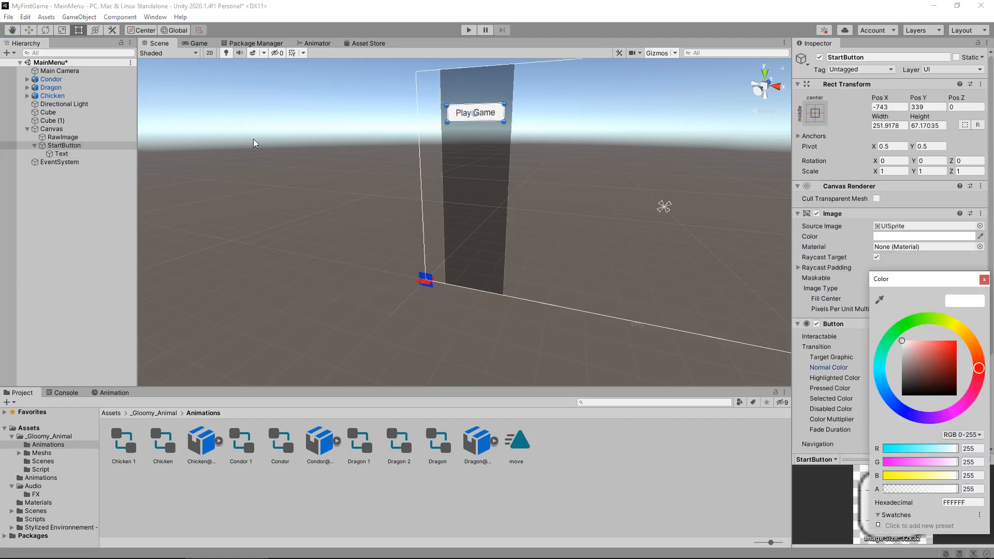
left_click(940, 368)
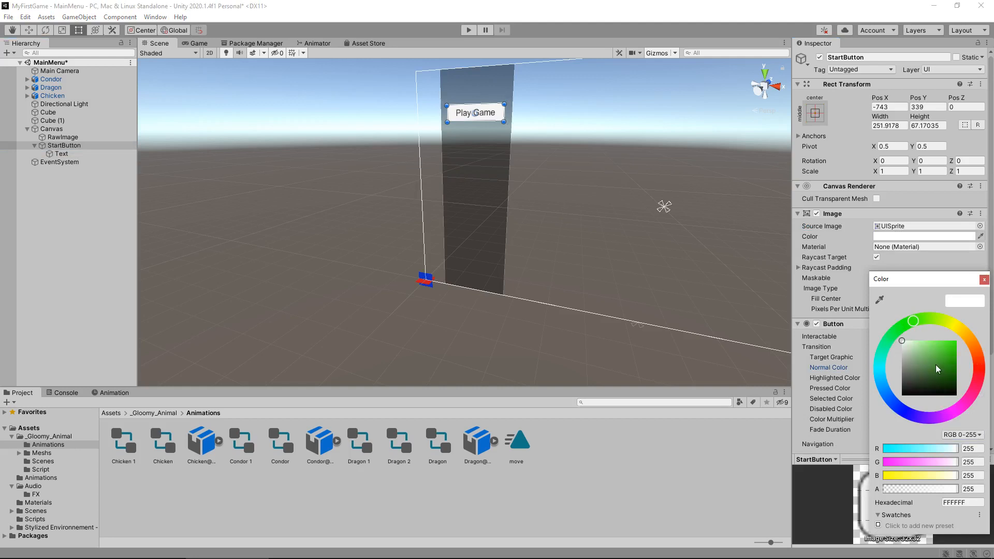
left_click(936, 364)
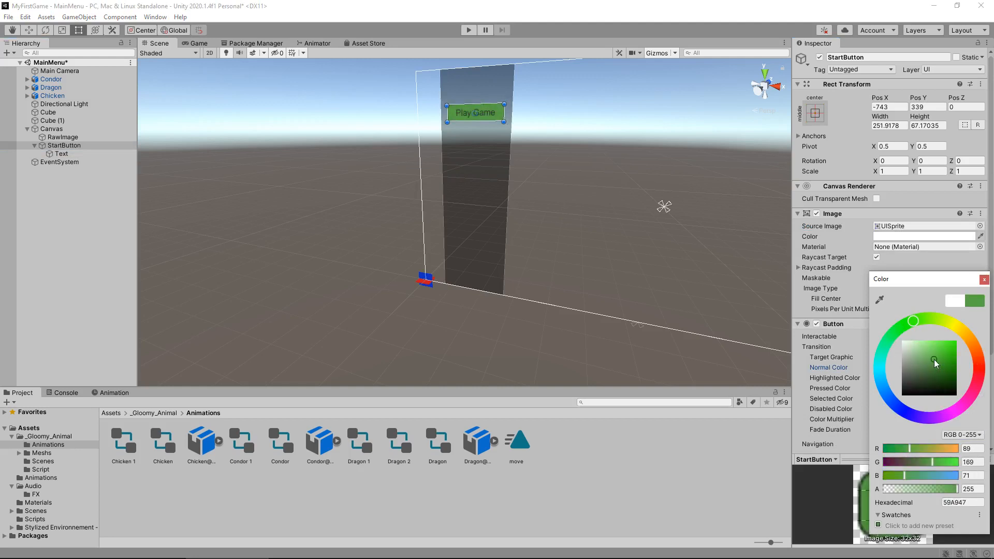
left_click(938, 369)
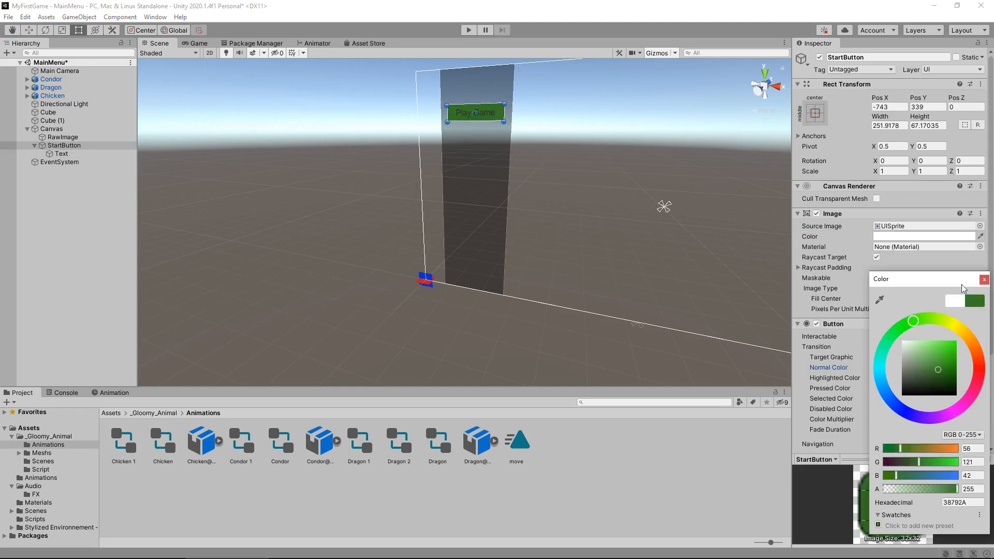
Make the Play Game label text white.
left_click(61, 153)
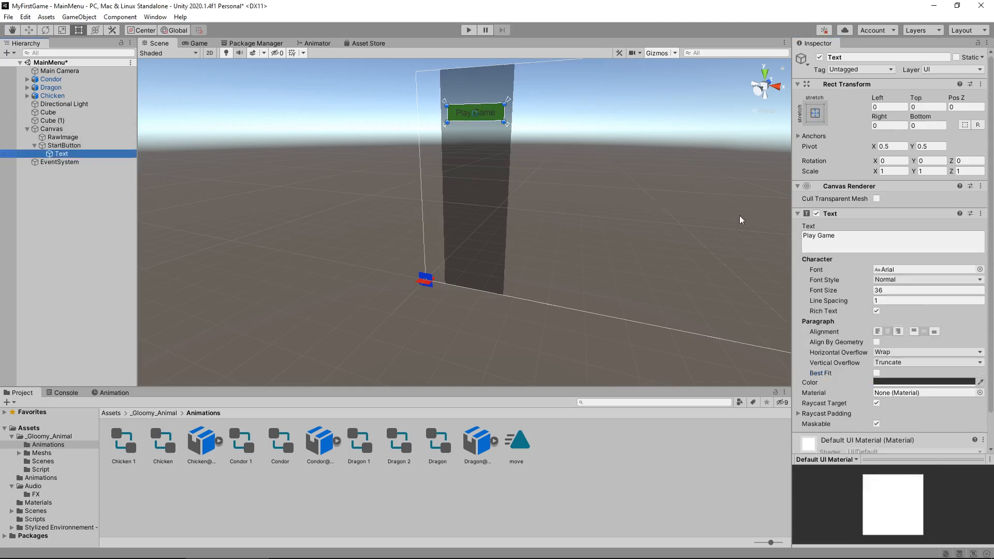
left_click(929, 382)
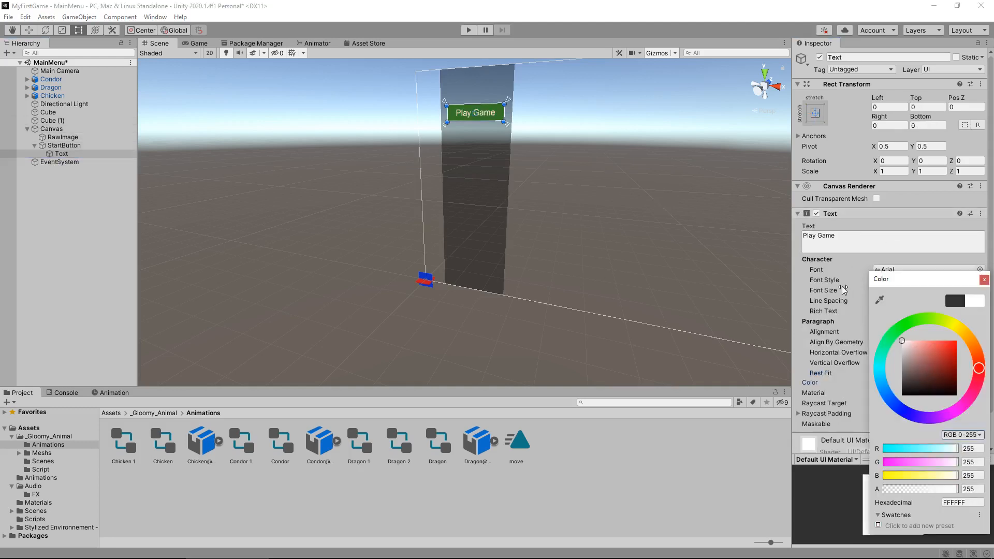
left_click(63, 145)
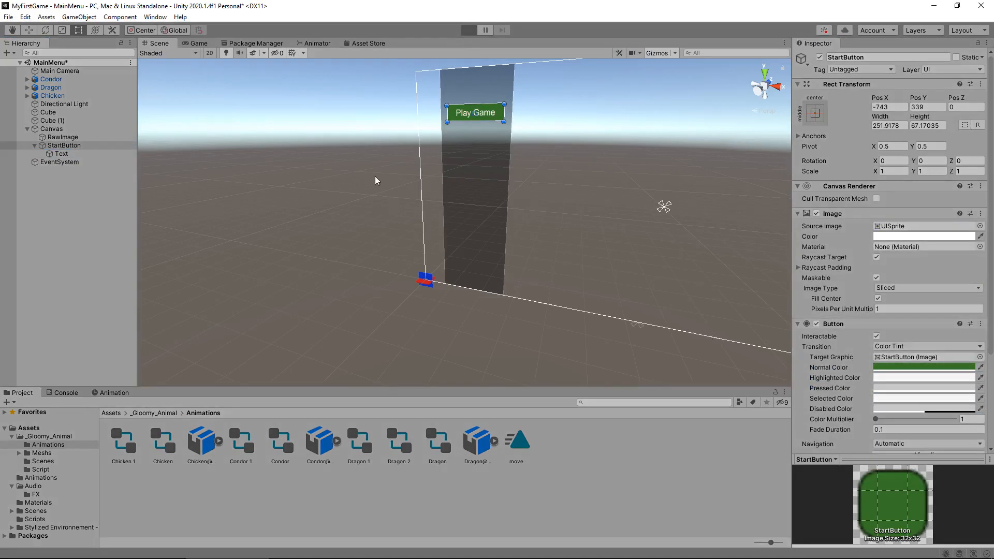
Set the button's Highlighted Color to black and test the hover in play mode.
left_click(468, 30)
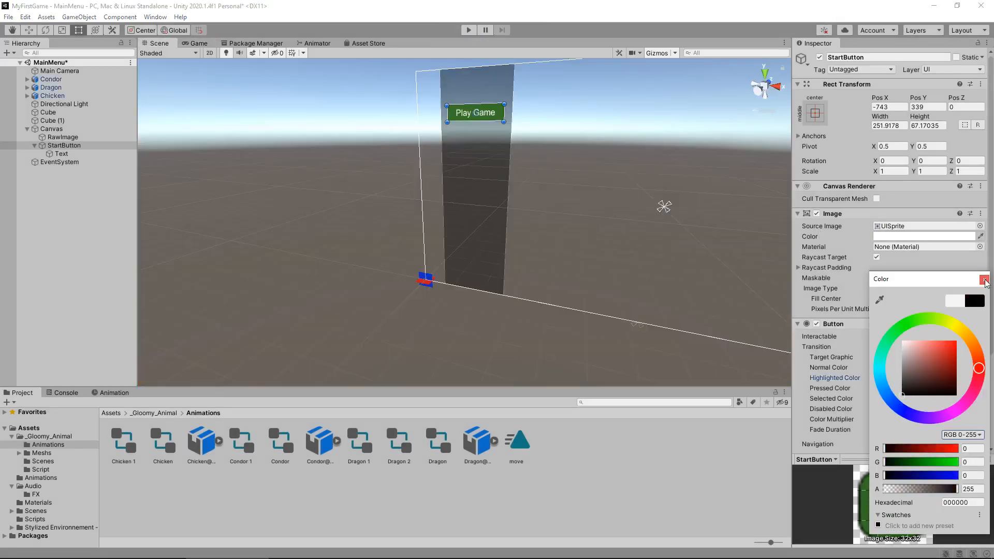
left_click(984, 279)
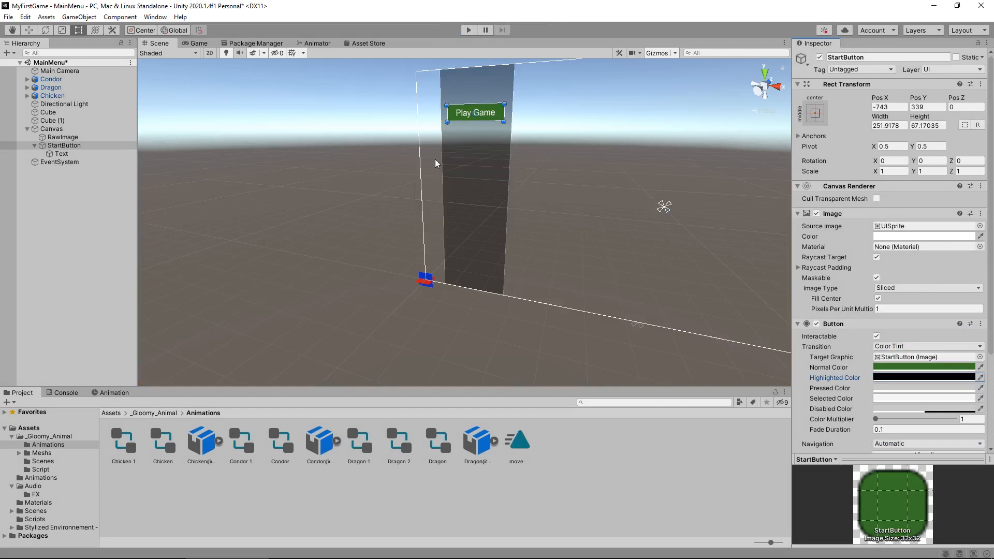
mouse_move(460, 49)
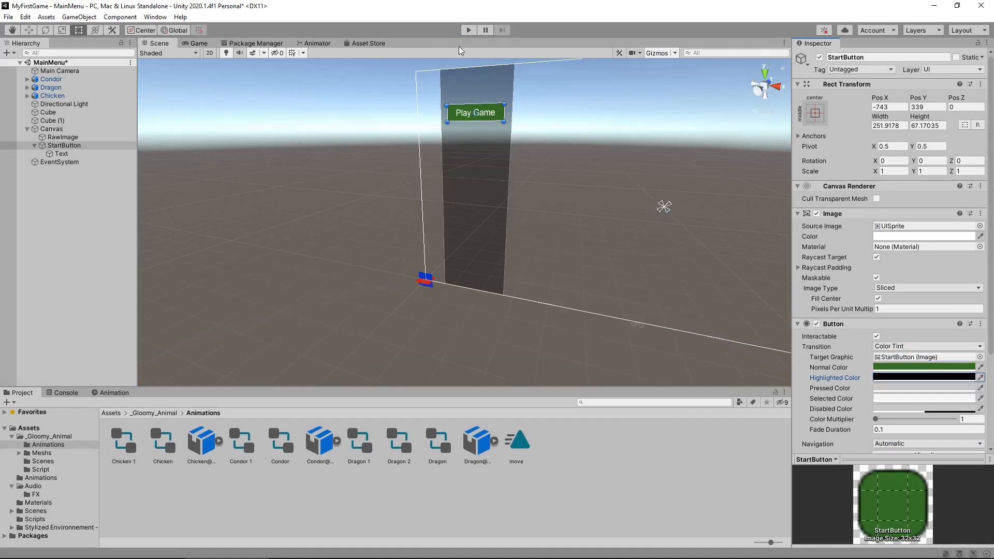
left_click(468, 30)
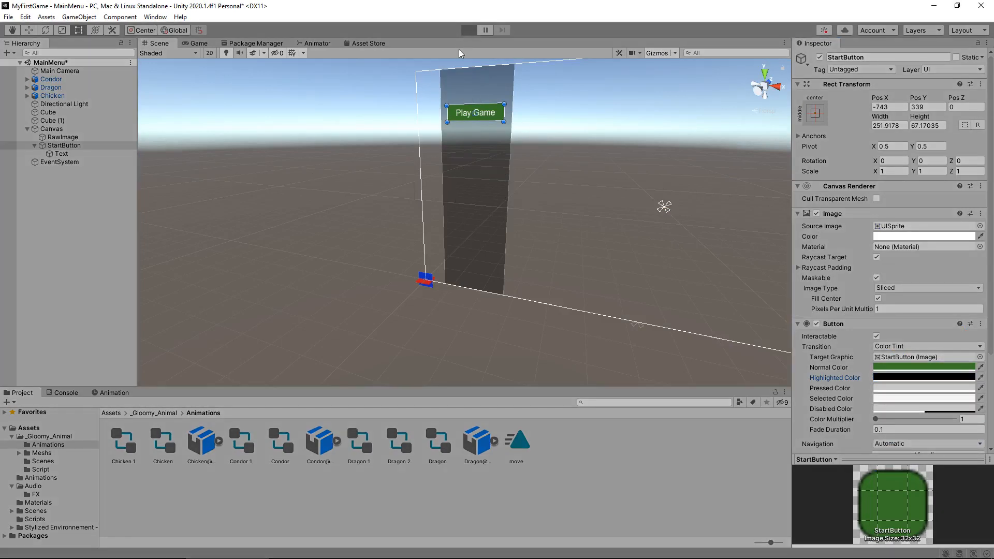
left_click(468, 30)
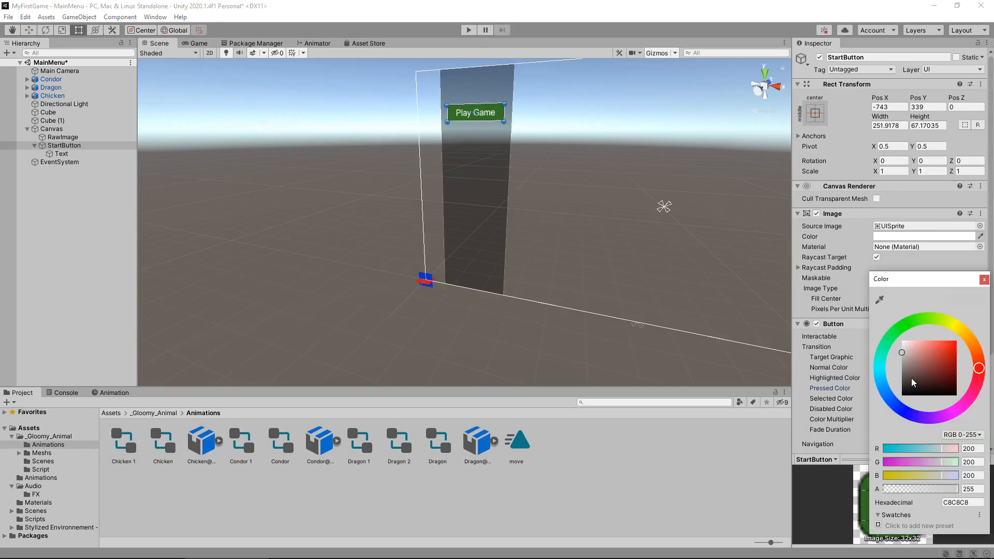
mouse_move(903, 383)
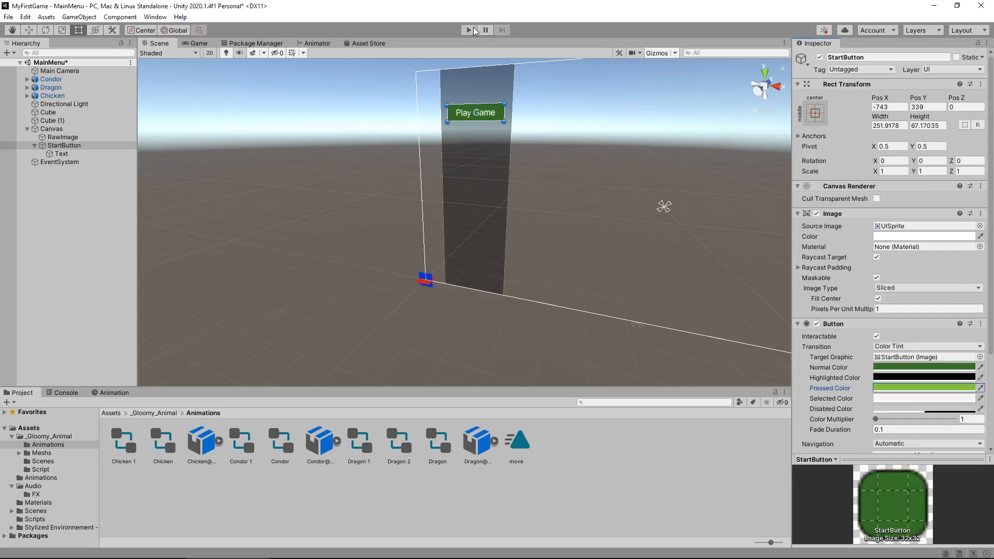
Run the scene again and try the Play Game button's light green pressed colour.
left_click(468, 30)
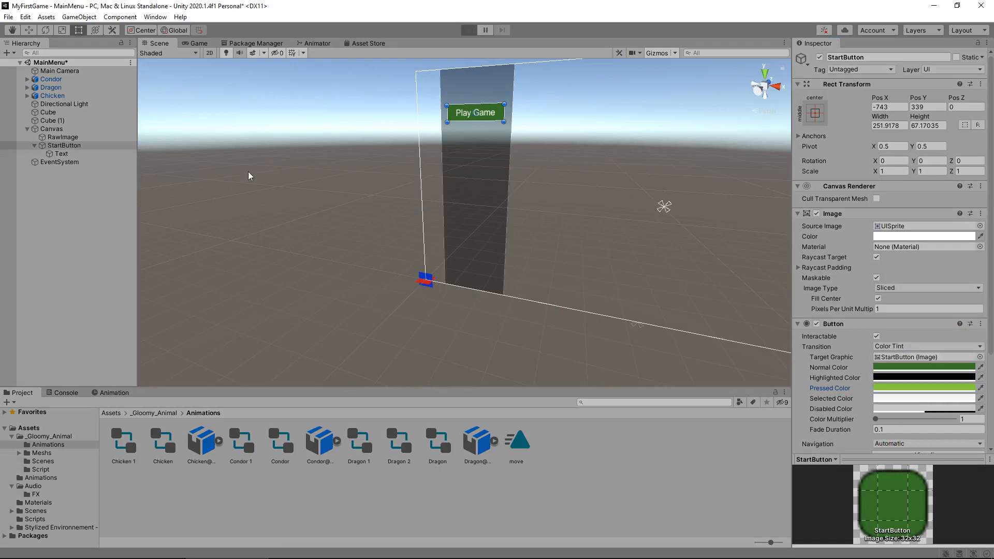
left_click(468, 30)
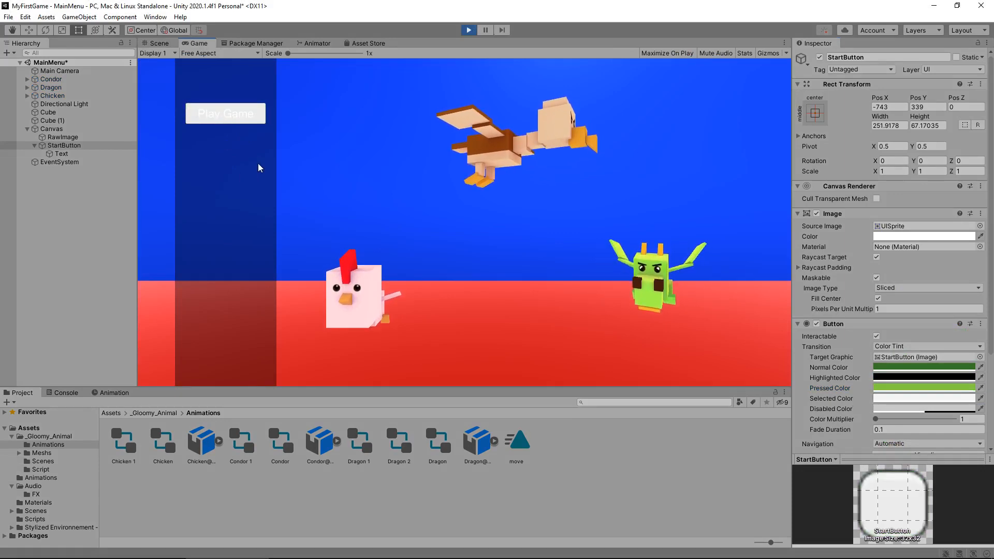
mouse_move(355, 123)
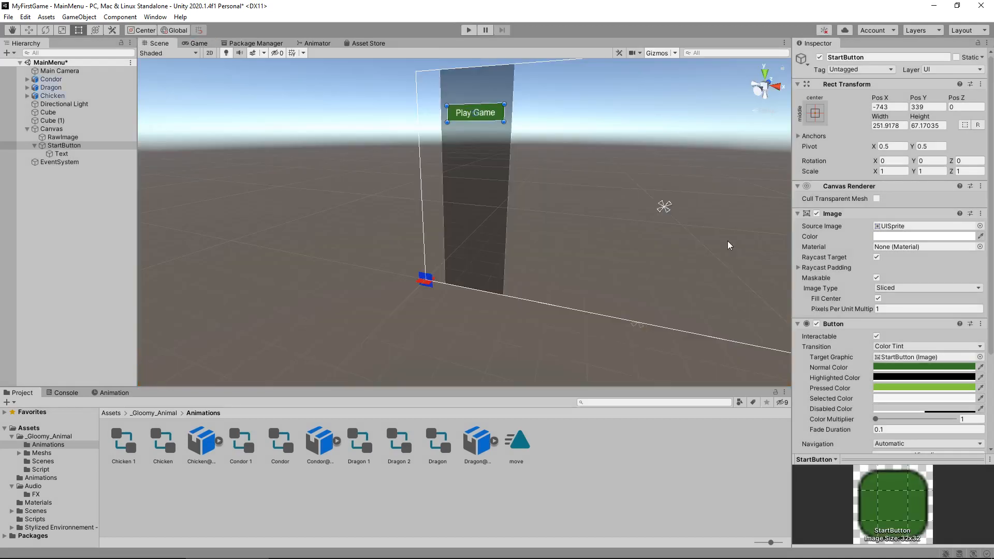
Set the button's Selected Color to dark grey and end the play-mode test.
left_click(922, 236)
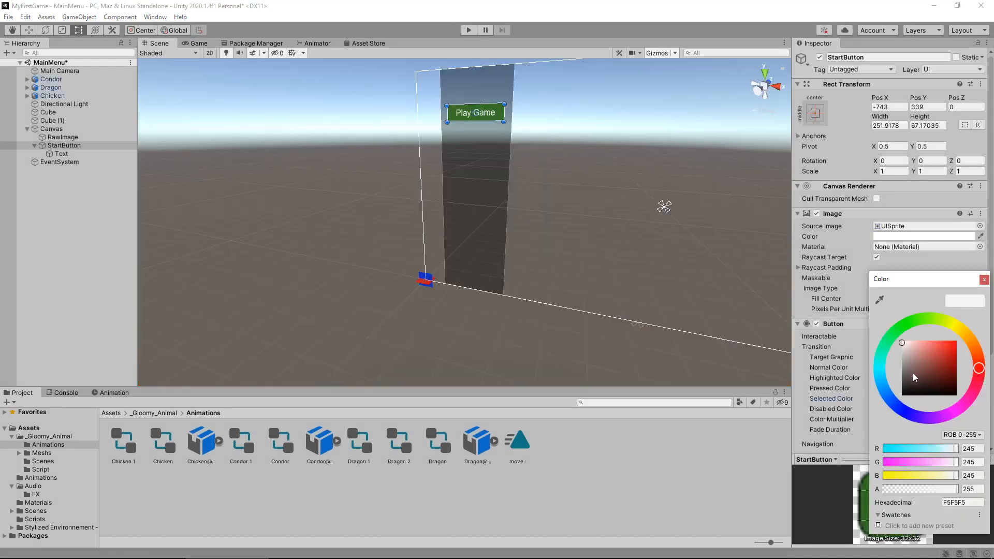
left_click(902, 380)
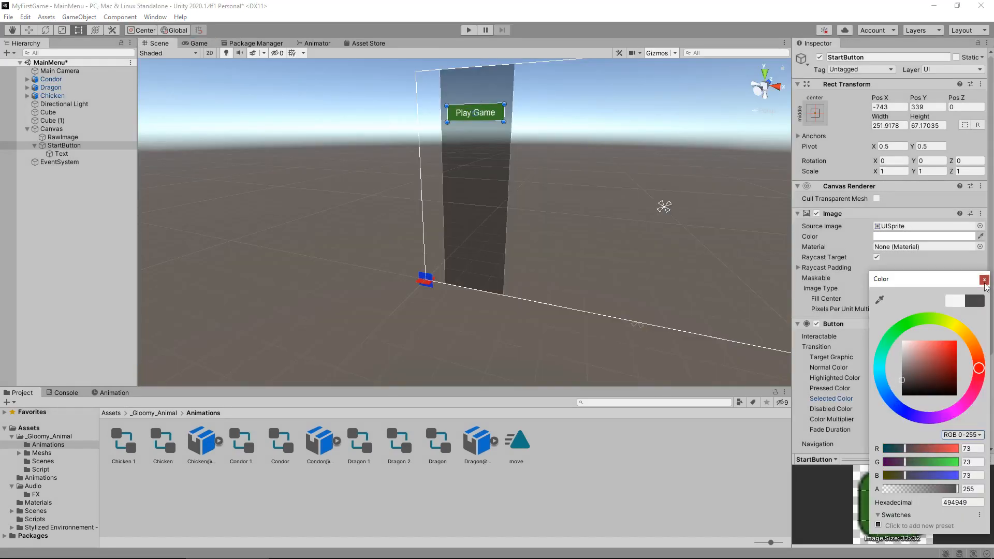
left_click(984, 279)
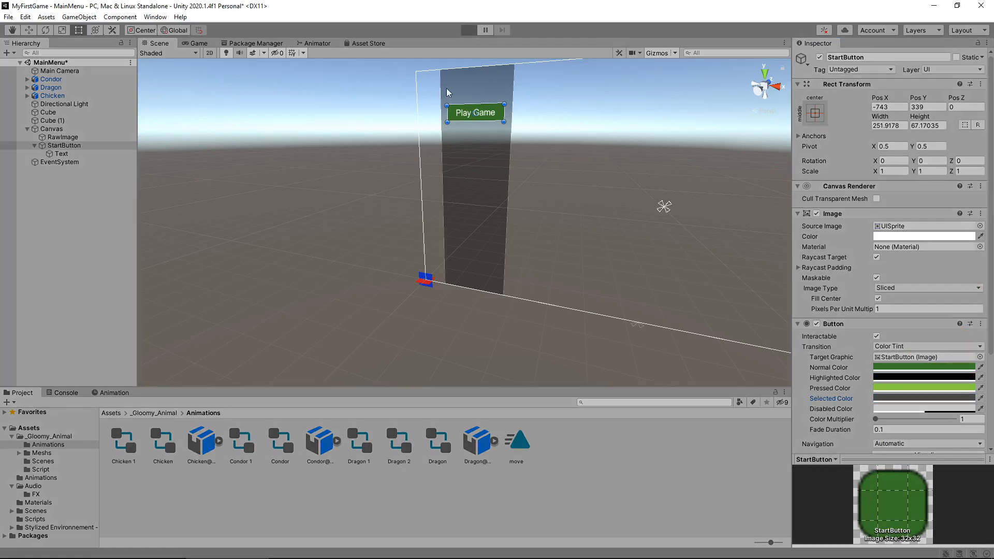
mouse_move(366, 195)
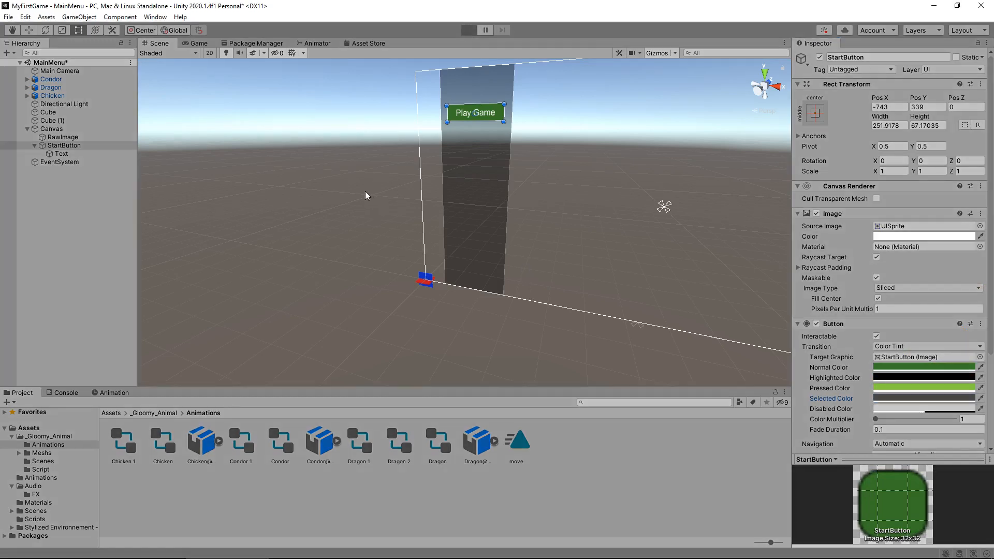
left_click(468, 30)
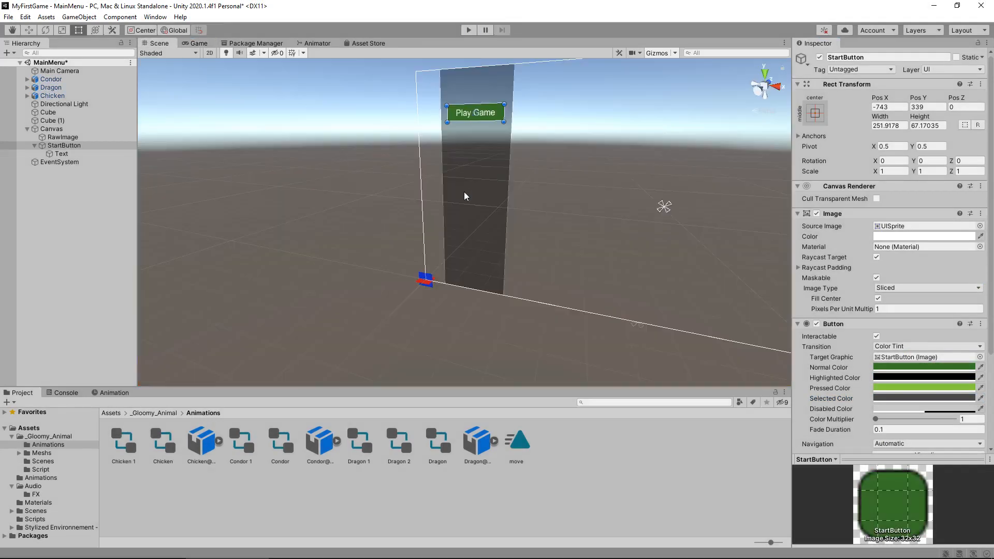
mouse_move(462, 200)
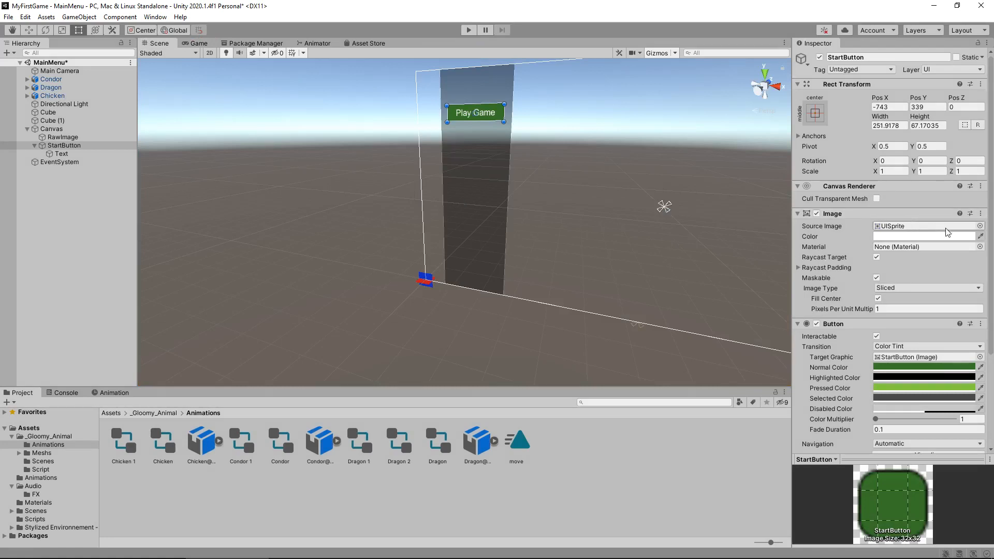
Try the circular Knob sprite as the button's Source Image, then revert to UISprite.
left_click(980, 226)
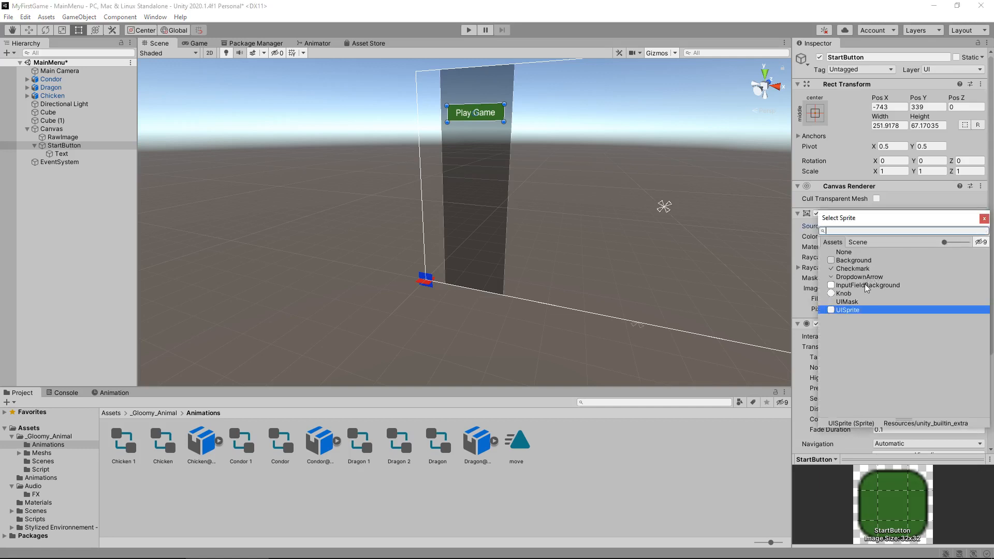
left_click(845, 293)
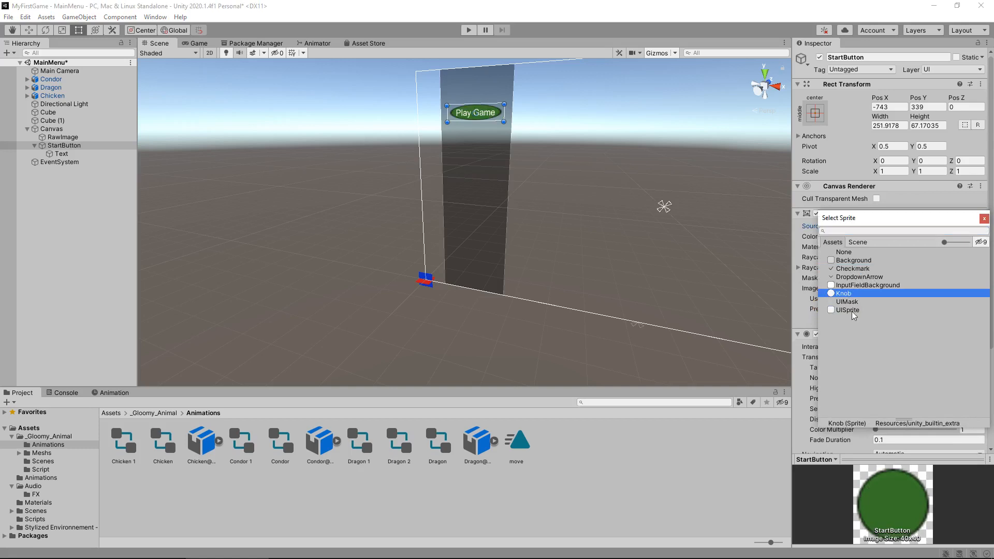
left_click(848, 310)
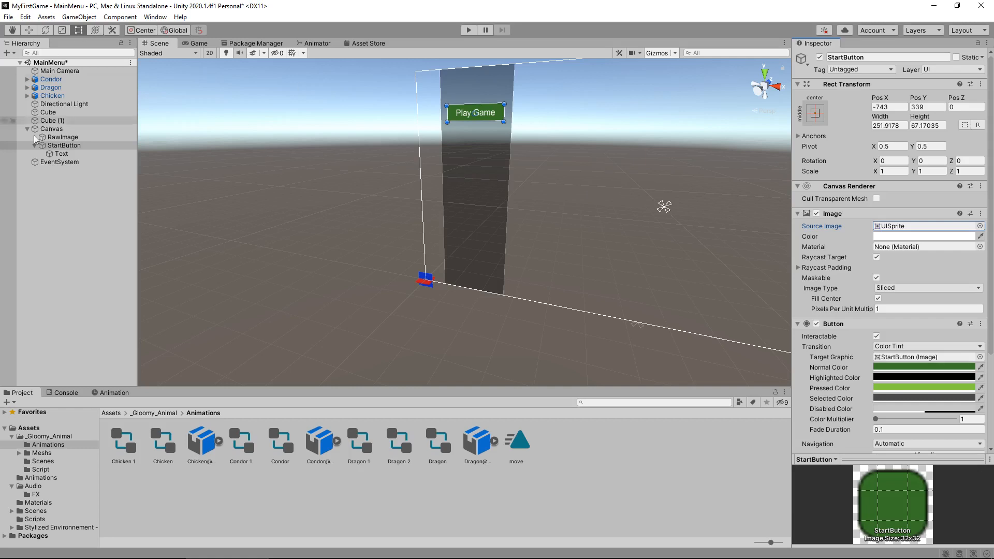
Duplicate the Play Game button and relabel the copy's text 'Load Game'.
left_click(63, 145)
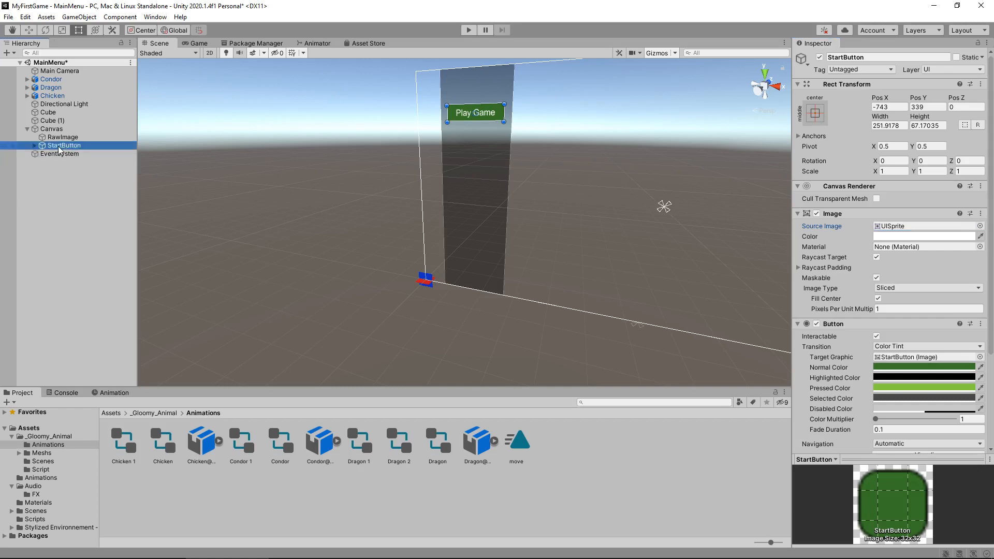
double_click(63, 145)
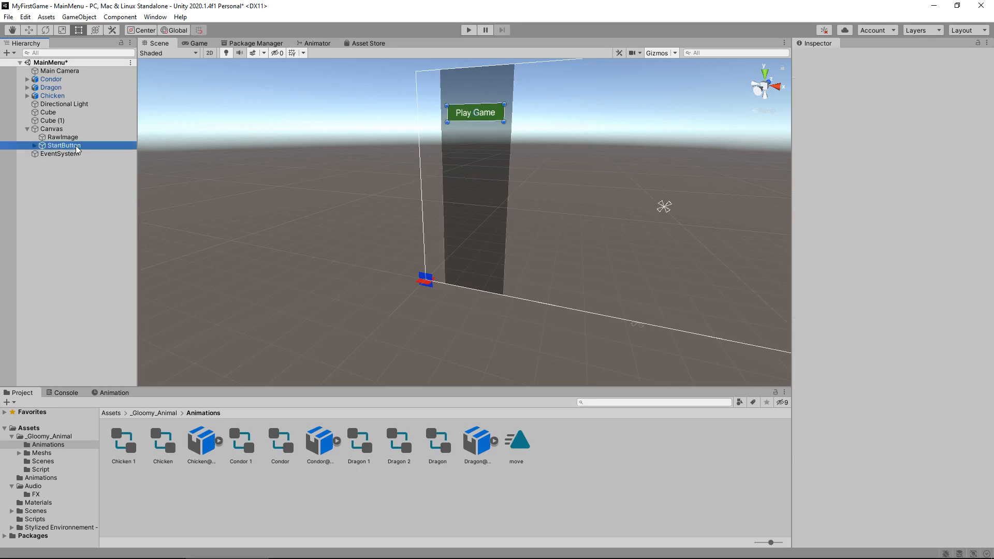
left_click(63, 145)
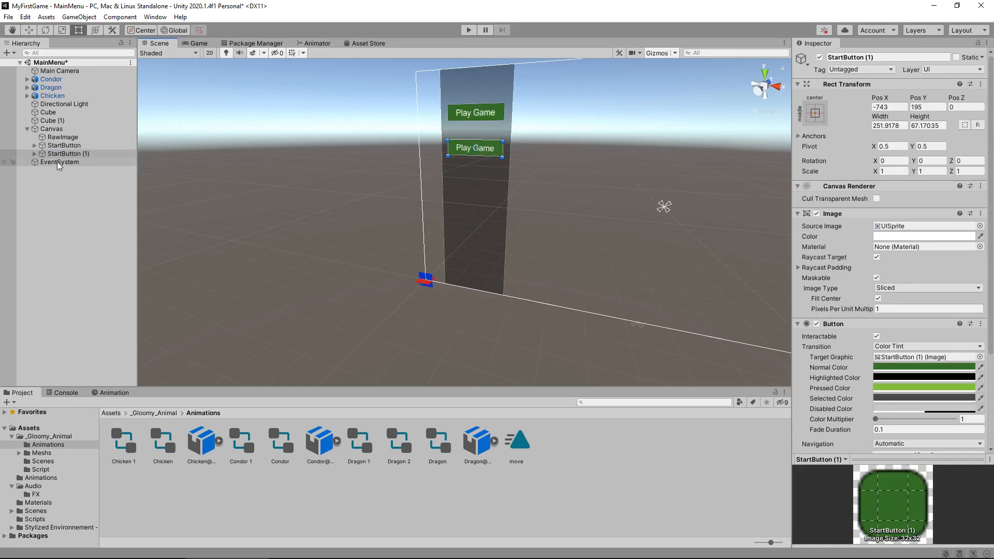
left_click(61, 161)
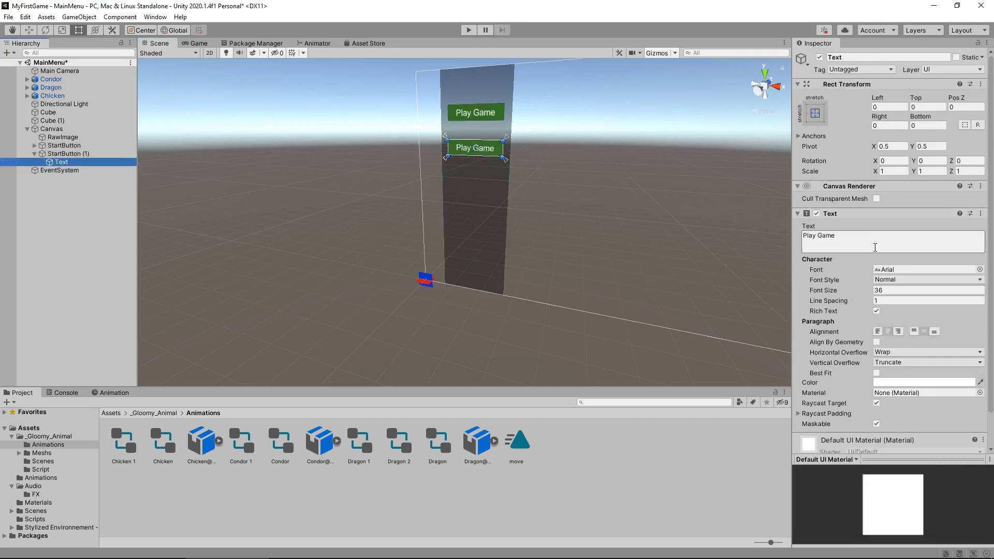
type("Load G")
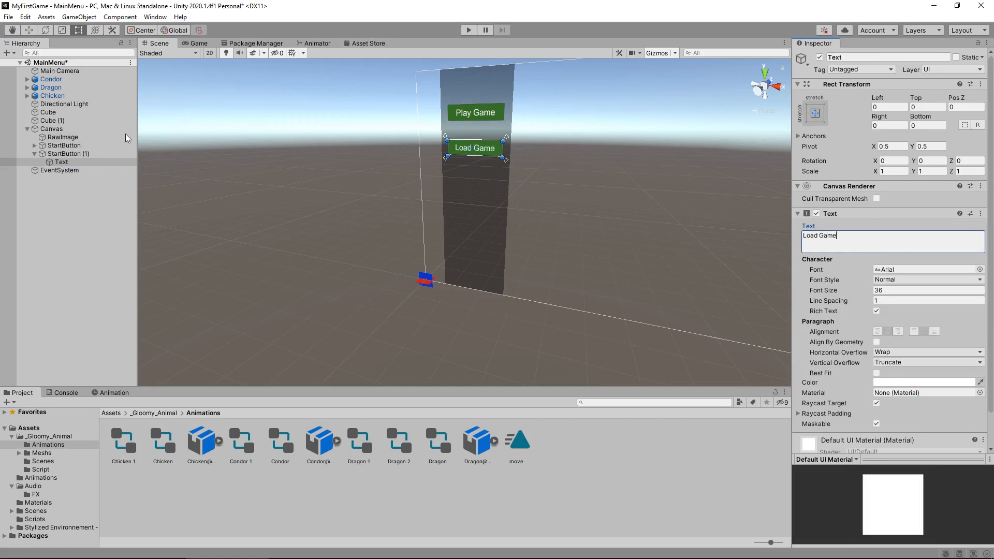
left_click(69, 153)
type("LoadButton")
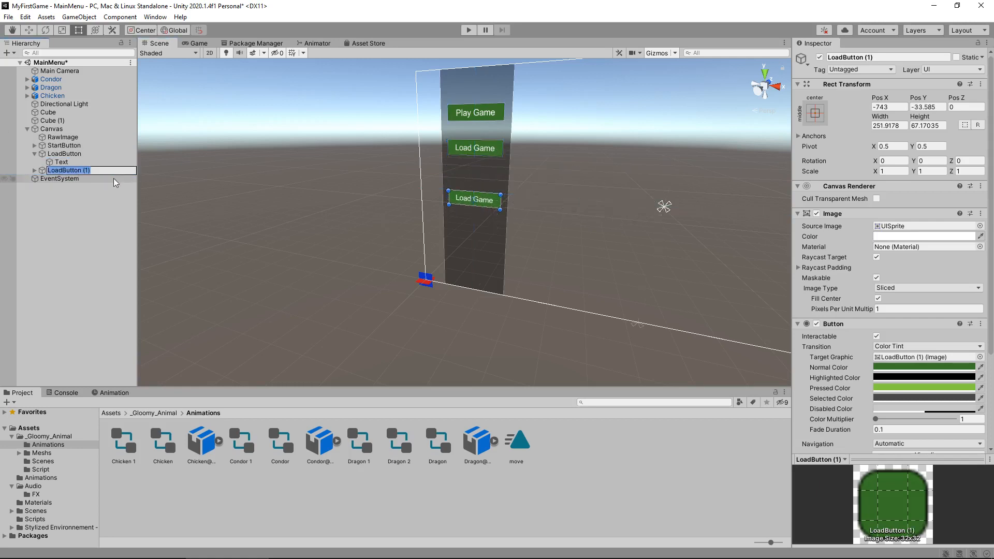
Name a further copy QuitButton and set its label text to 'Quit Game'.
type("QuitButton")
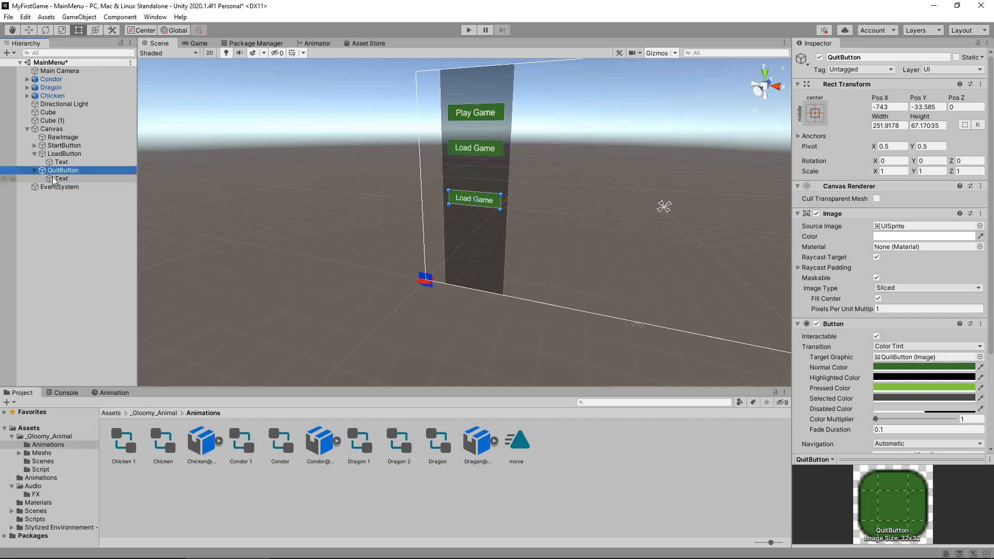
left_click(61, 178)
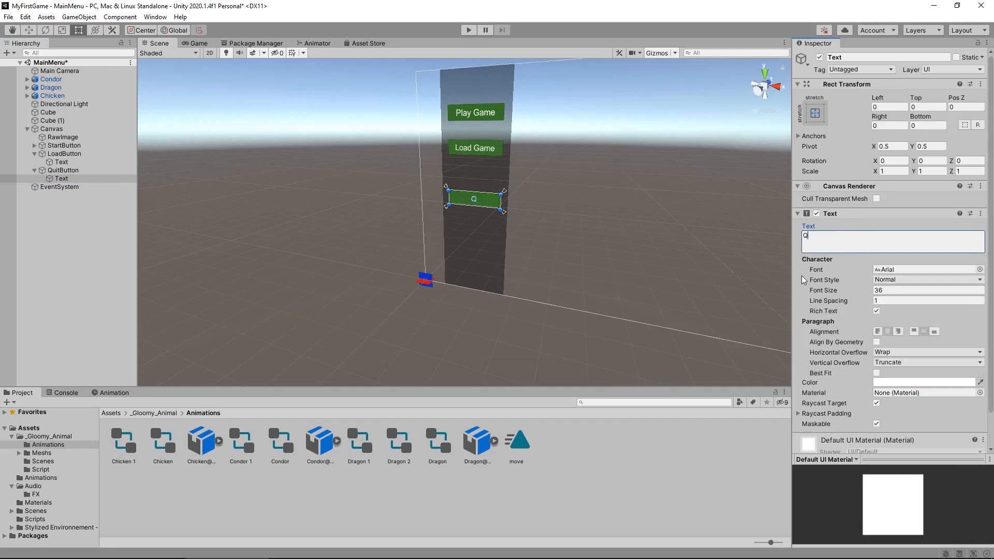
type("Quit Ganm")
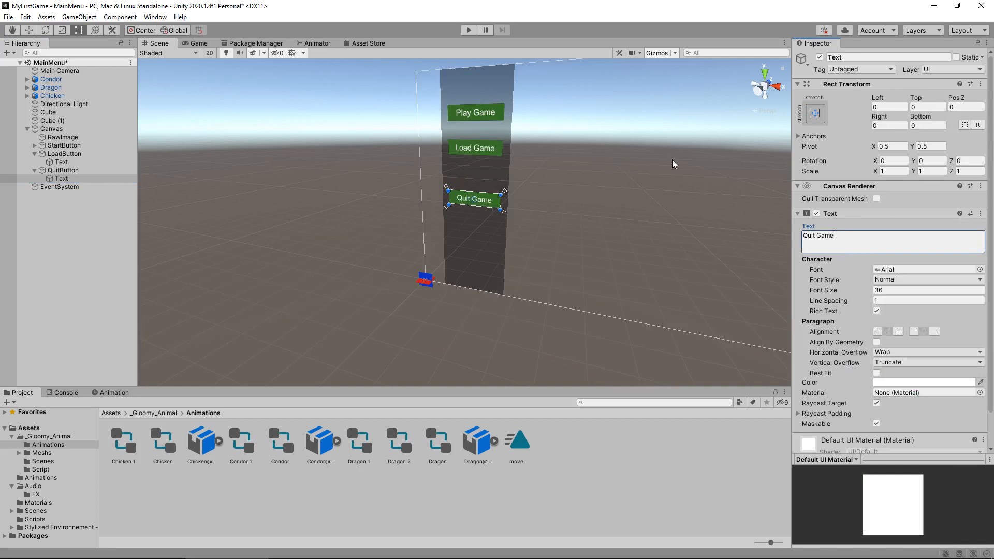
mouse_move(399, 263)
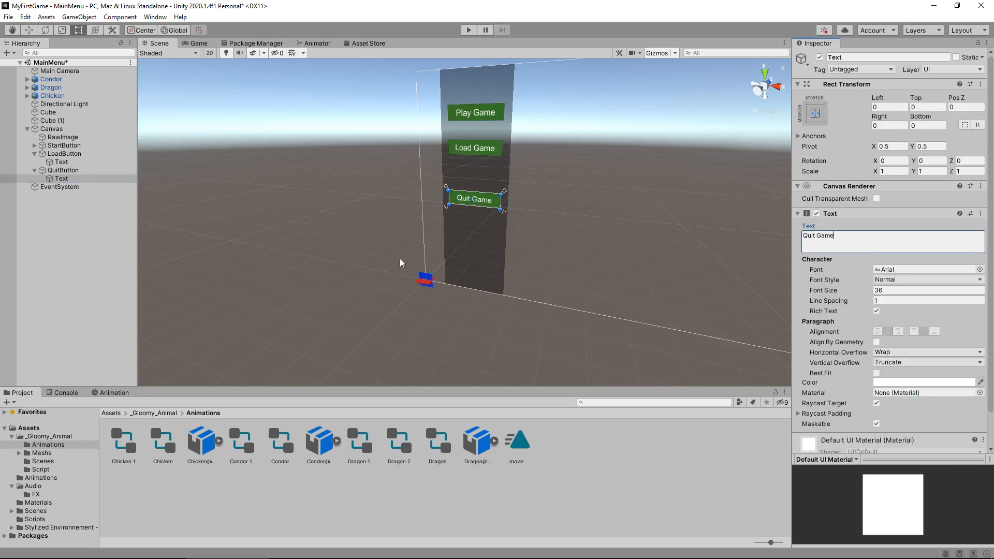
Colour LoadButton blue and QuitButton red with a lighter red pressed state, then preview in play mode.
left_click(63, 154)
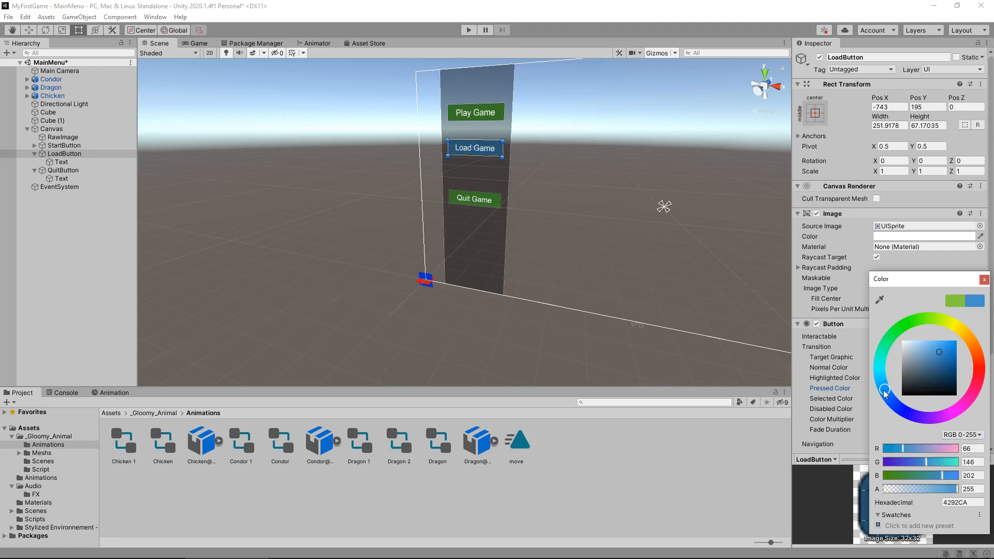
left_click(61, 170)
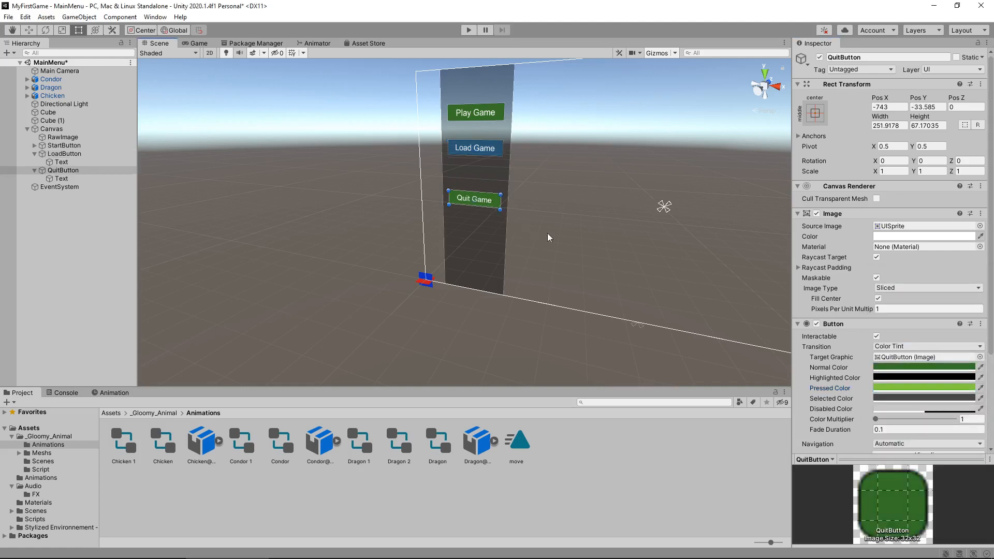
left_click(923, 367)
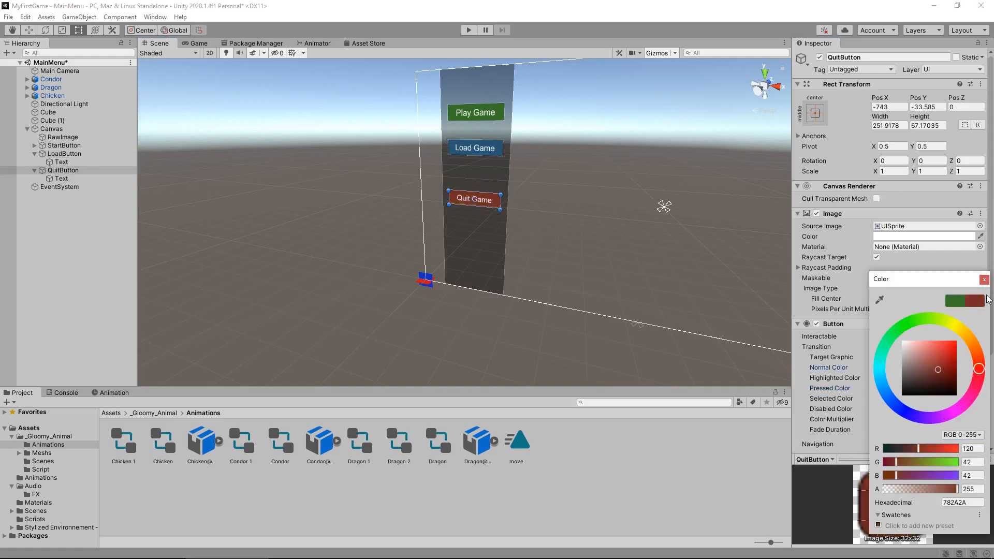
left_click(939, 352)
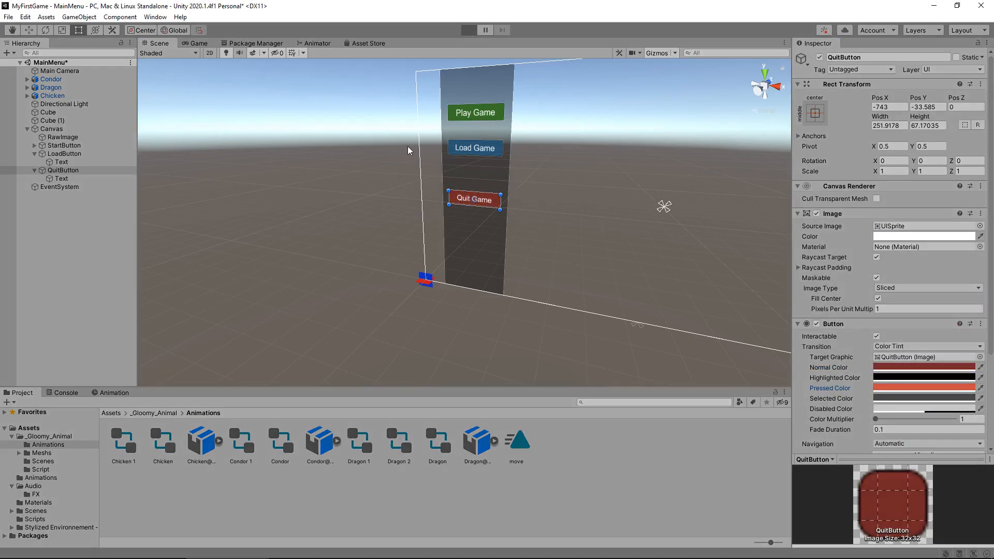
left_click(468, 30)
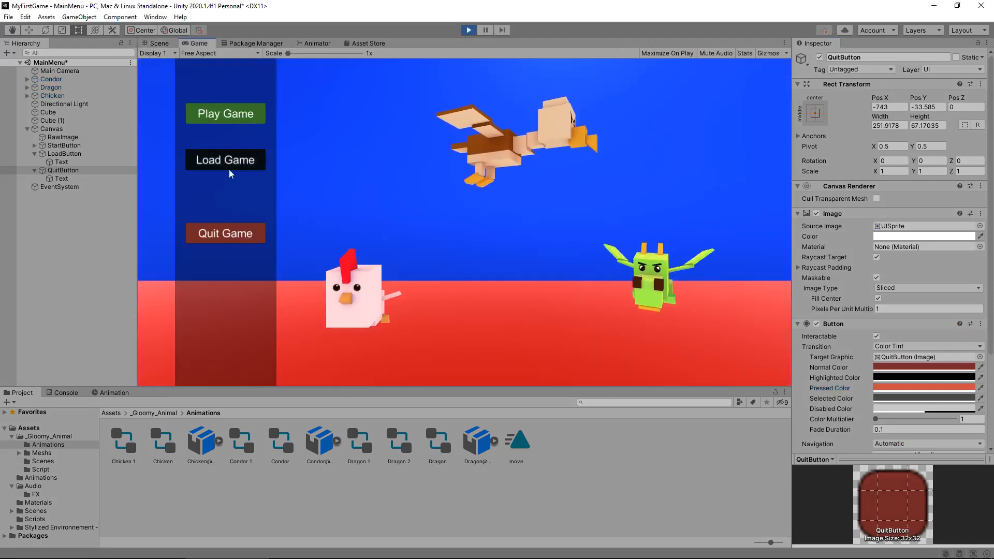
mouse_move(219, 104)
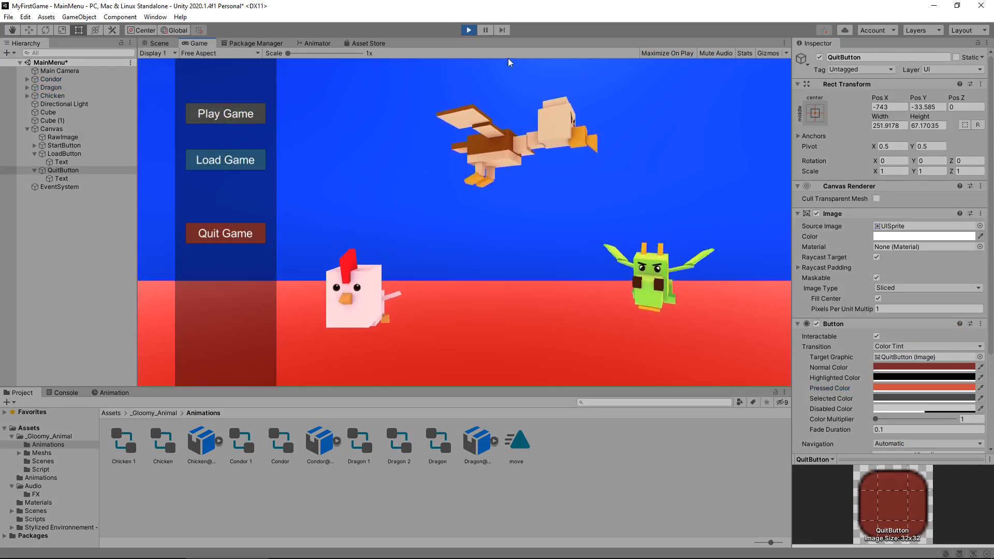
left_click(158, 44)
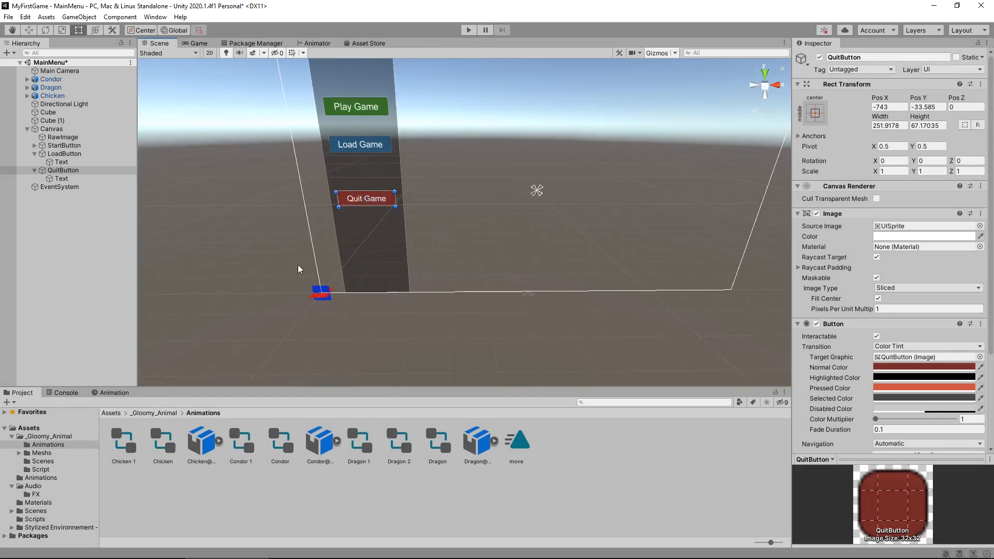
mouse_move(414, 268)
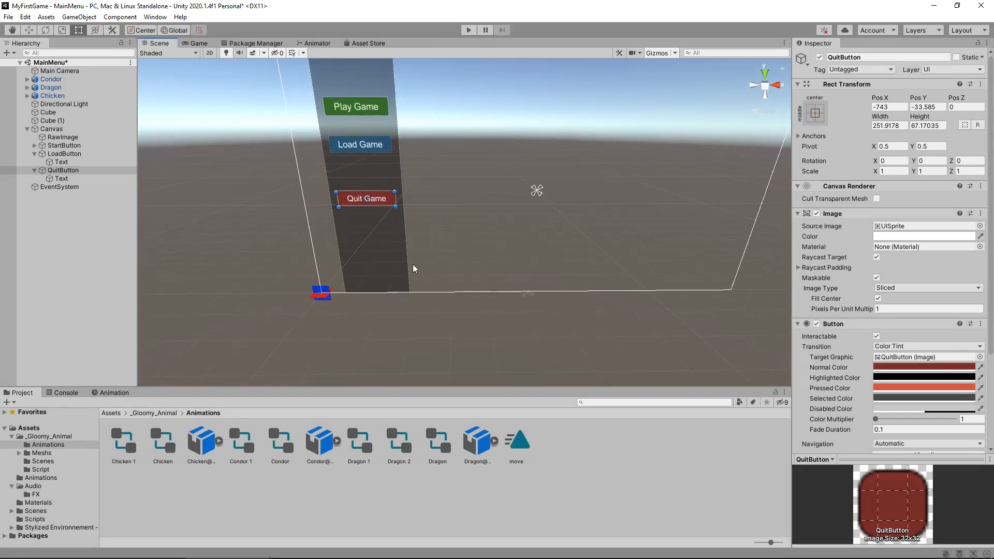
Duplicate RawImage, anchor it to stretch as a bottom strip, and check it in play mode.
left_click(63, 137)
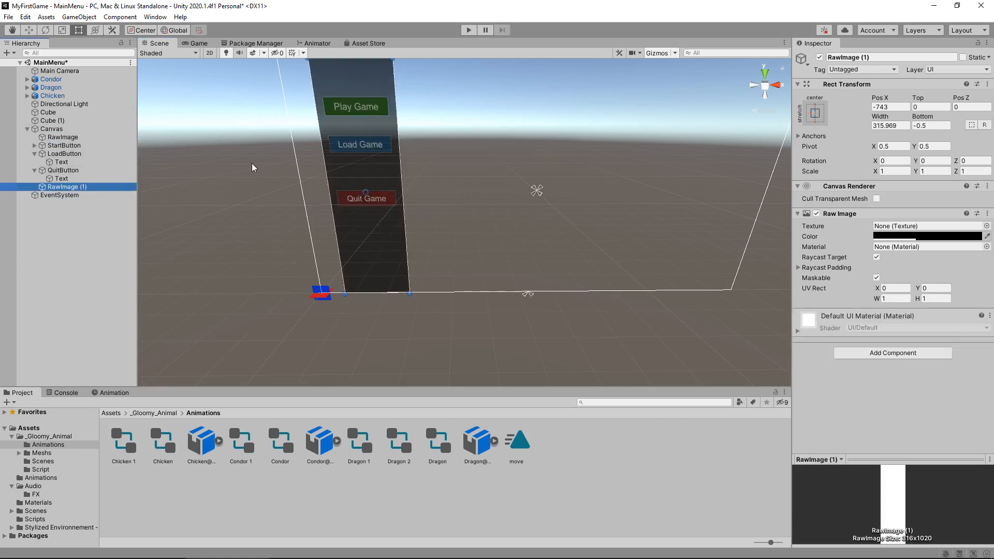
left_click(815, 113)
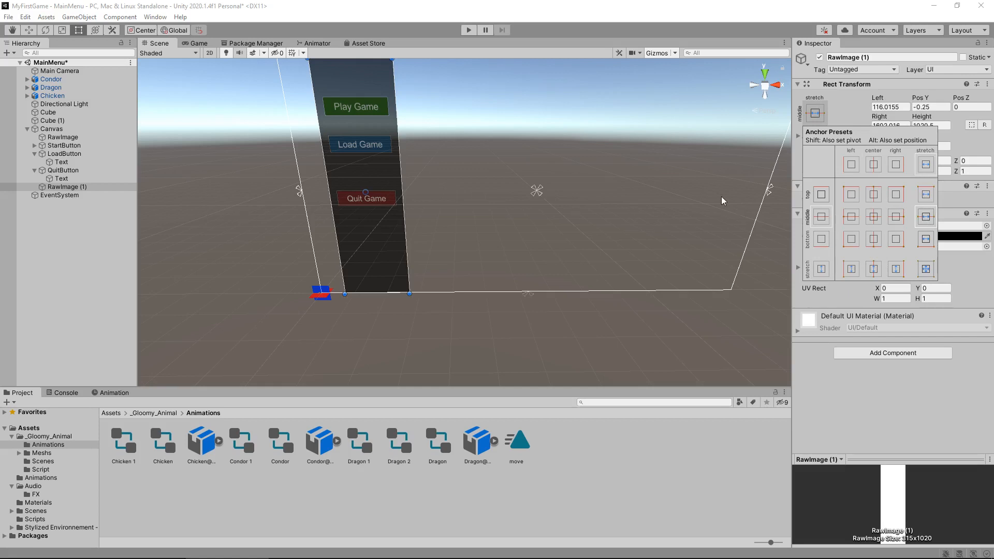
left_click(890, 106)
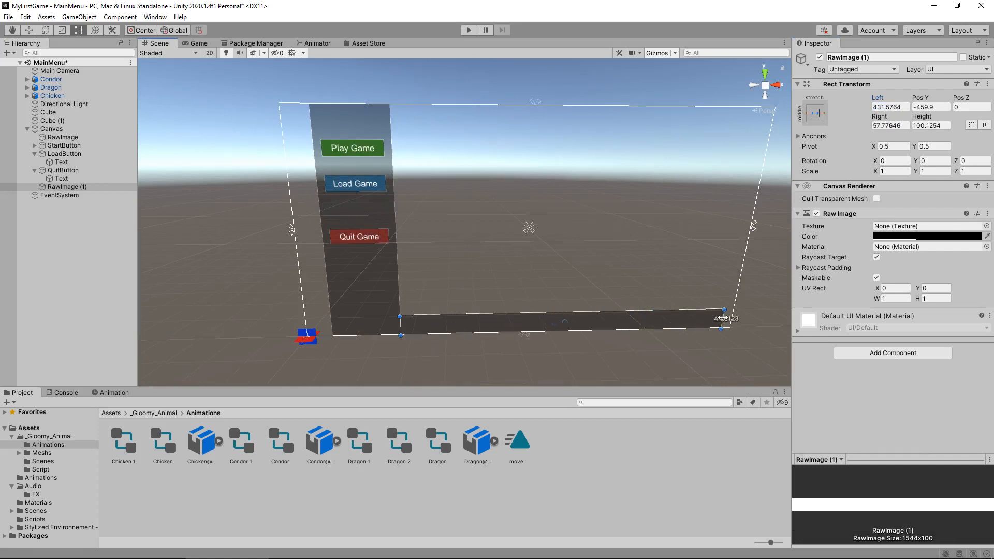
left_click(197, 44)
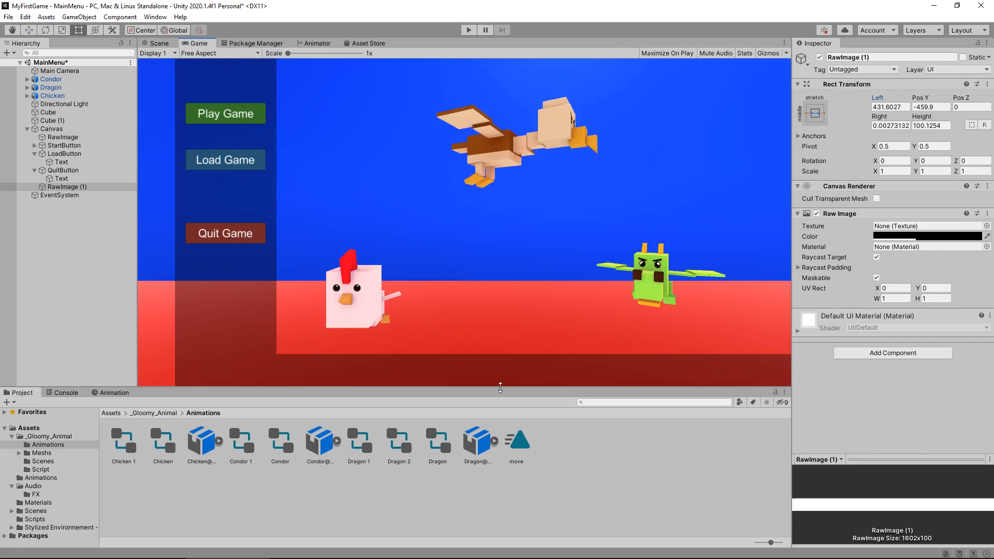
mouse_move(384, 361)
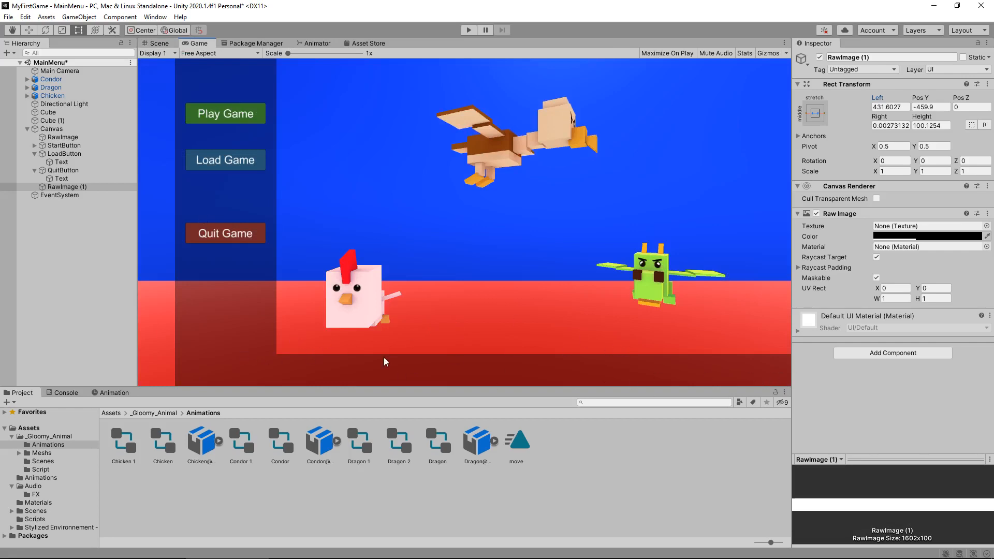
mouse_move(171, 98)
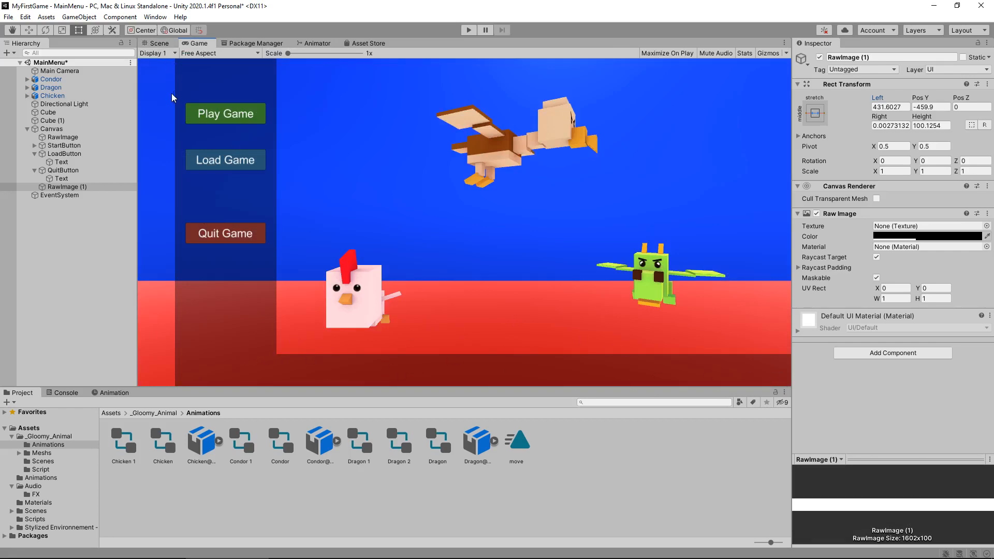
left_click(155, 44)
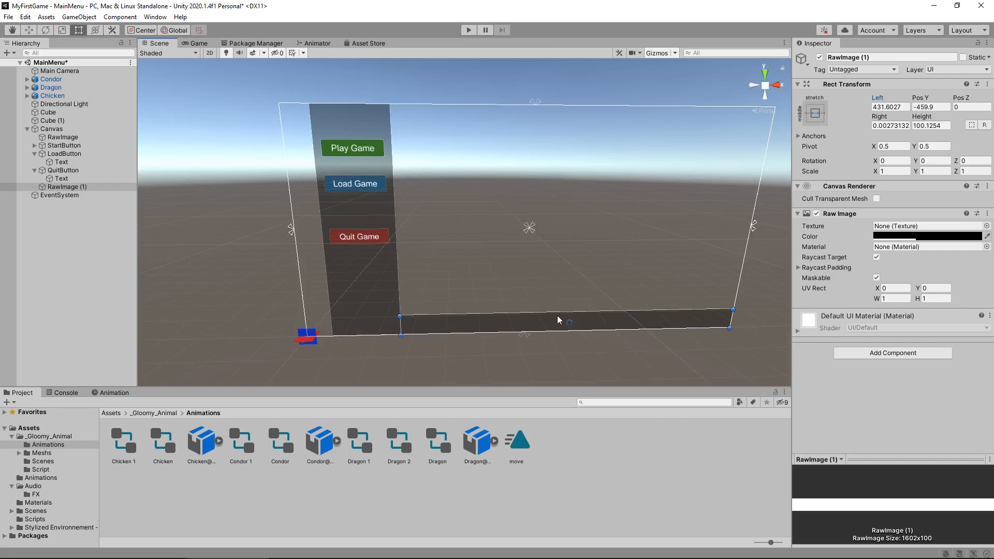
mouse_move(388, 174)
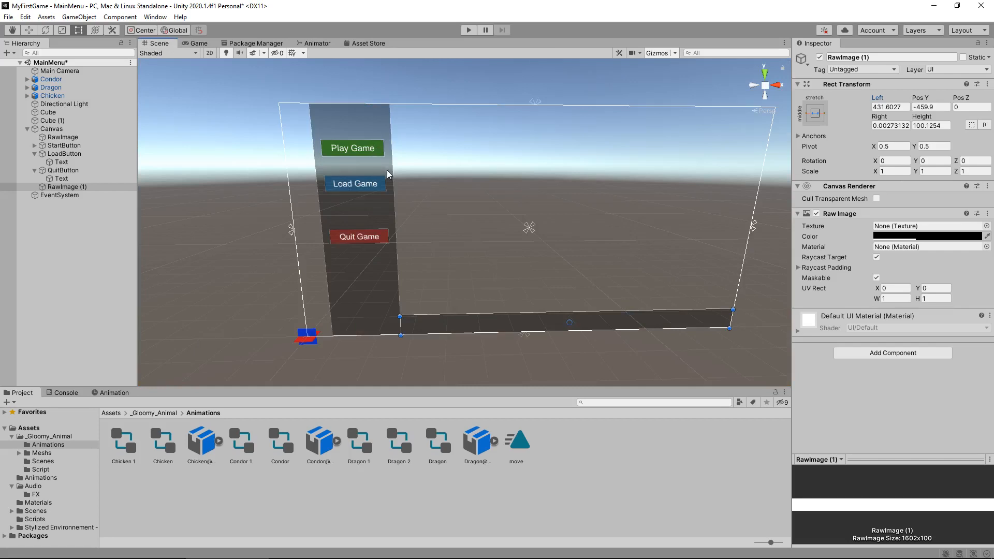
mouse_move(364, 198)
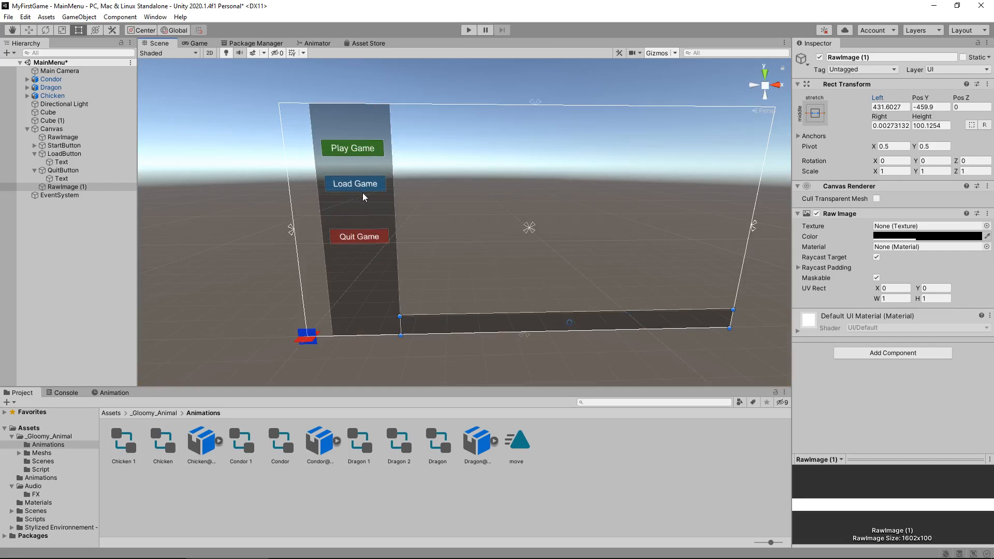
mouse_move(453, 221)
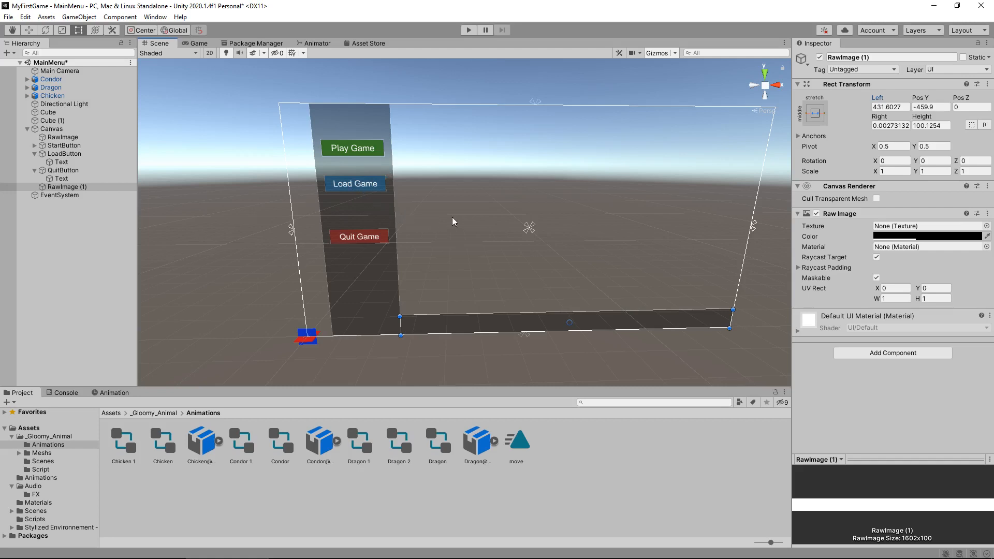
mouse_move(363, 245)
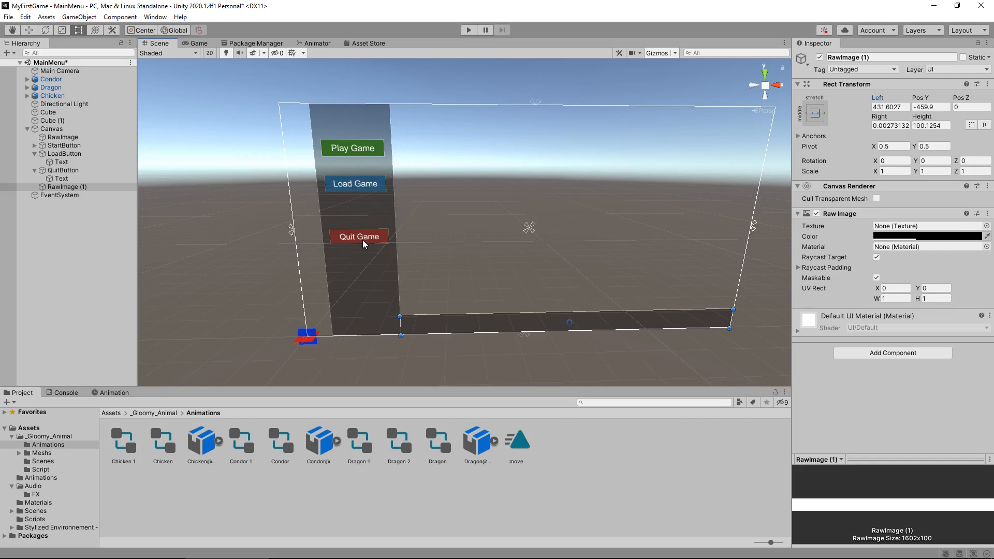
mouse_move(366, 247)
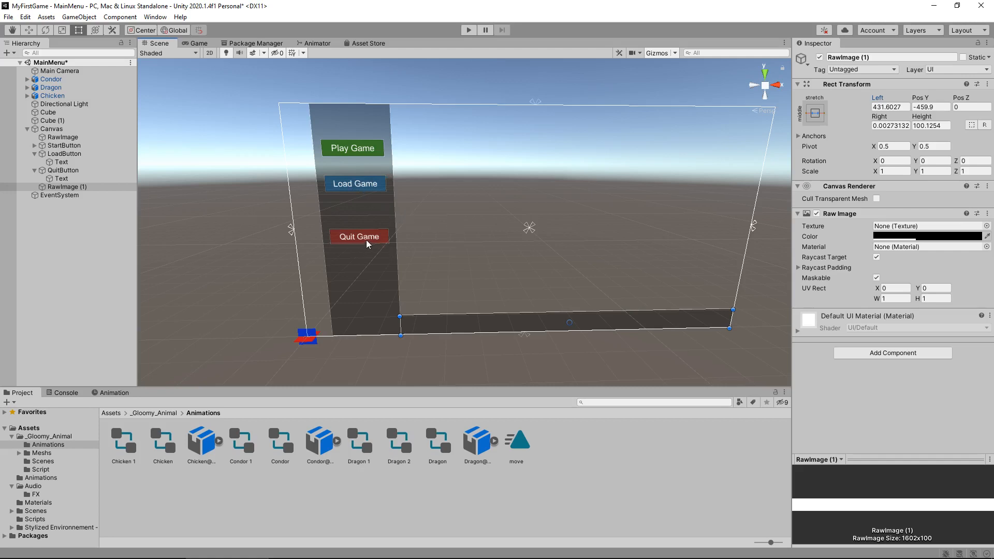
mouse_move(368, 224)
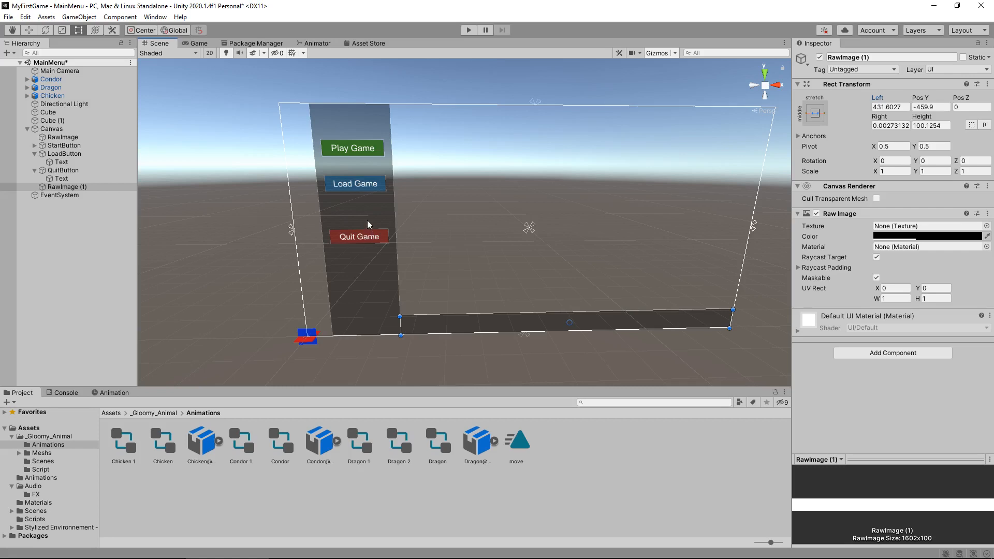
mouse_move(35, 491)
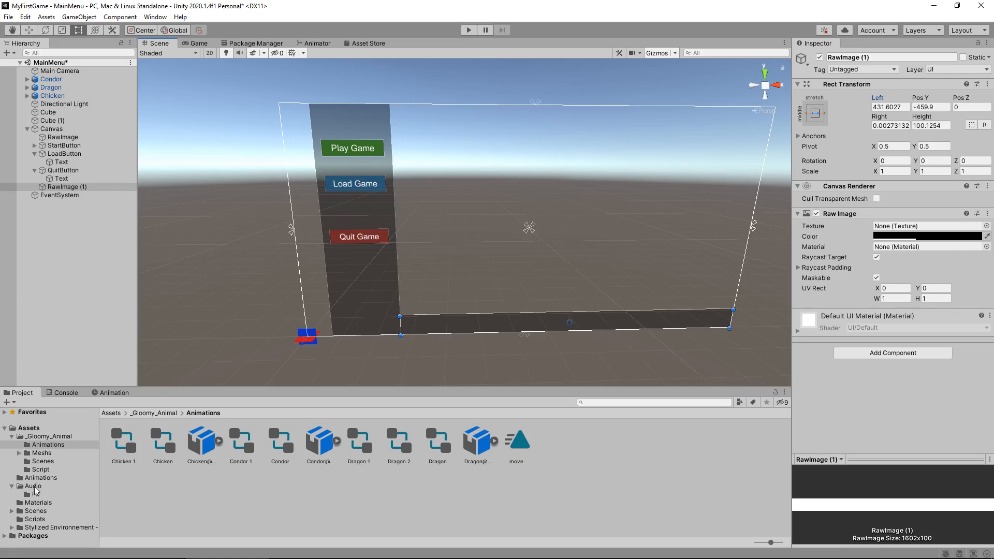
Create a new C# script named MainMenu in Assets/Scripts.
left_click(32, 519)
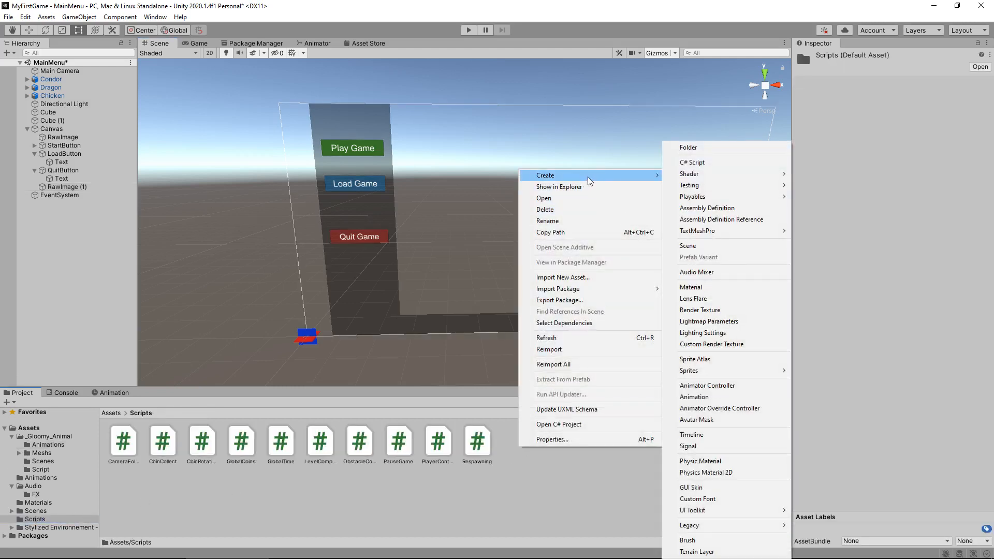
mouse_move(709, 162)
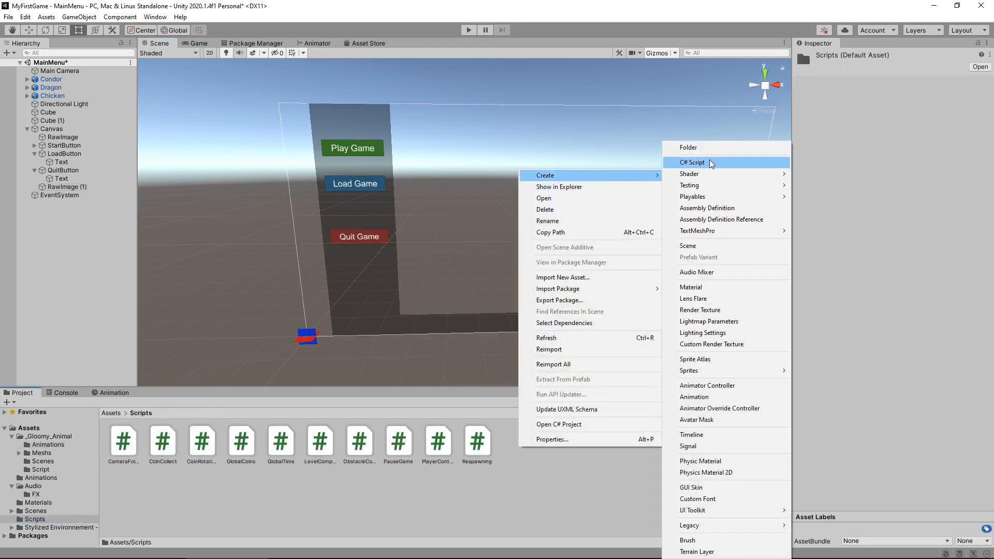
left_click(693, 162)
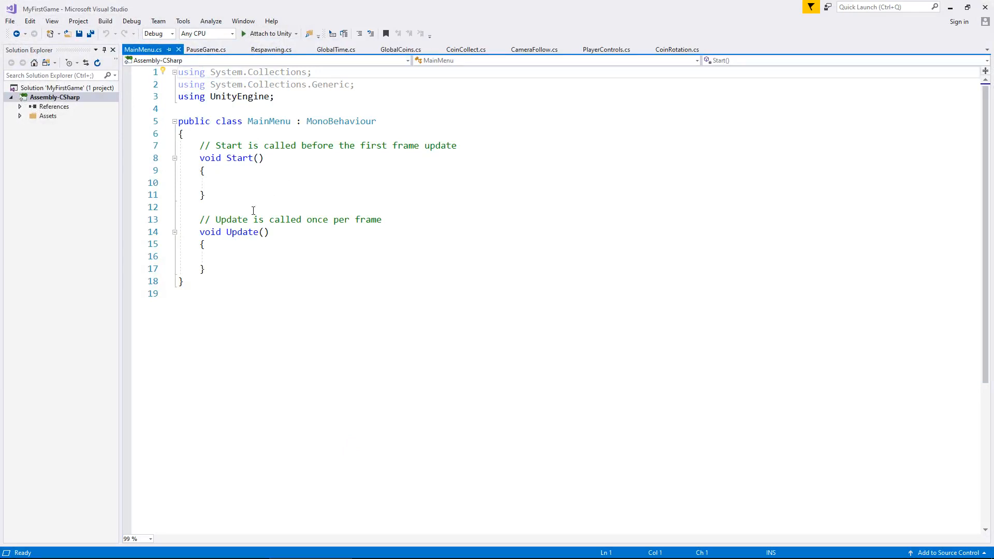
Remove the default Start/Update methods and add 'using UnityEngine.SceneManagement;'.
left_click_drag(199, 158, 204, 268)
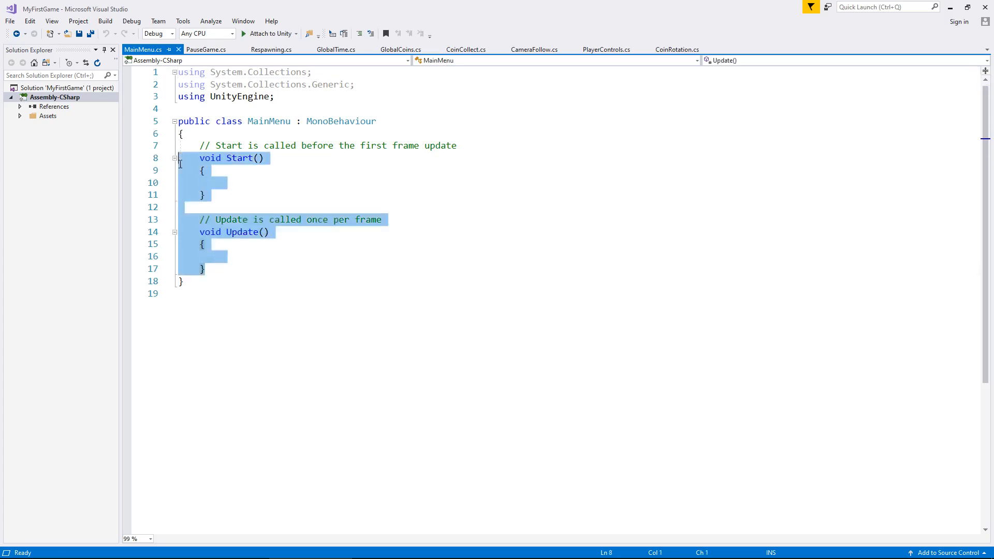
key("Delete")
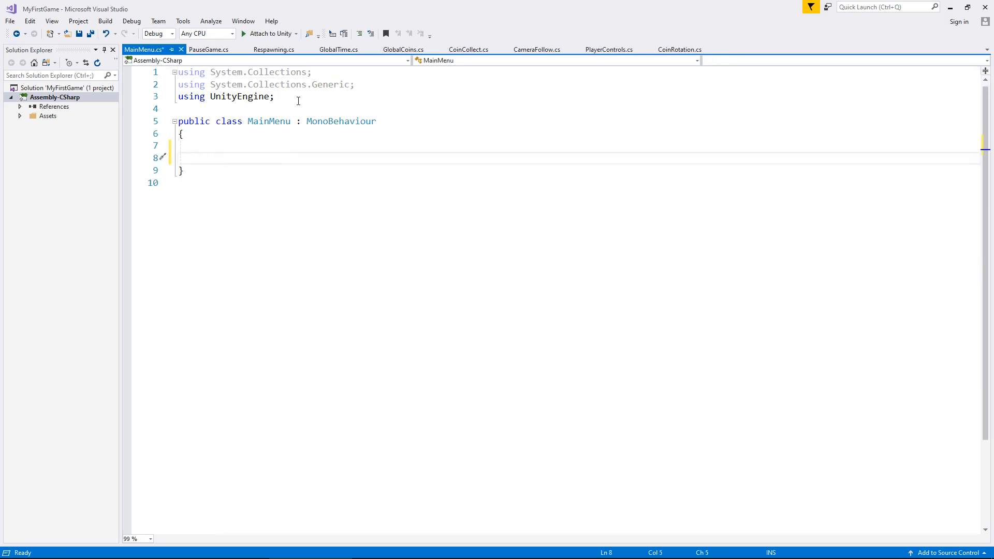
type("using UnityEngi")
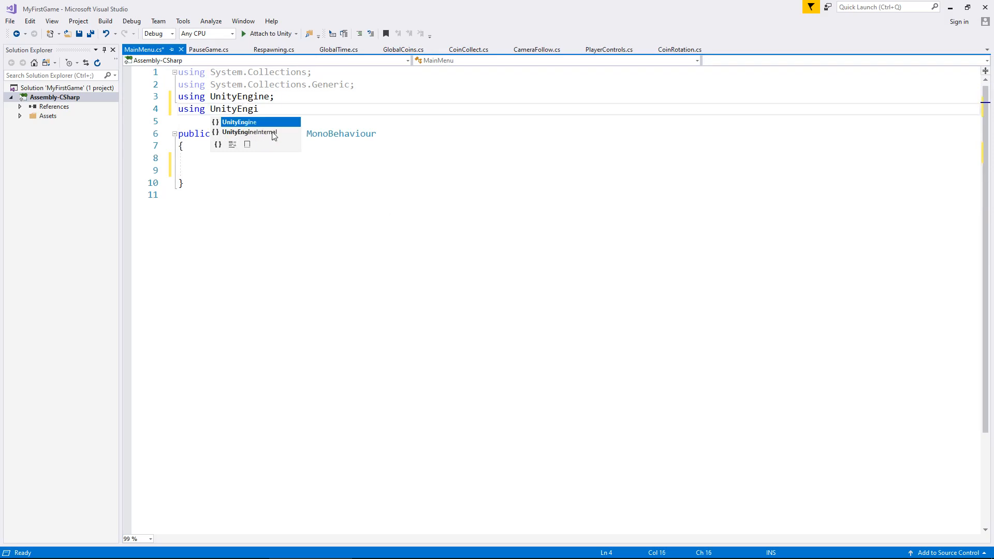
type(".")
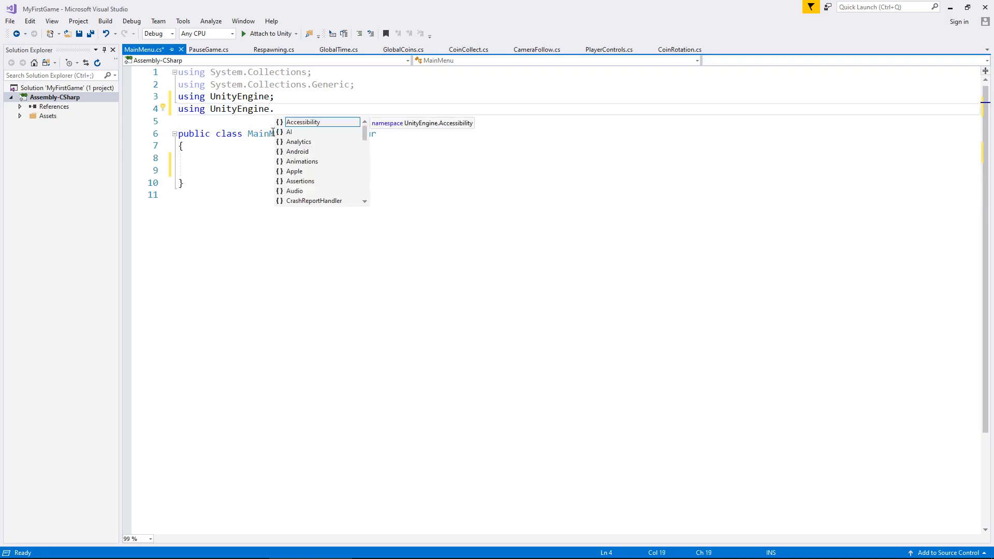
type("SceneManagement")
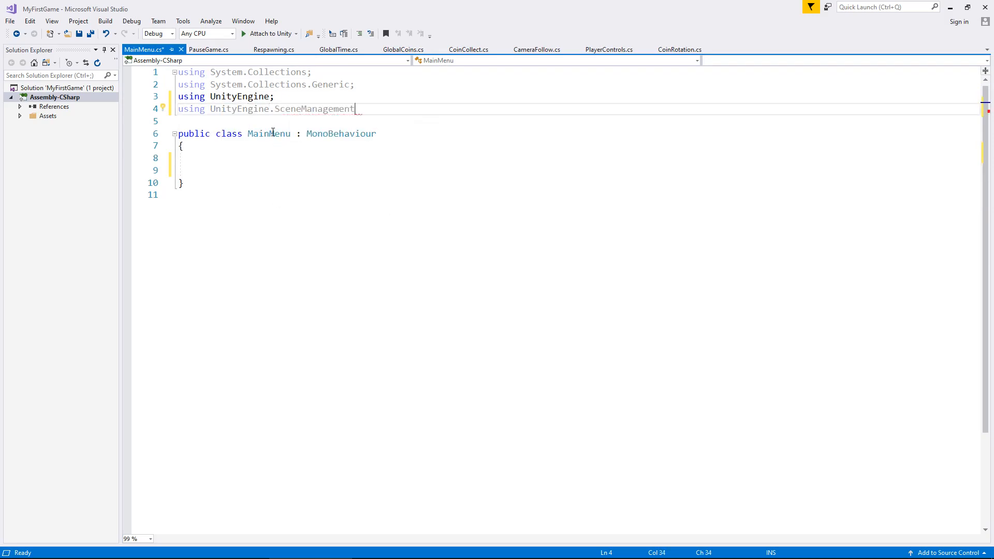
type(";")
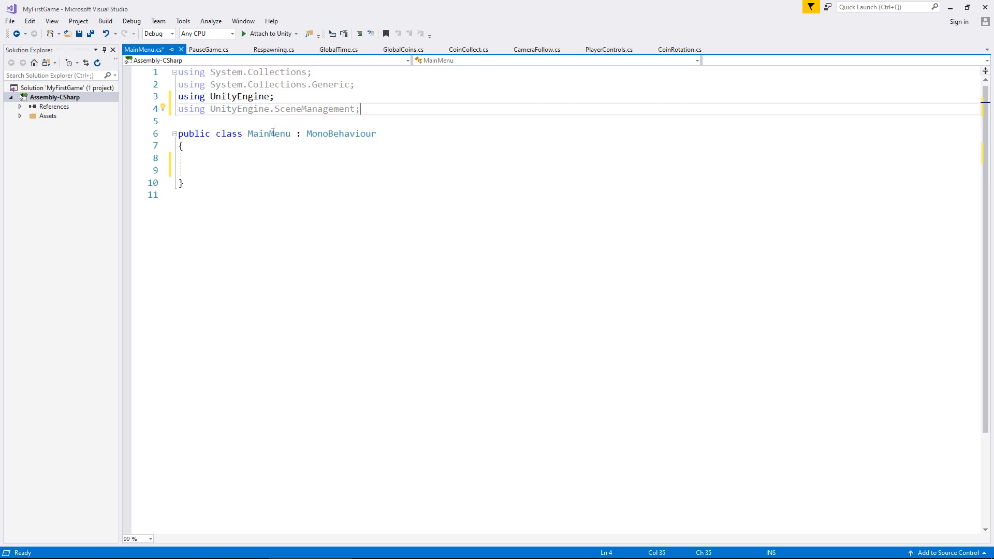
key("enter")
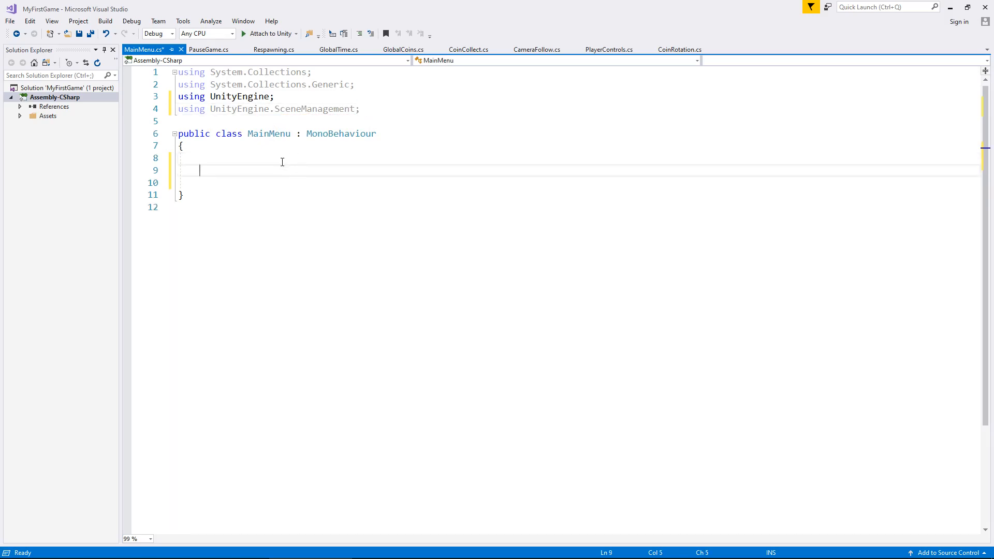
Declare empty public void StartGame(), LoadGame() and QuitGame() methods in MainMenu.
type("publi")
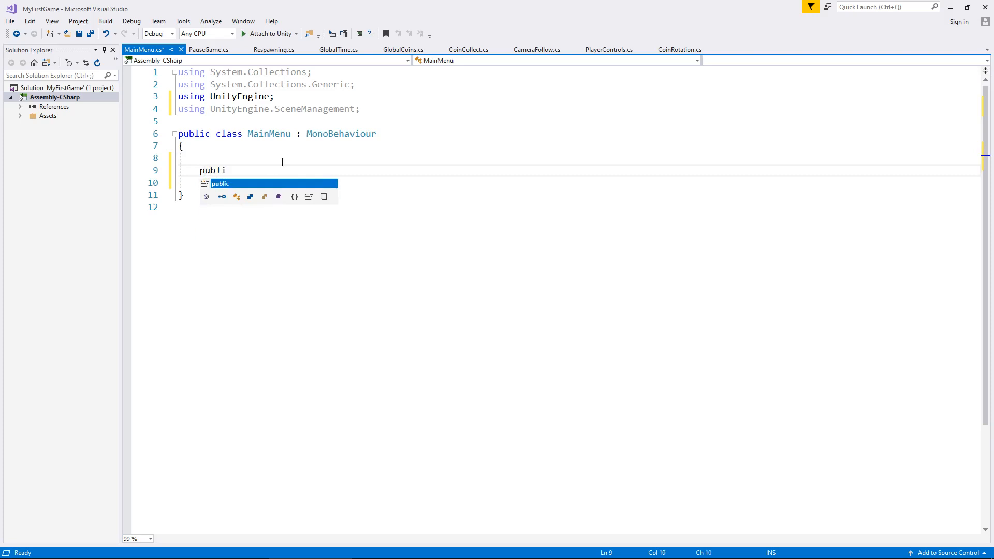
type("c")
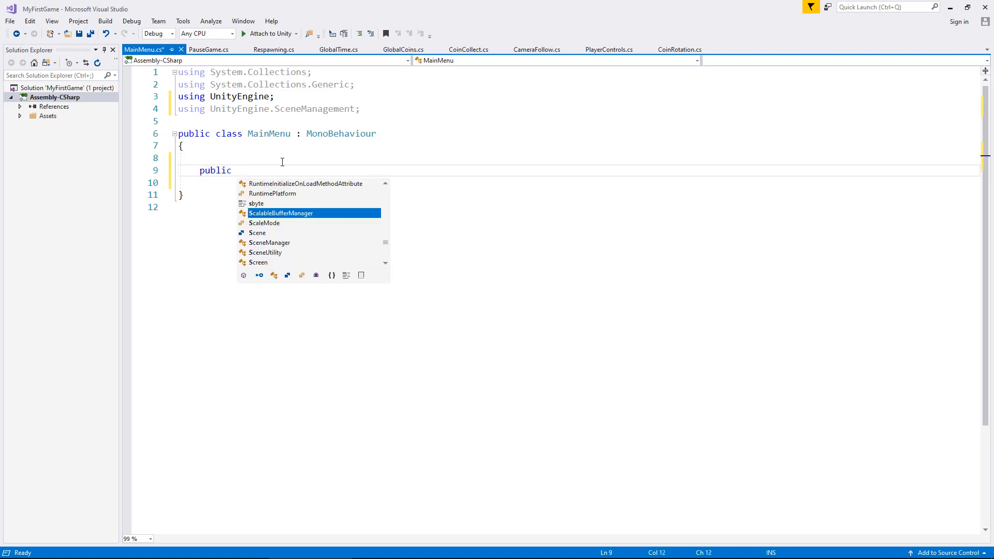
type("void Star")
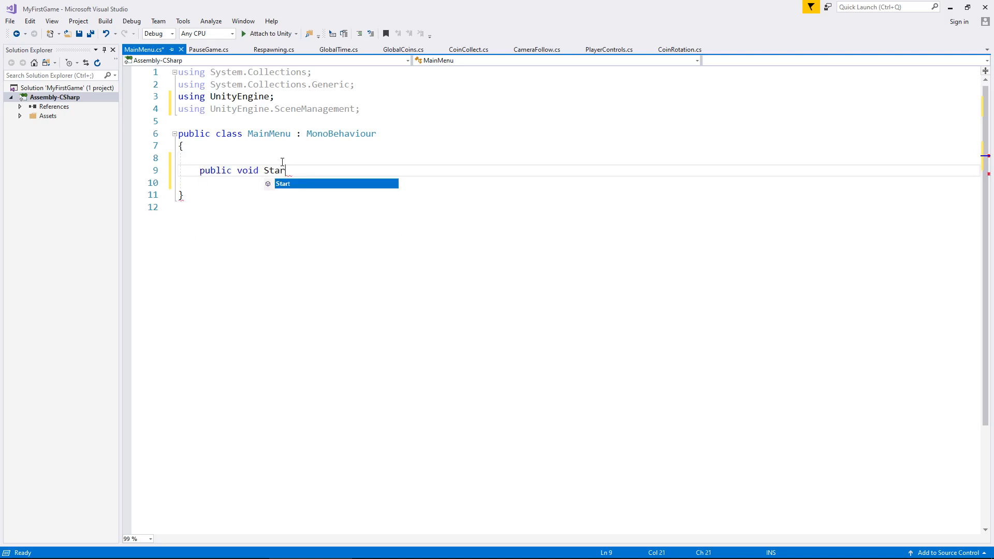
type("tGame")
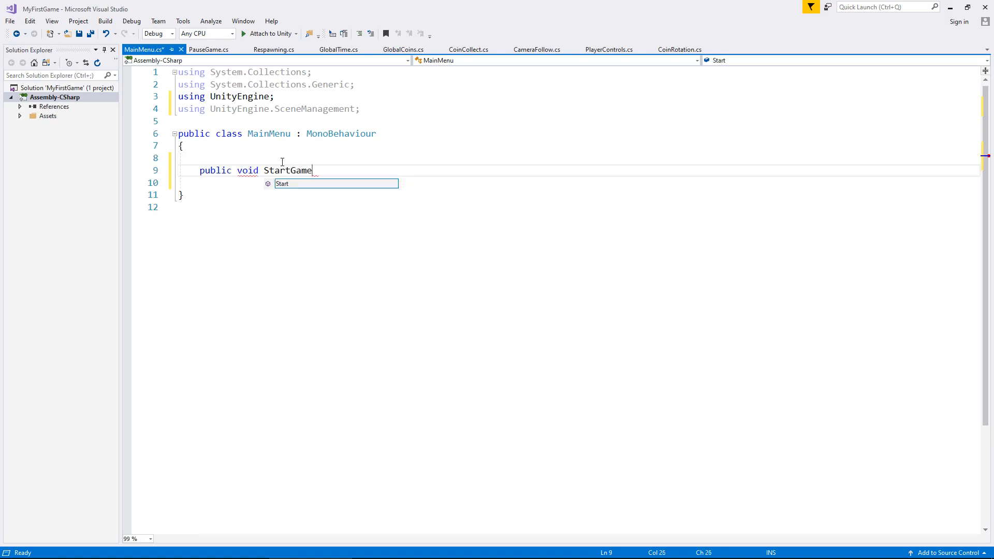
type("()")
left_click(578, 182)
type("{")
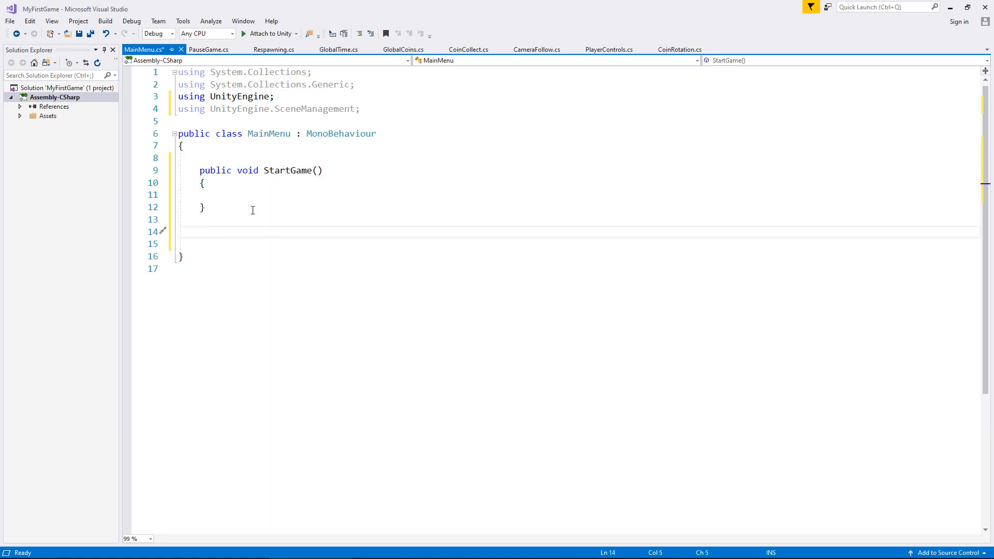
type("public")
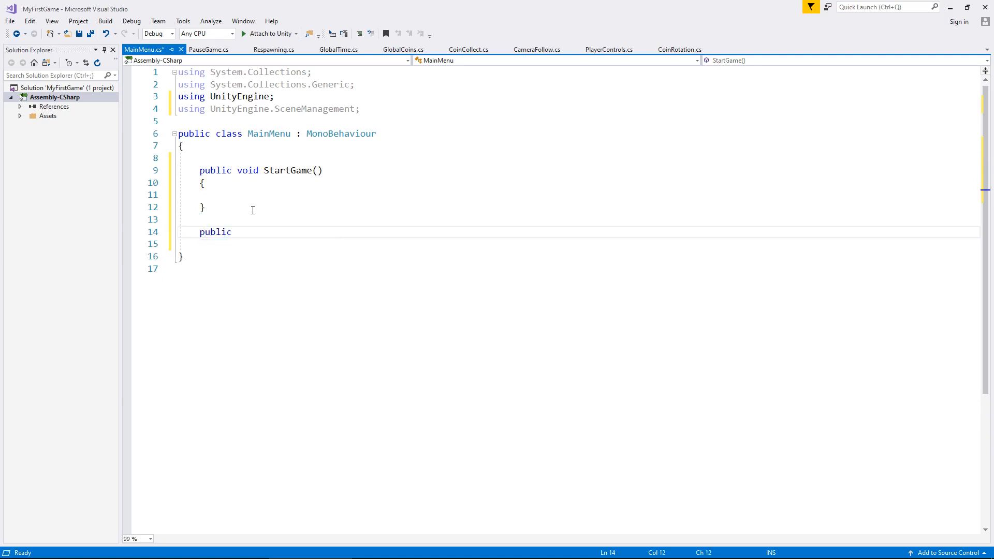
type("void")
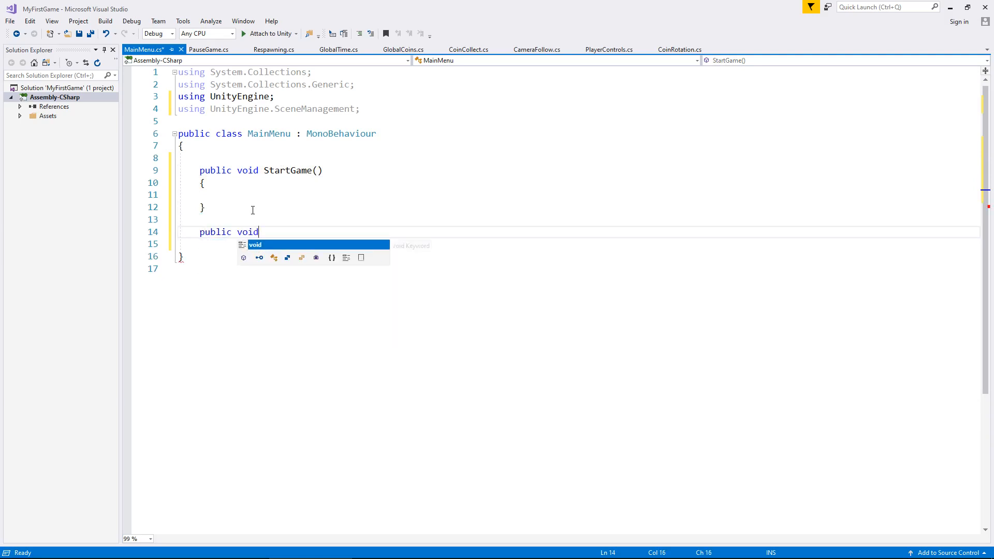
type("Load")
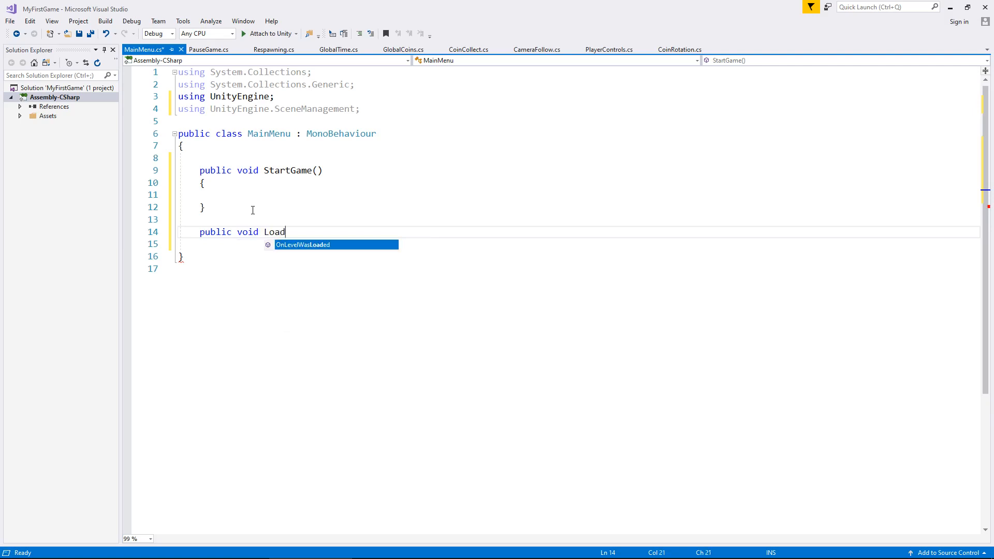
type("Game() { }")
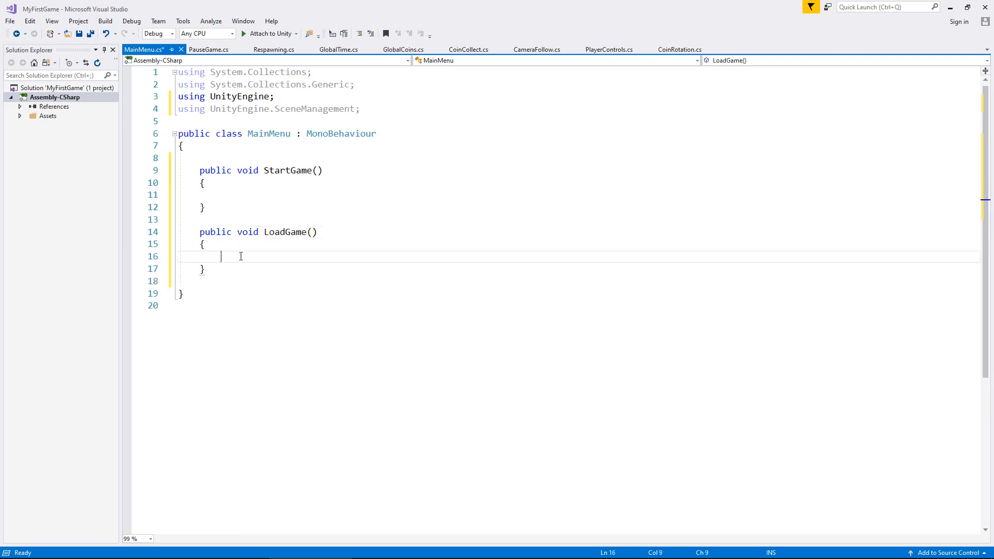
type("public void Q")
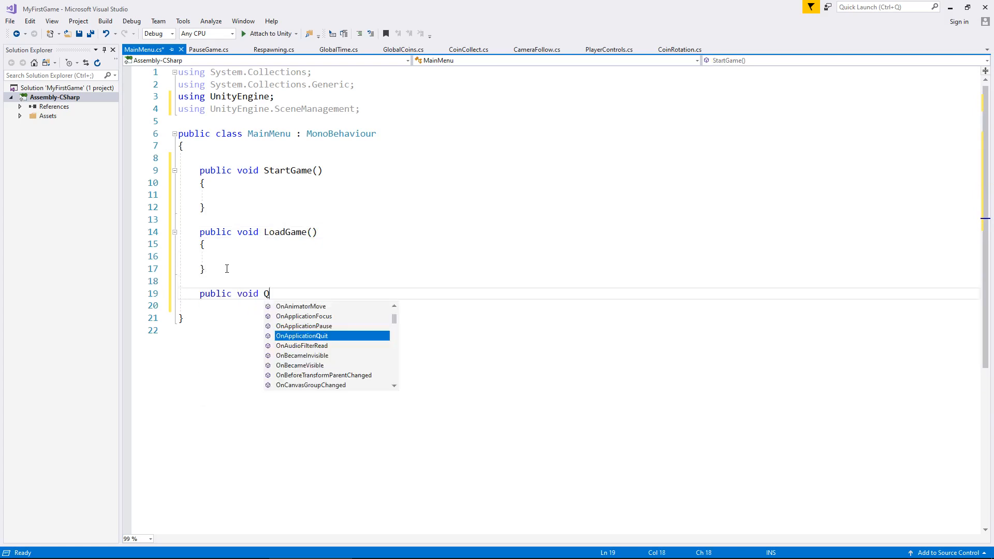
type("uitGam")
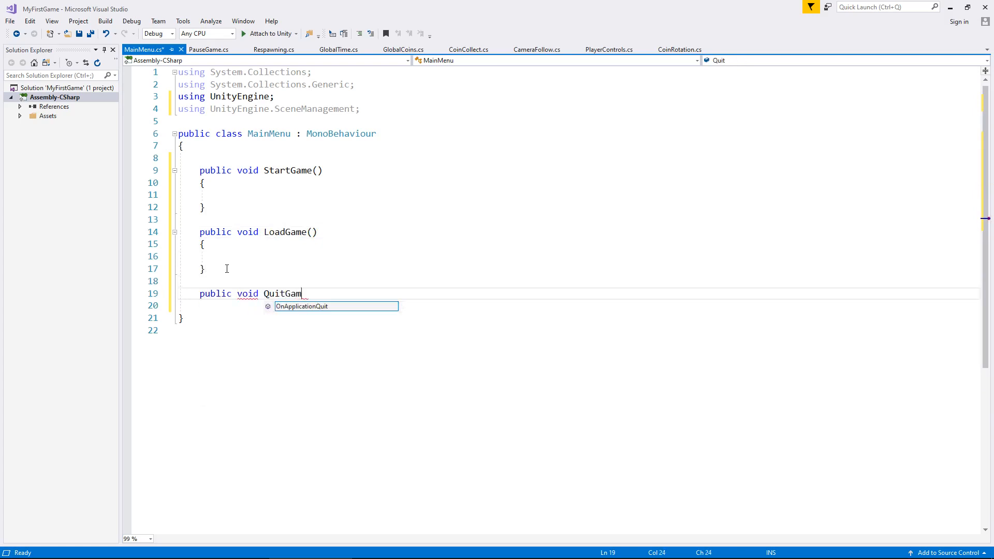
type("e()")
left_click(579, 306)
type("{")
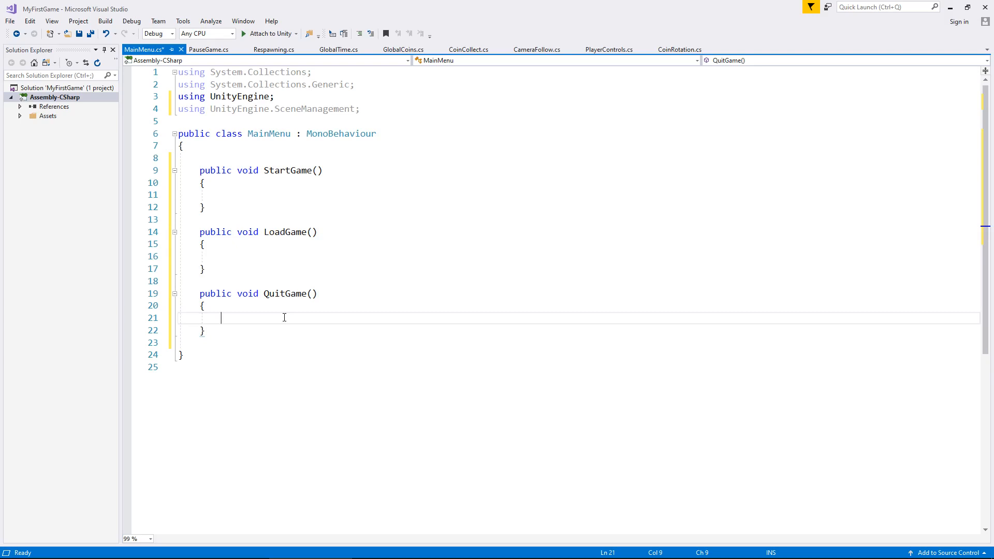
Make QuitGame call Application.Quit();.
type("Application")
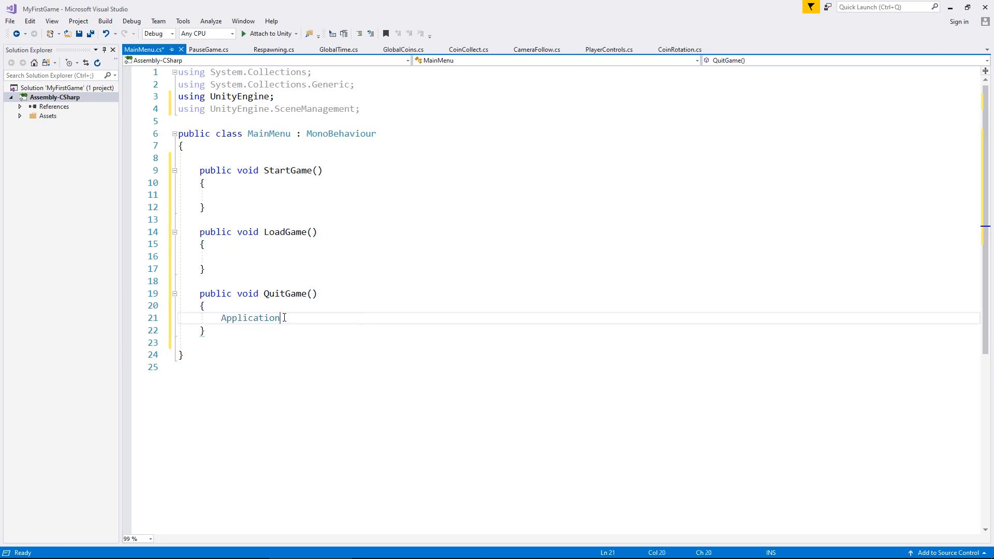
type(".Quit")
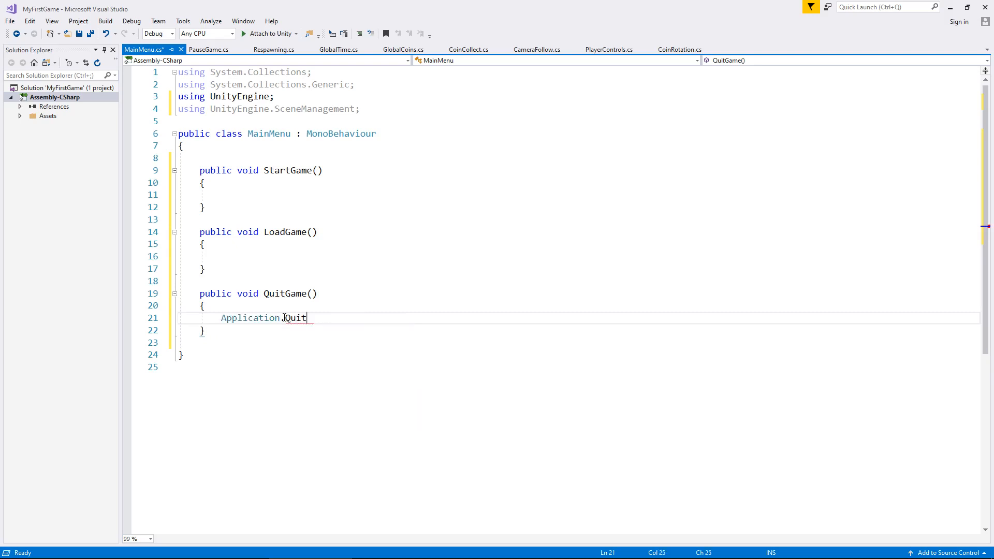
type("();")
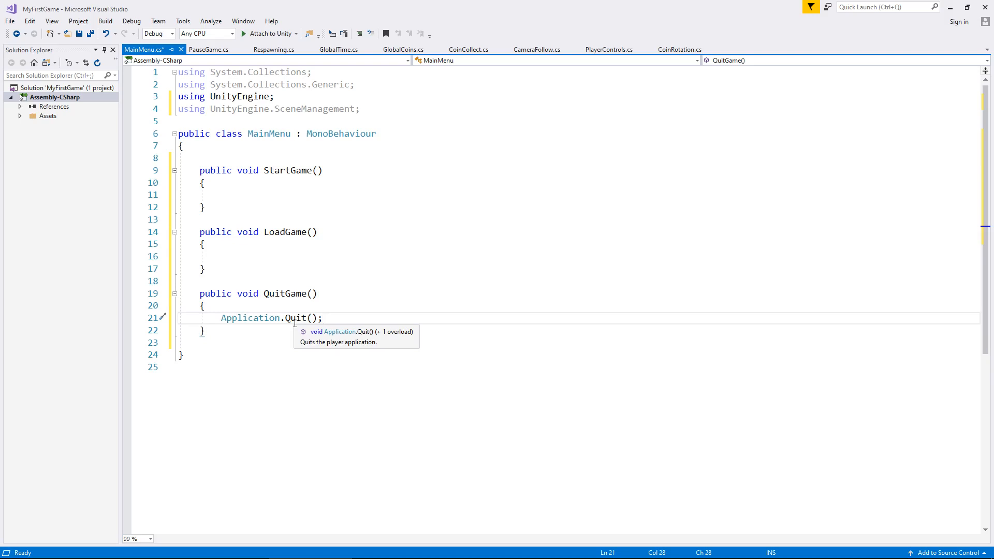
mouse_move(292, 320)
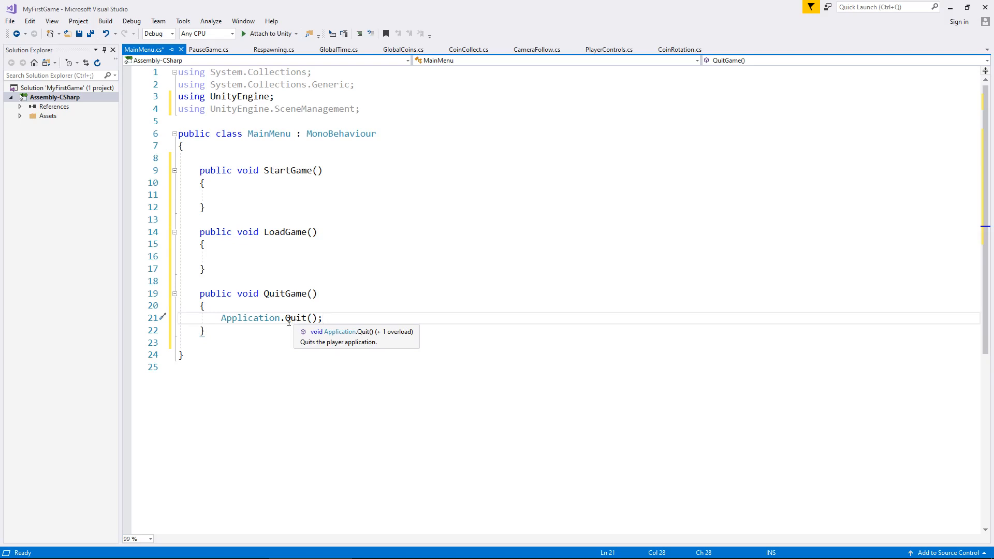
mouse_move(305, 197)
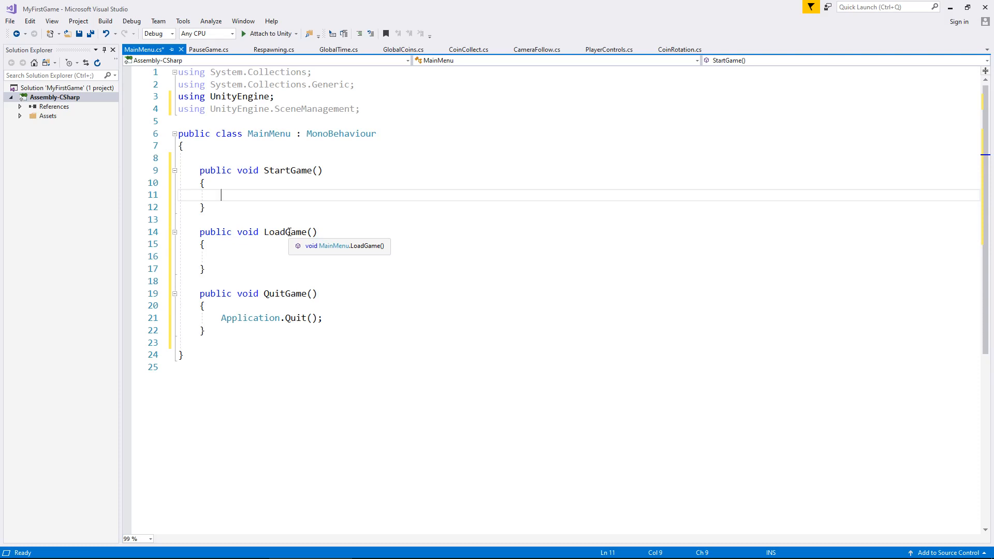
Make StartGame call SceneManager.LoadScene() with no argument and save the script.
type("SceneManager.")
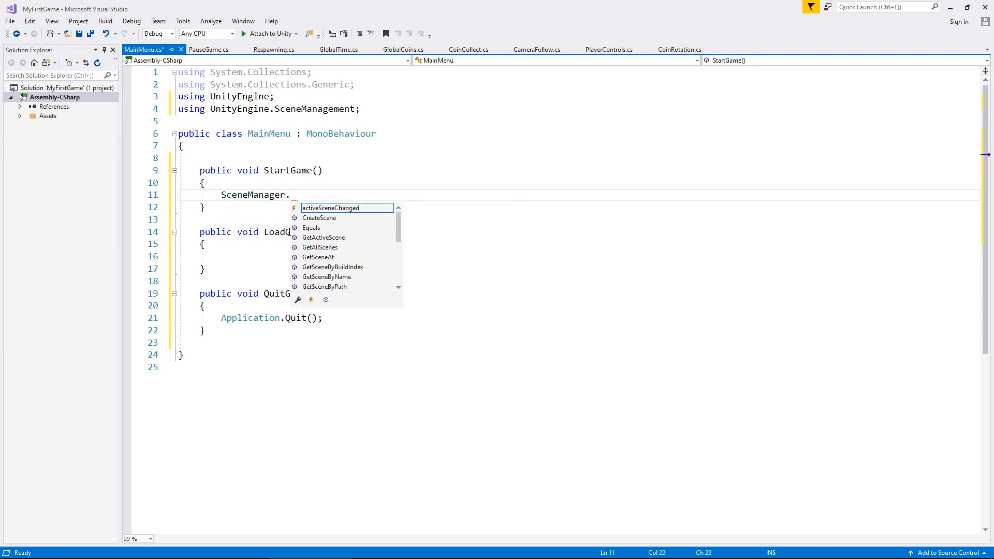
type("LoadScene")
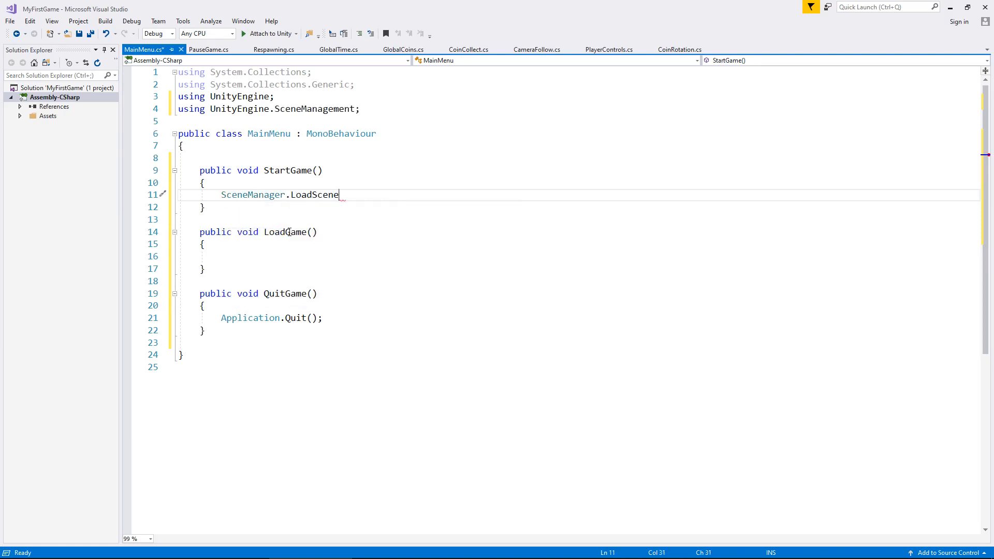
type("()")
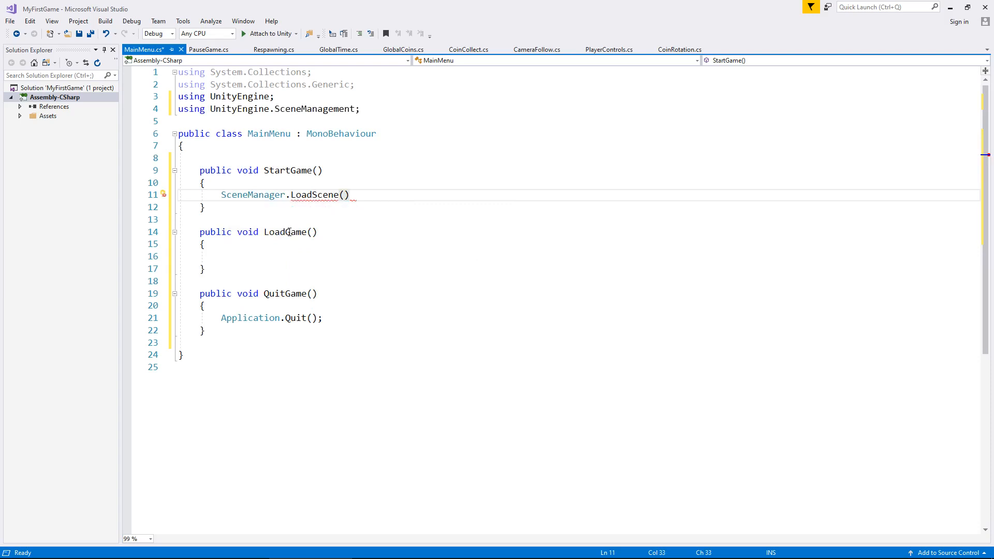
type(";")
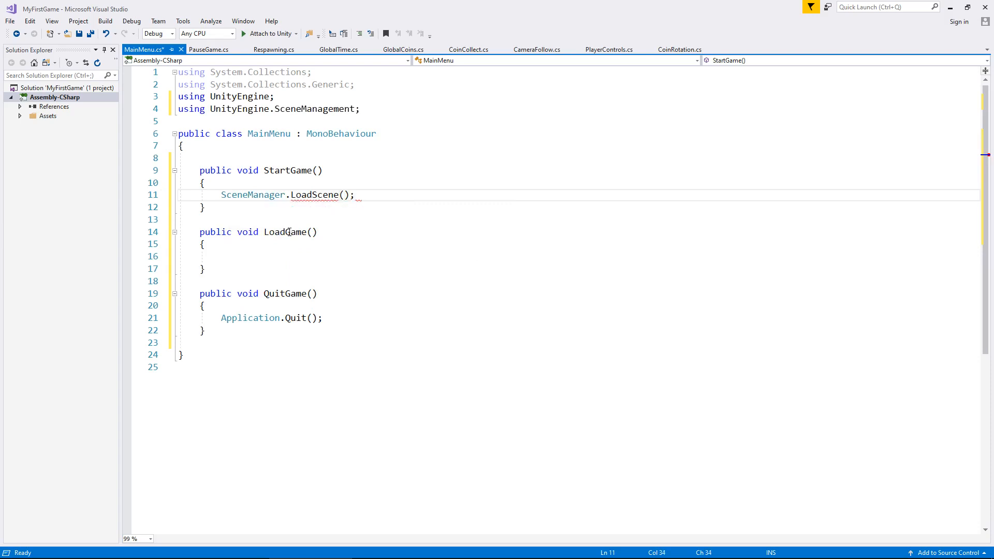
key("ctrl+s")
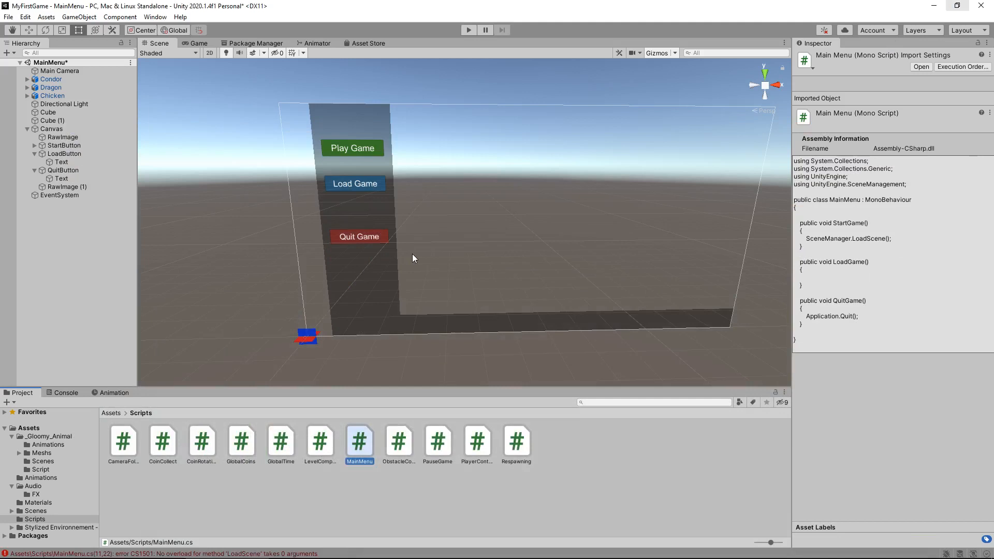
mouse_move(408, 290)
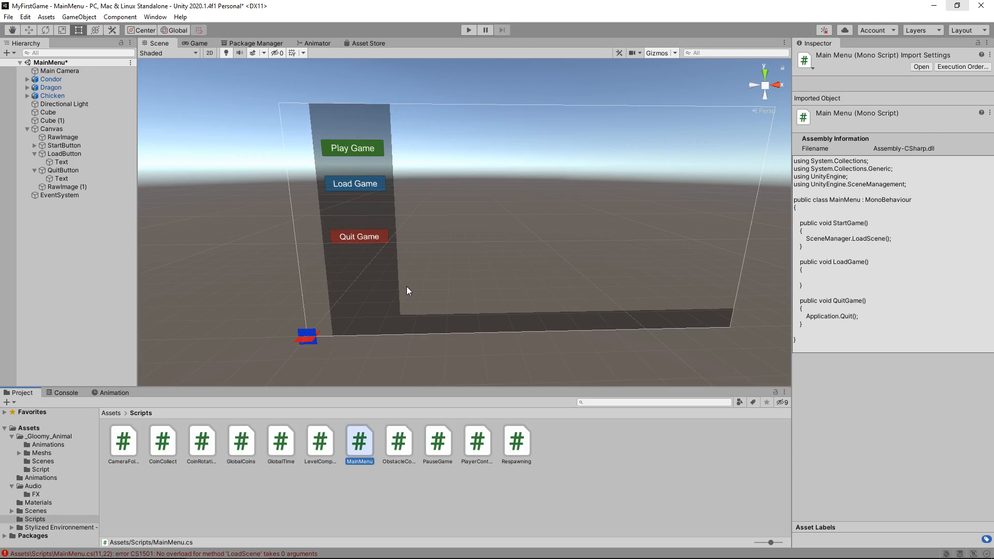
mouse_move(377, 83)
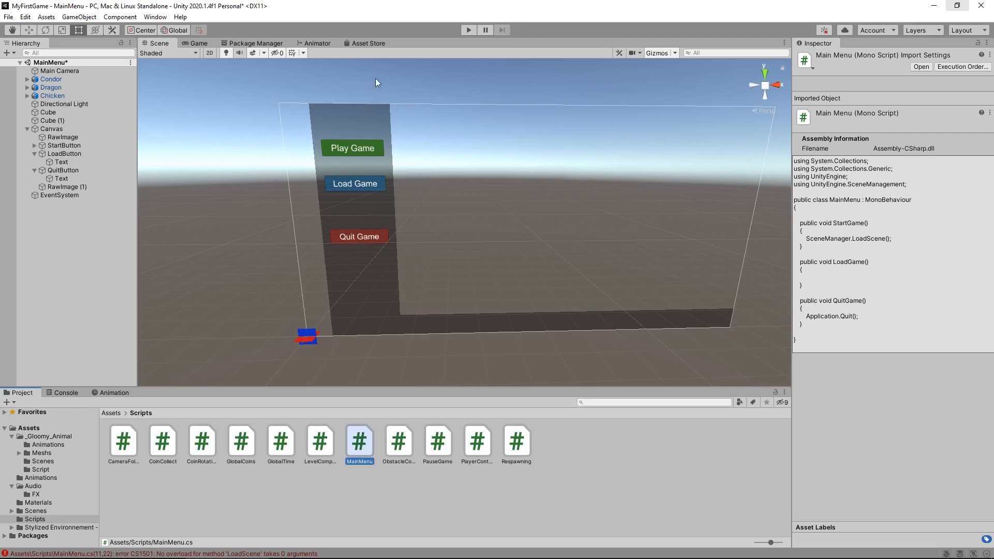
mouse_move(9, 17)
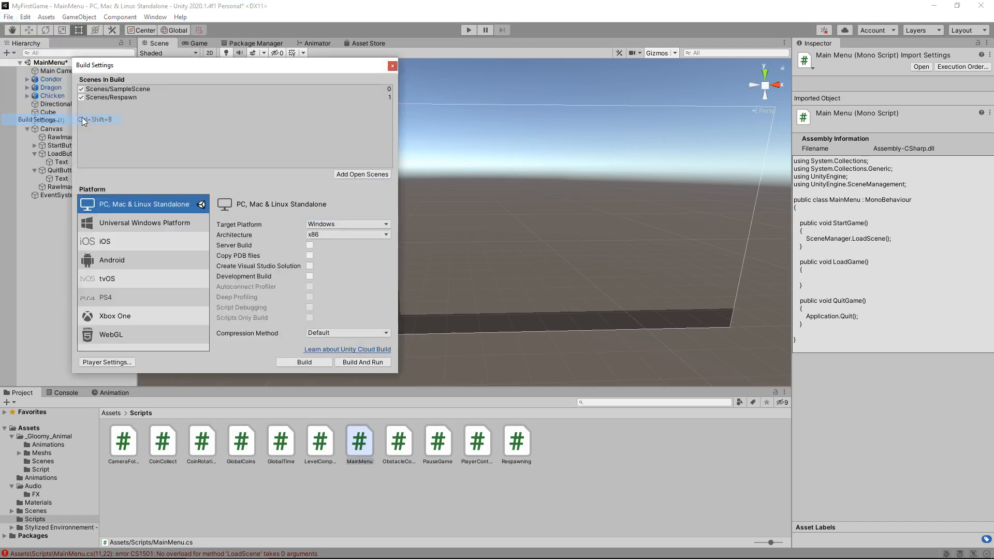
Add the open MainMenu scene to Build Settings at index 2.
left_click(362, 174)
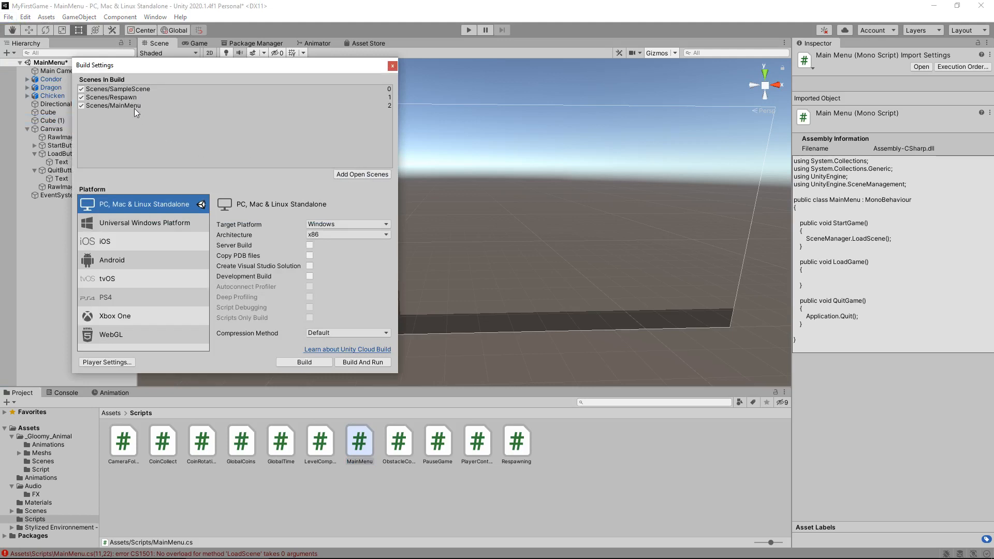
mouse_move(148, 115)
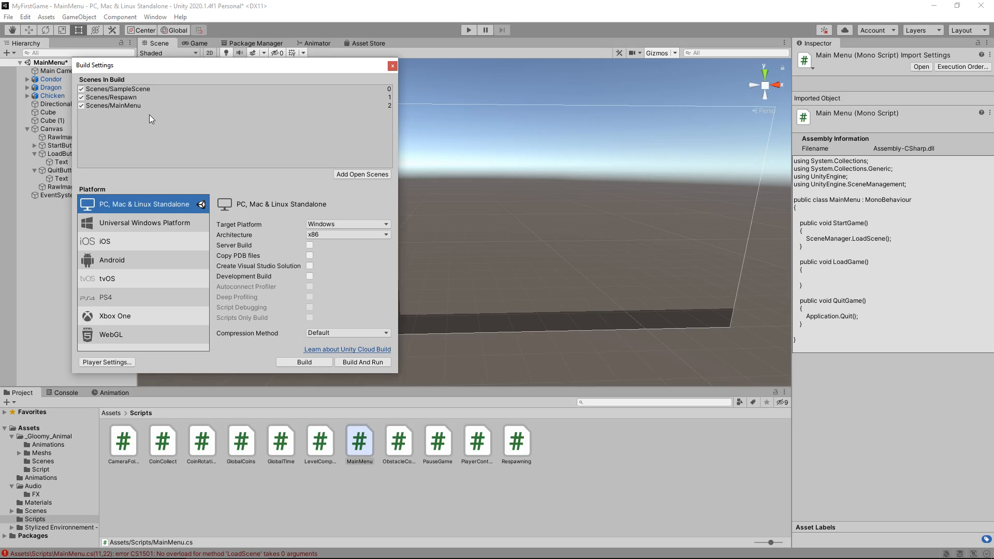
mouse_move(145, 112)
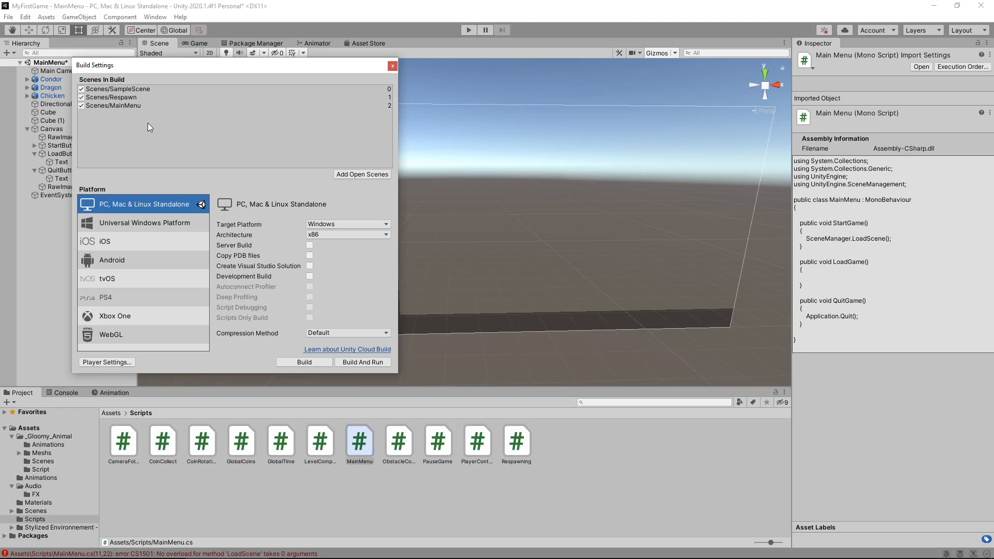
mouse_move(157, 121)
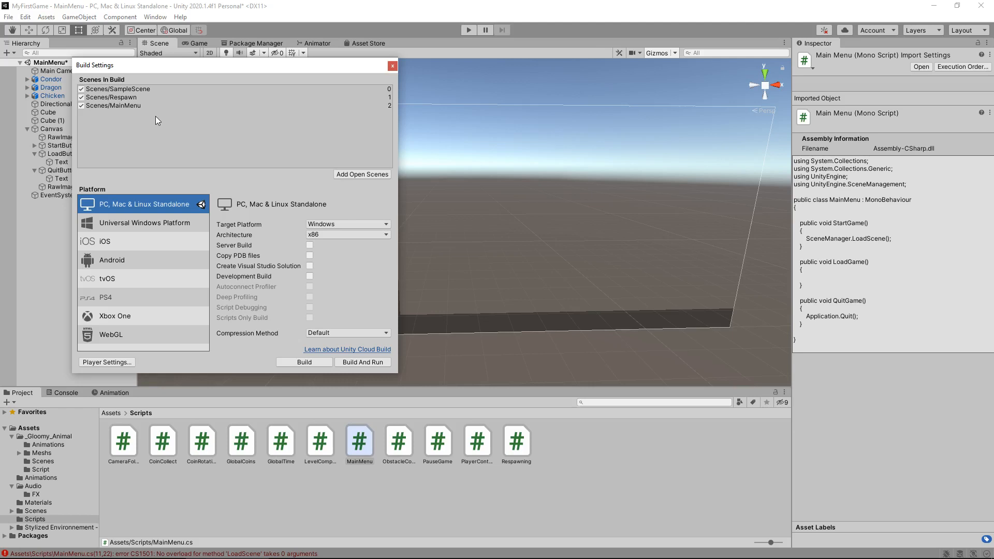
mouse_move(171, 121)
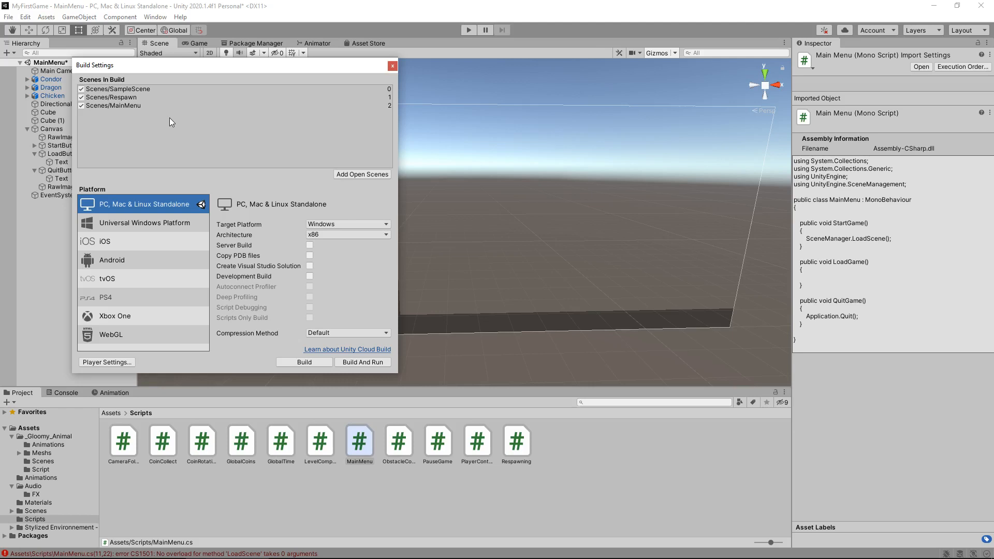
mouse_move(131, 95)
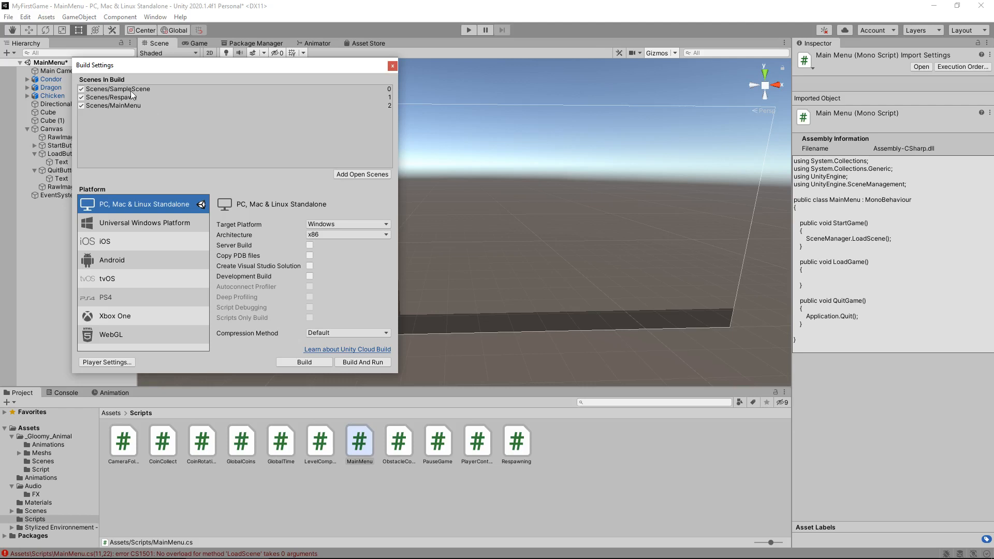
mouse_move(138, 97)
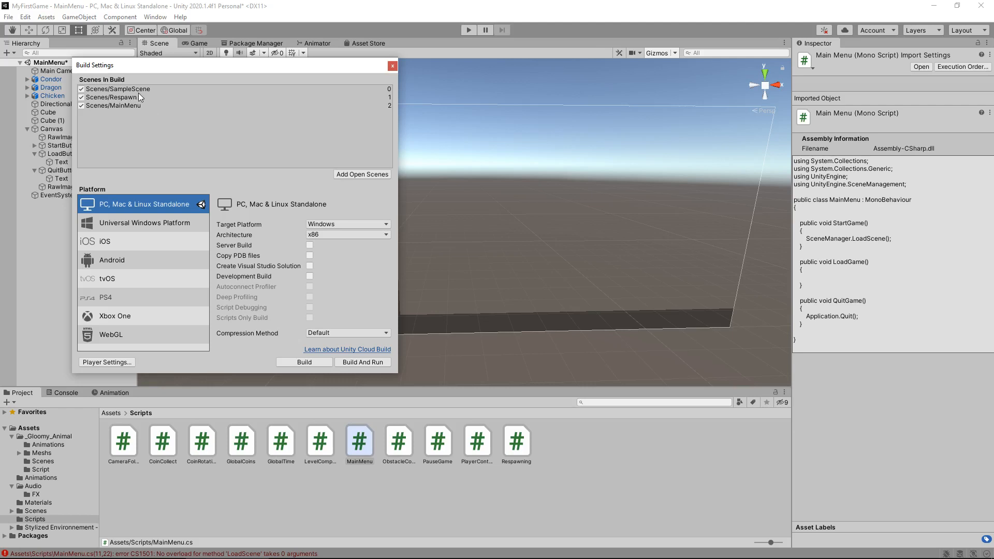
mouse_move(142, 111)
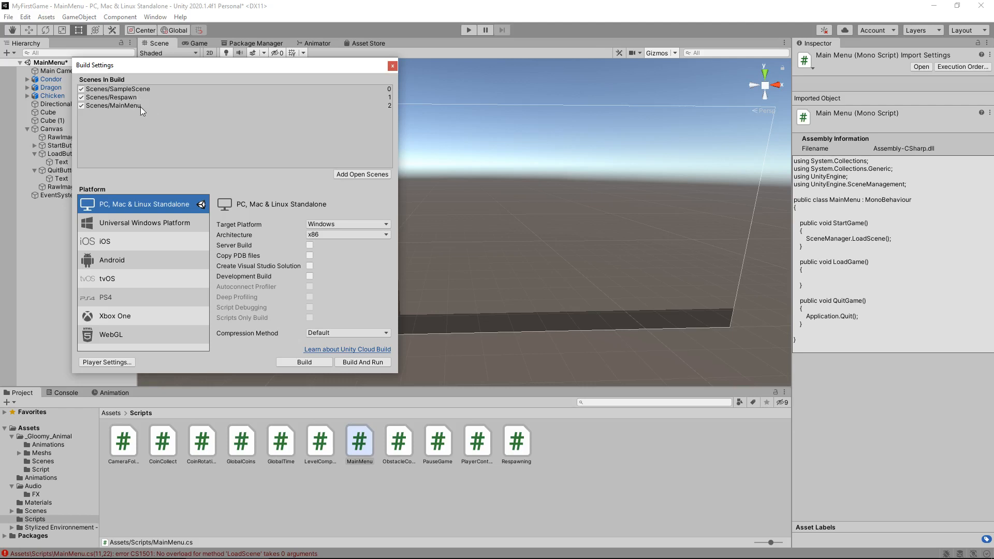
mouse_move(134, 101)
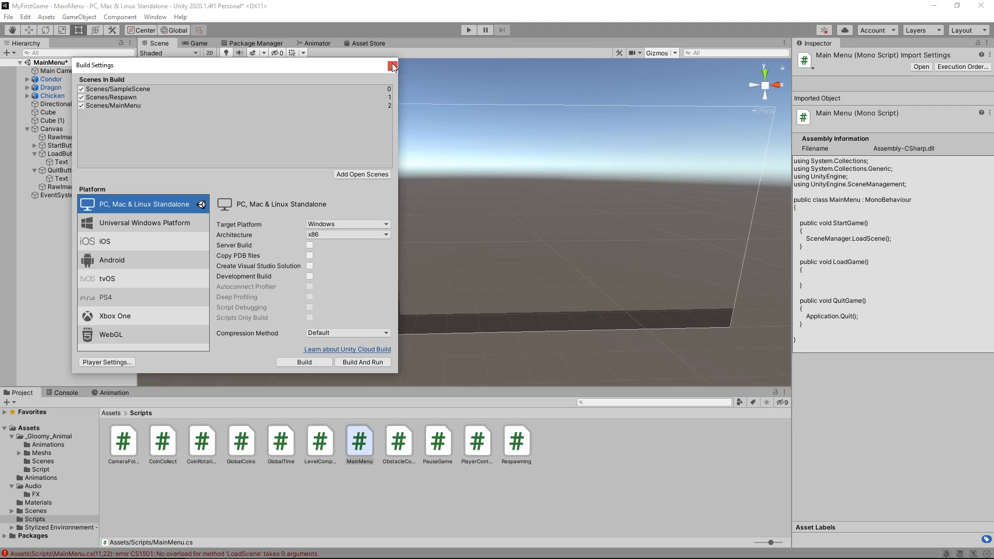
Close Build Settings and change StartGame to SceneManager.LoadScene(0) in the MainMenu script.
left_click(392, 66)
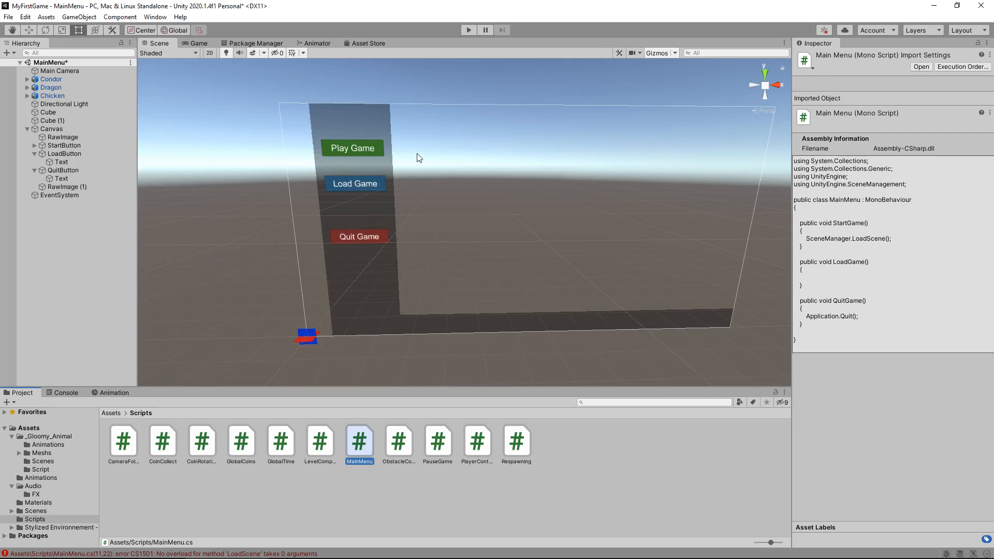
mouse_move(355, 430)
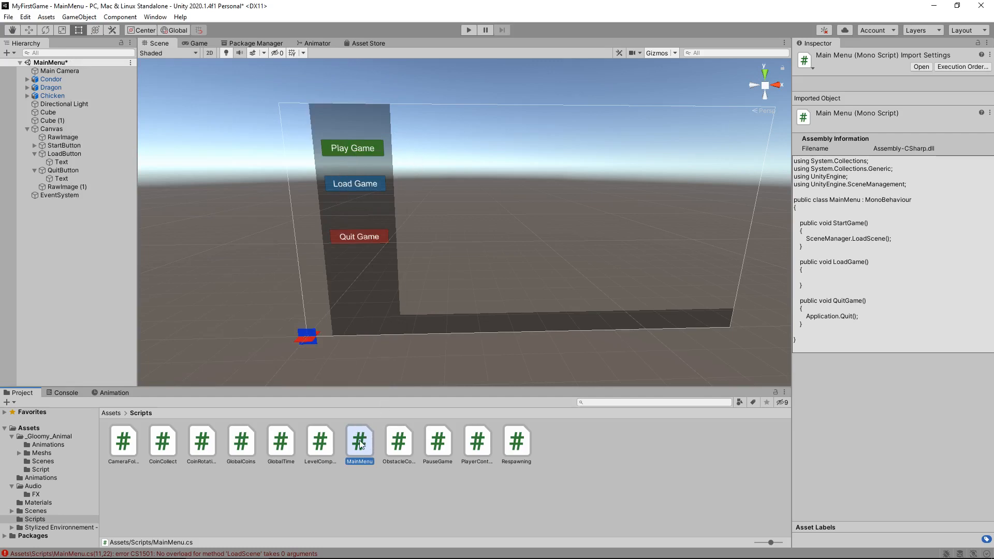
double_click(359, 441)
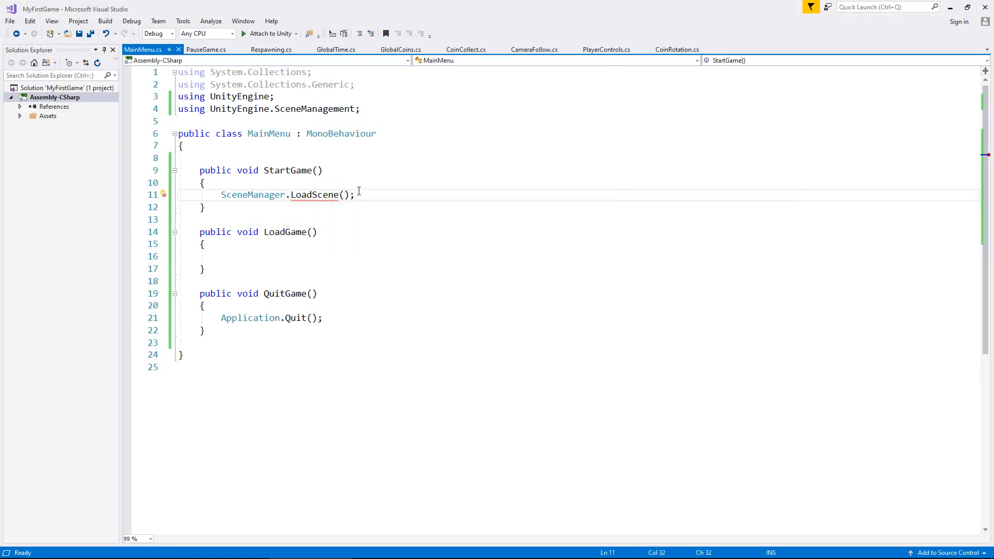
type("0")
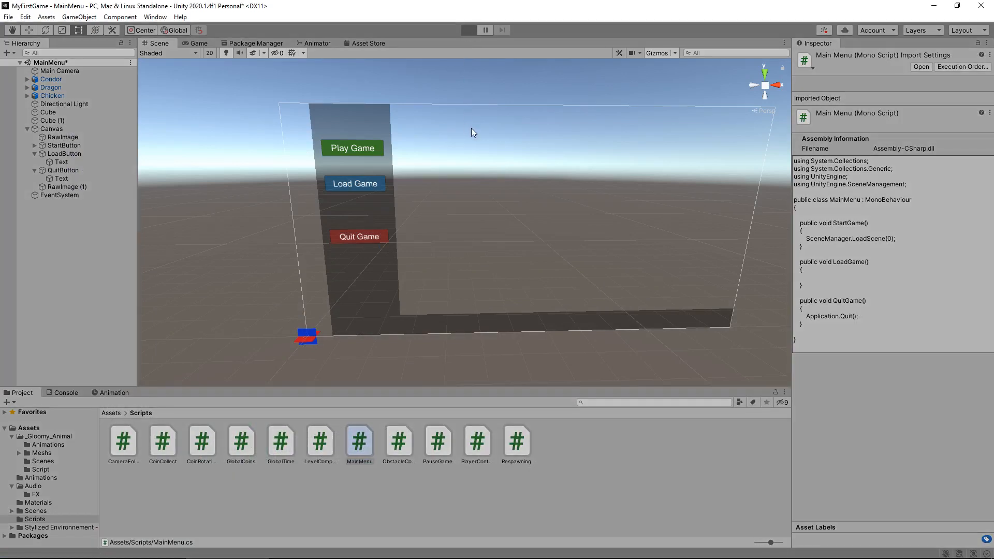
left_click(468, 30)
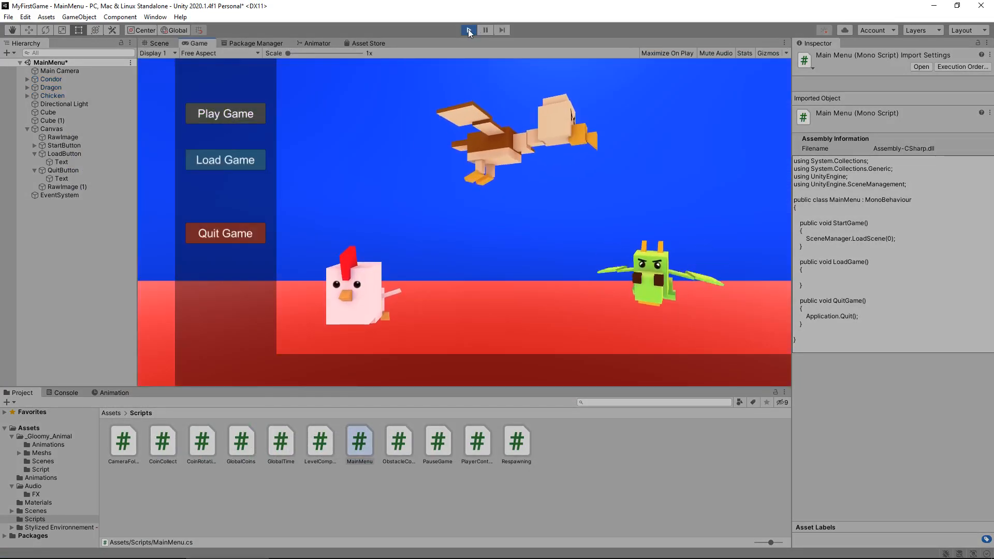
left_click(160, 43)
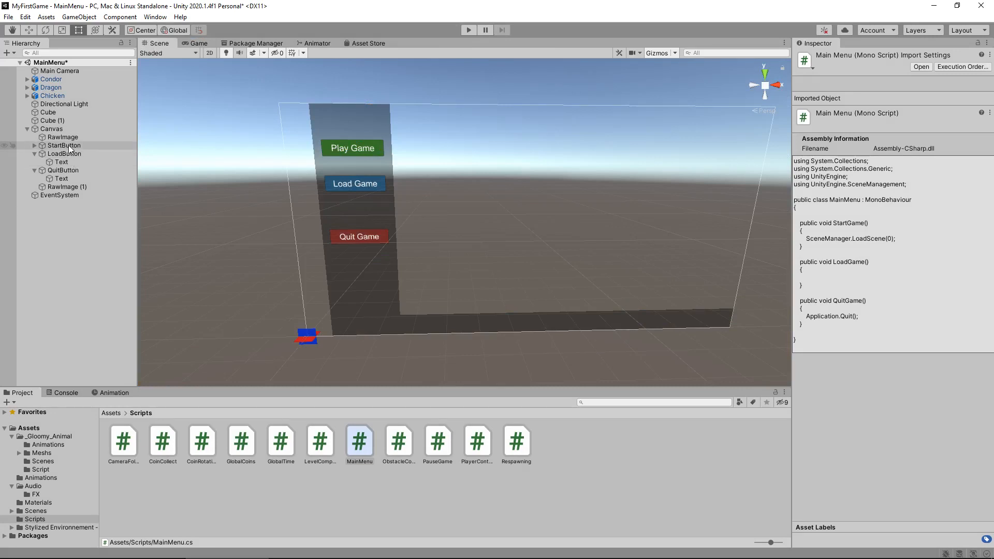
Create a new empty MenuControl object to hold the MainMenu script.
left_click(63, 145)
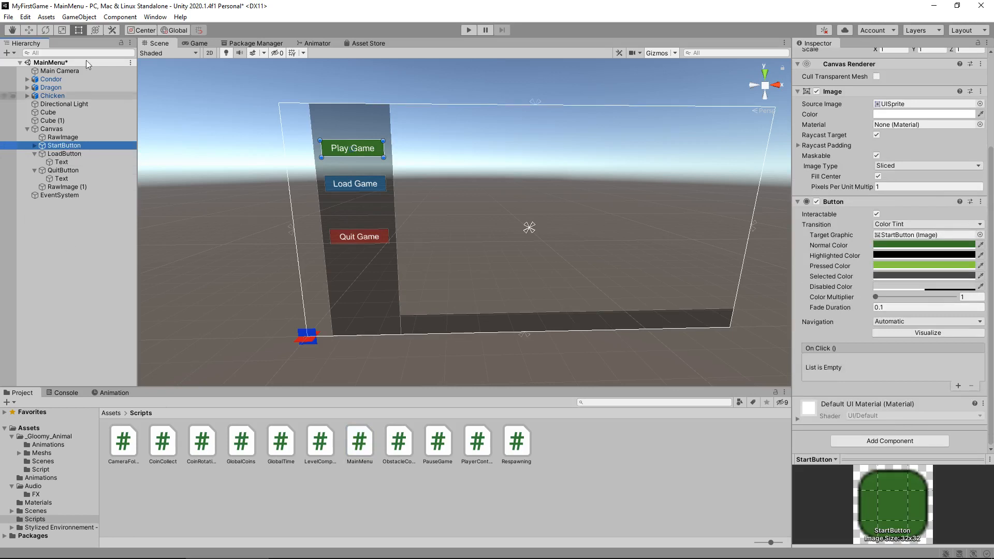
left_click(79, 17)
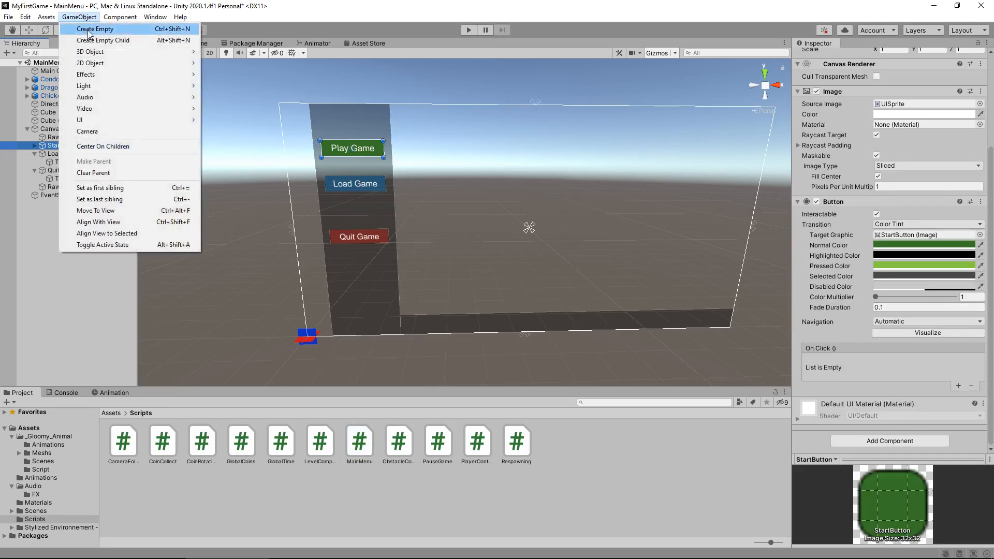
left_click(94, 29)
type("MenuControl")
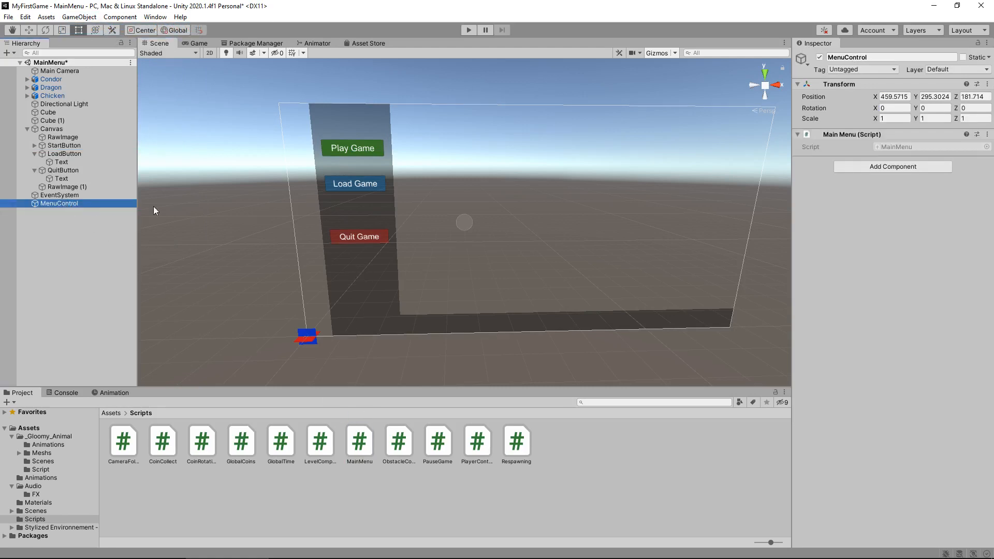
mouse_move(180, 193)
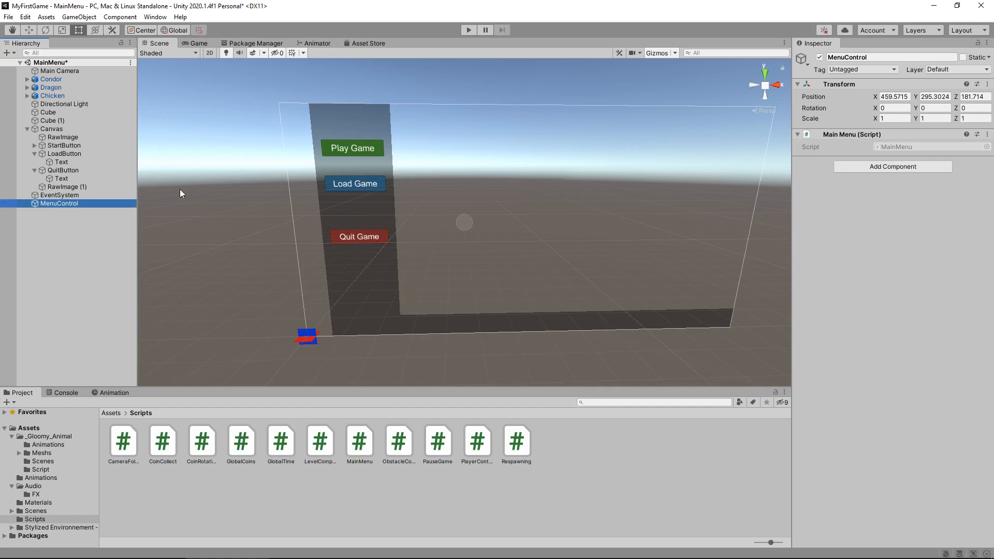
Wire Play Game's On Click to MainMenu.StartGame and Quit Game's to MainMenu.QuitGame.
left_click(63, 145)
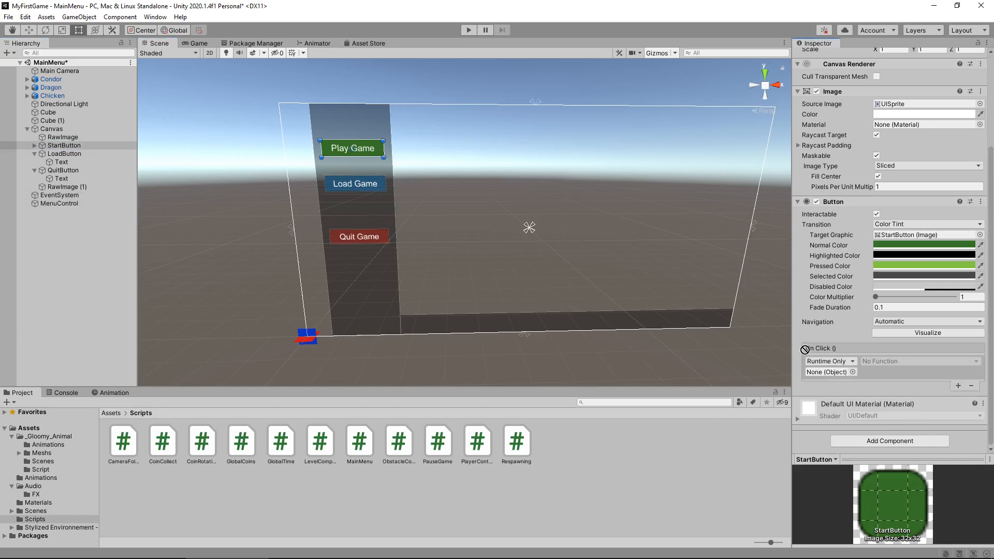
left_click(918, 360)
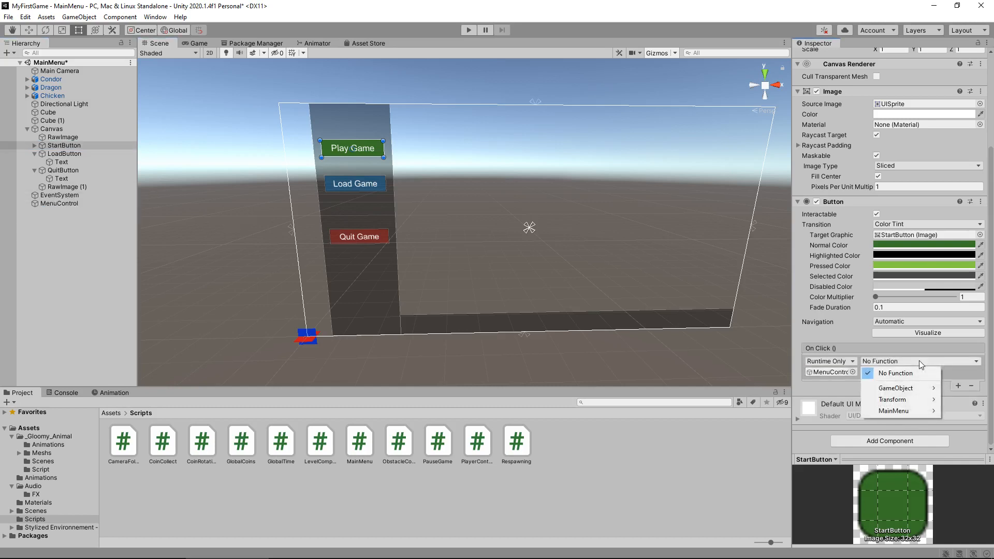
left_click(894, 411)
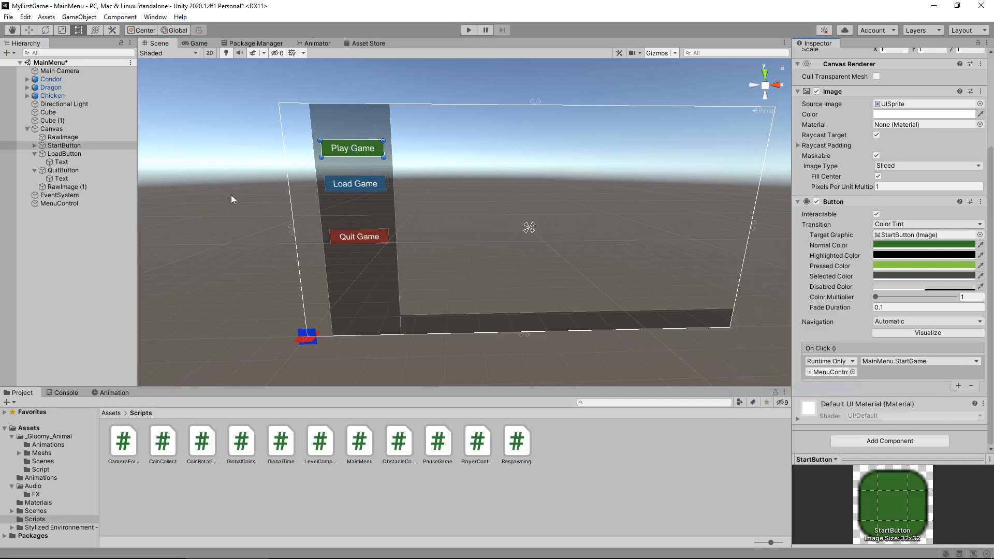
left_click(62, 170)
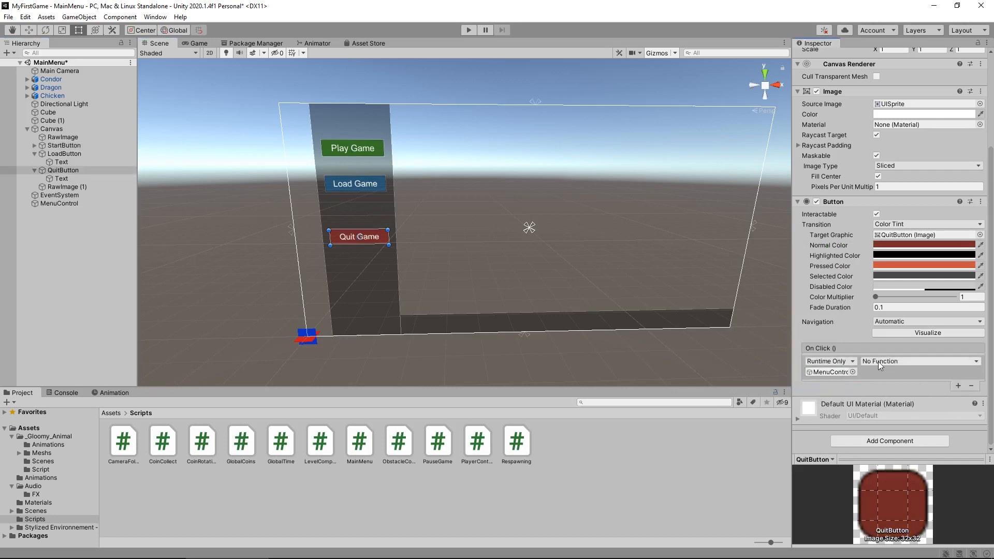
left_click(919, 360)
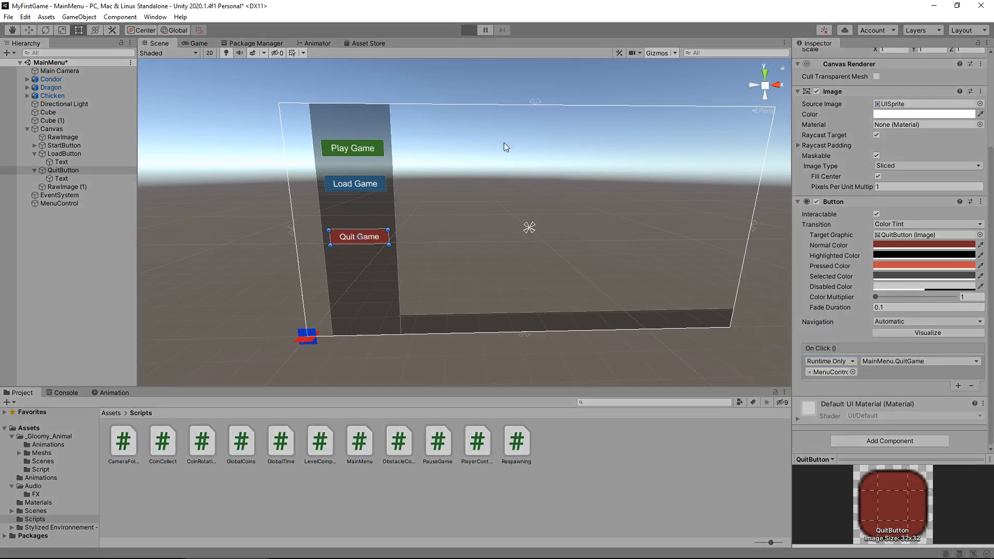
left_click(468, 30)
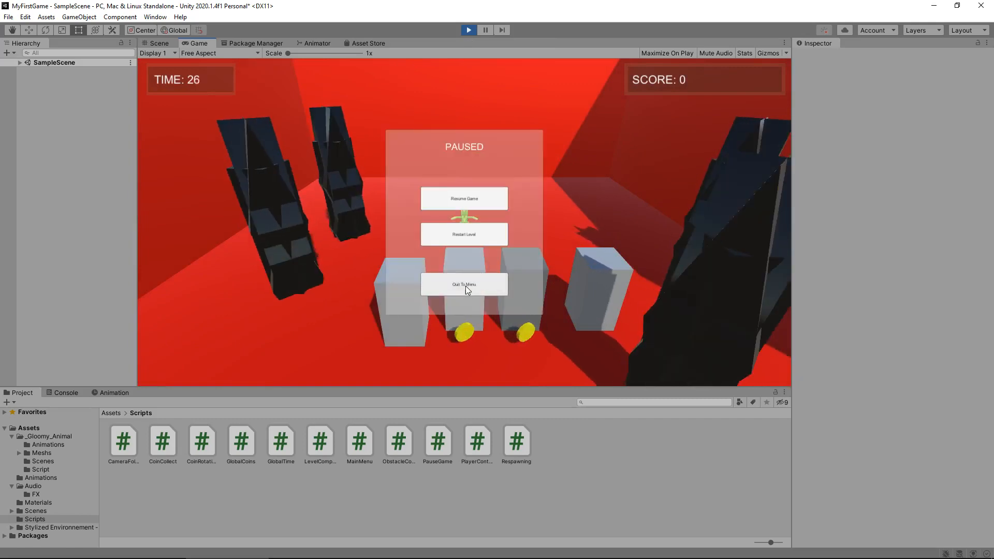
left_click(464, 284)
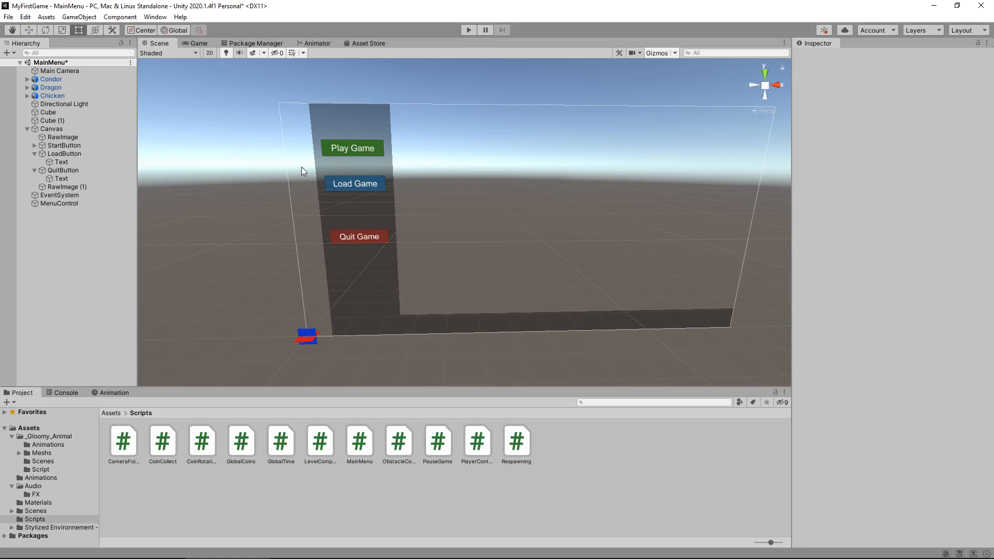
Browse Assets/Scenes and load the SampleScene level for editing.
left_click(35, 511)
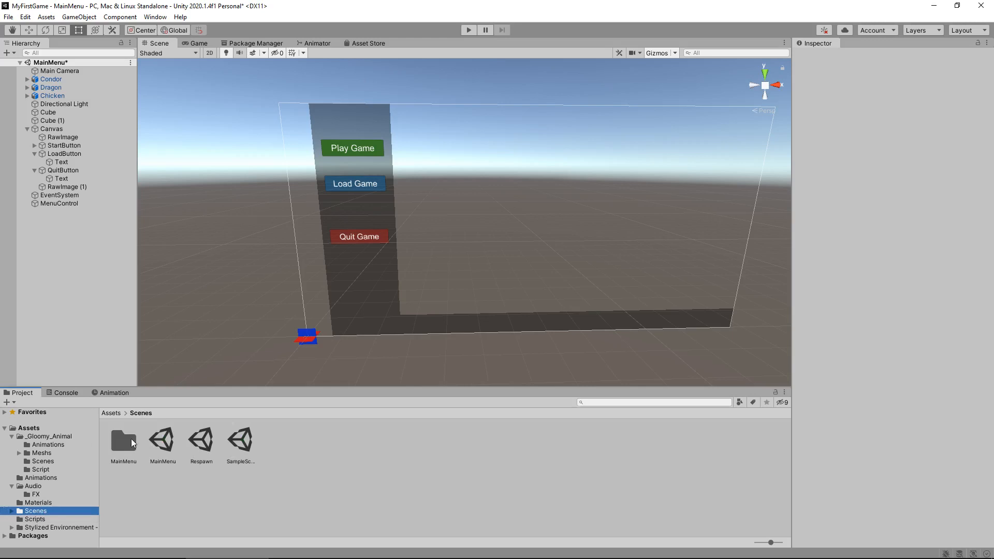
double_click(123, 442)
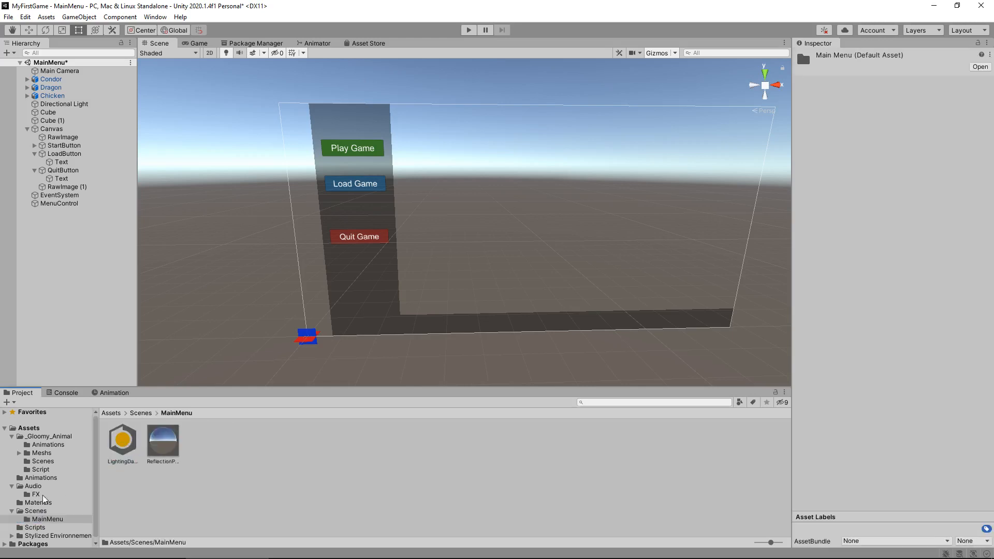
left_click(35, 510)
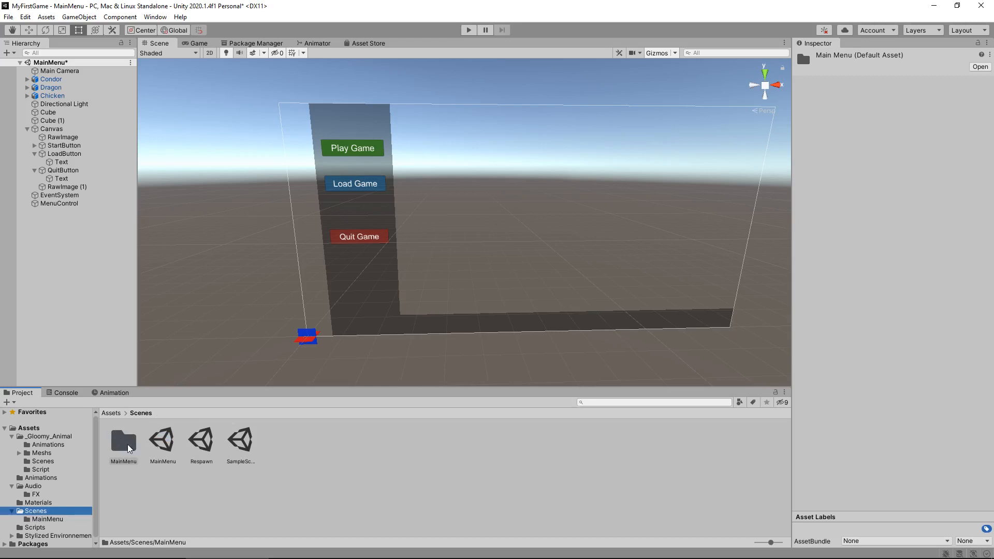
mouse_move(163, 440)
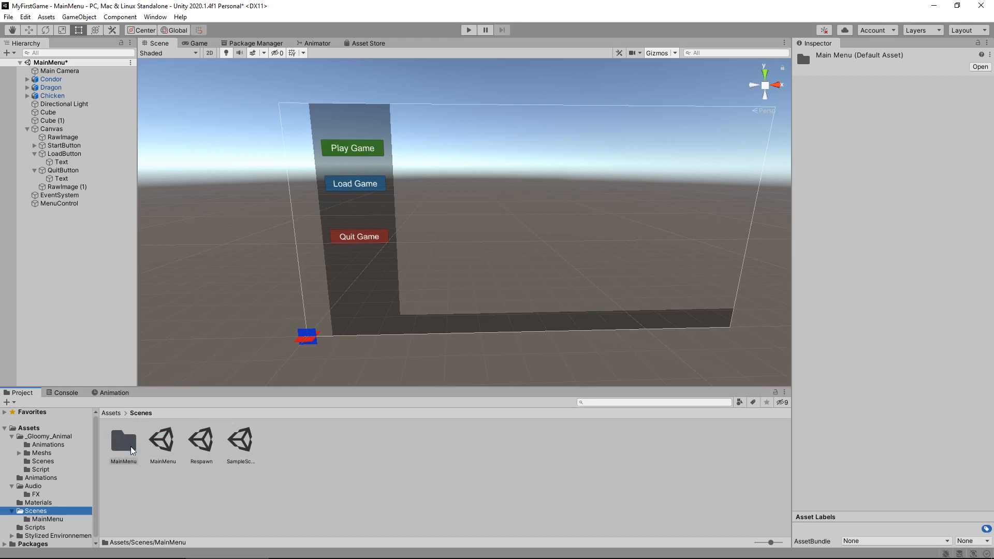
double_click(241, 439)
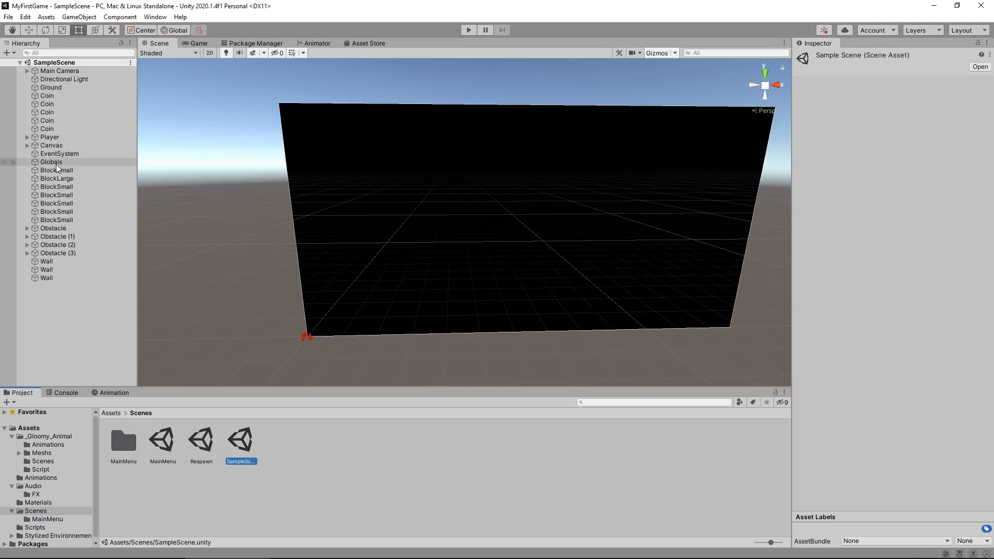
Expand Canvas > PauseMenu and inspect the Quit button and the Globals object.
left_click(26, 145)
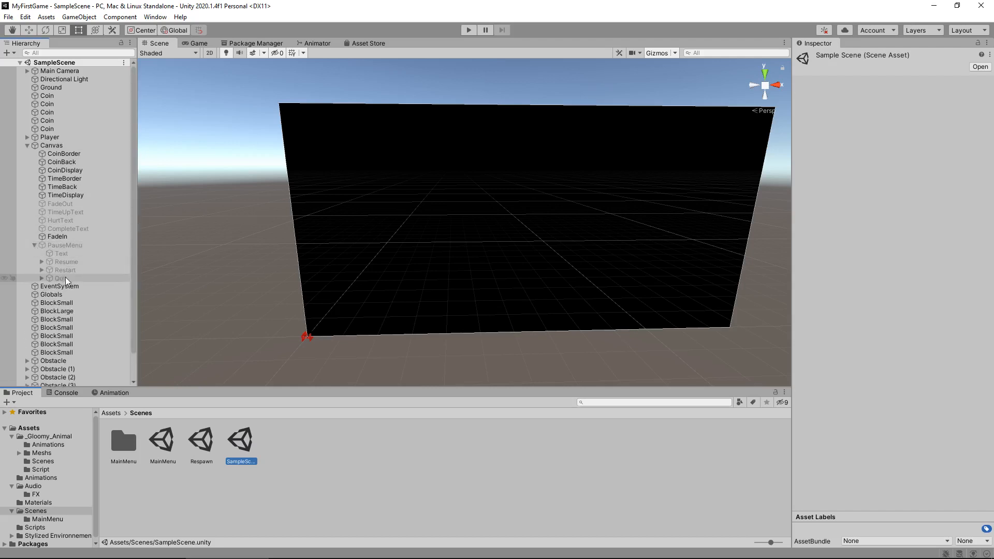
left_click(58, 278)
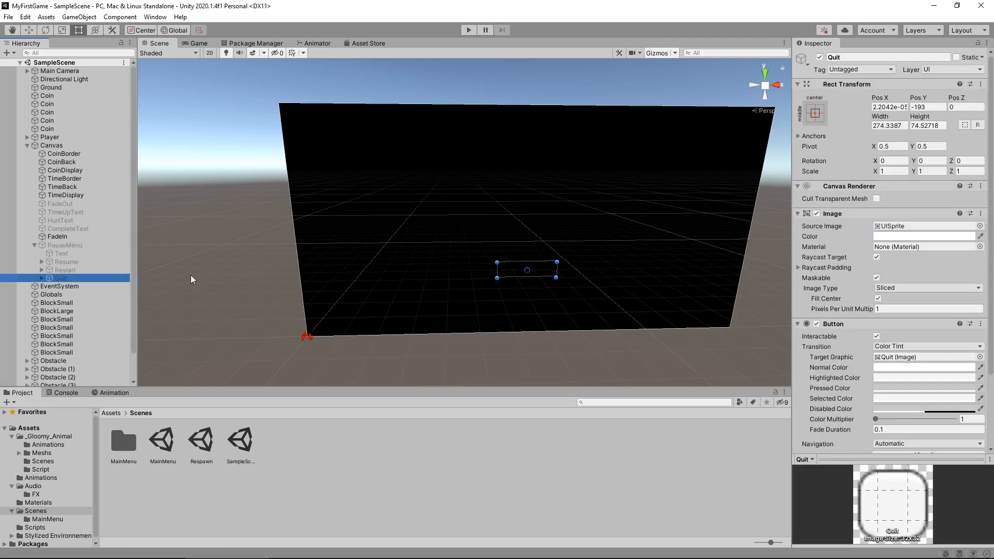
left_click(51, 294)
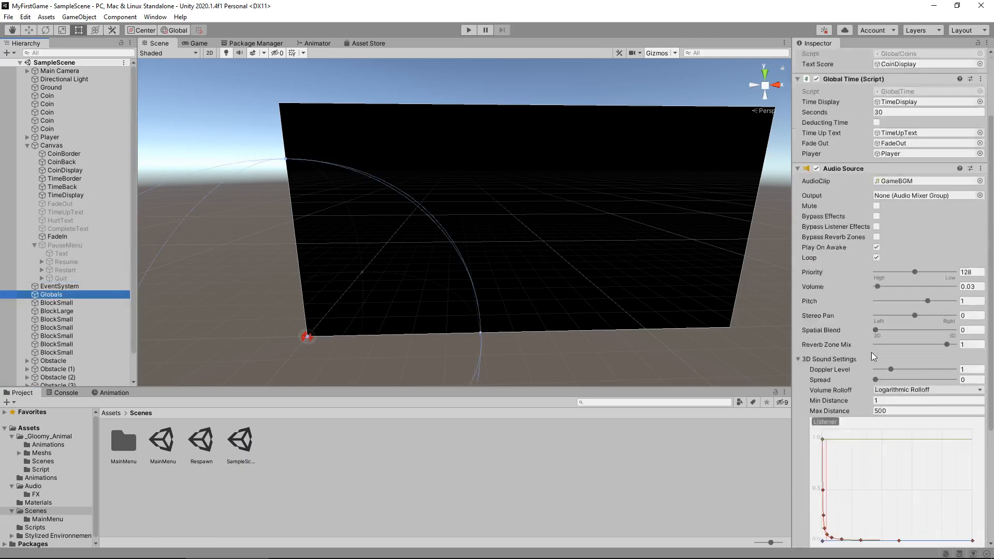
Add a QuitLevel method to PauseGame that loads scene 2, and save the script.
left_click(36, 527)
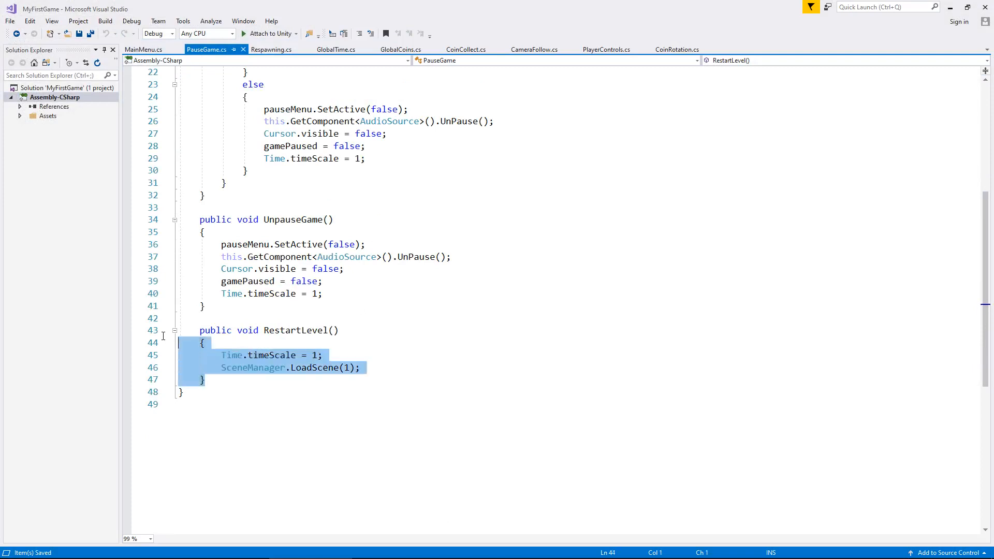
left_click(205, 378)
type("public void QuitLevel(")
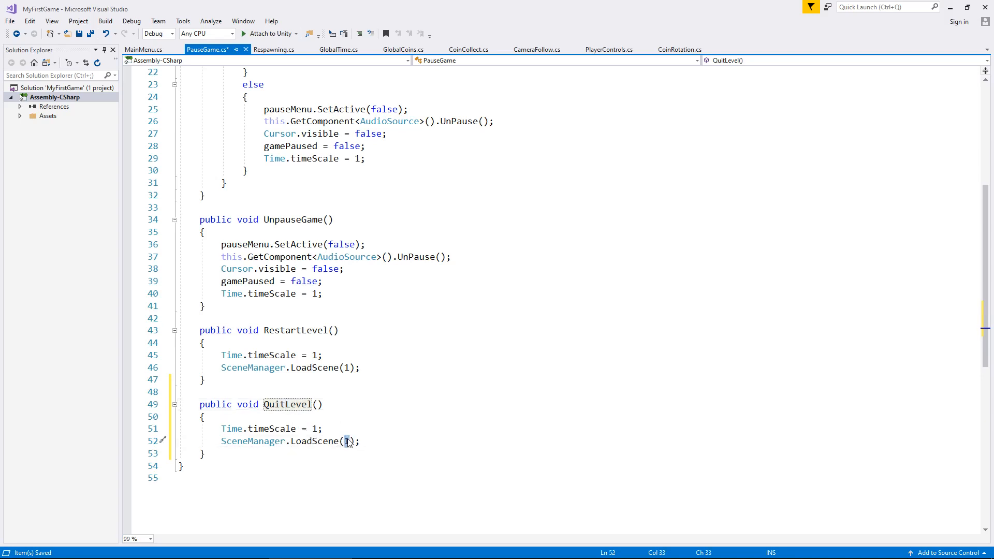
type("2")
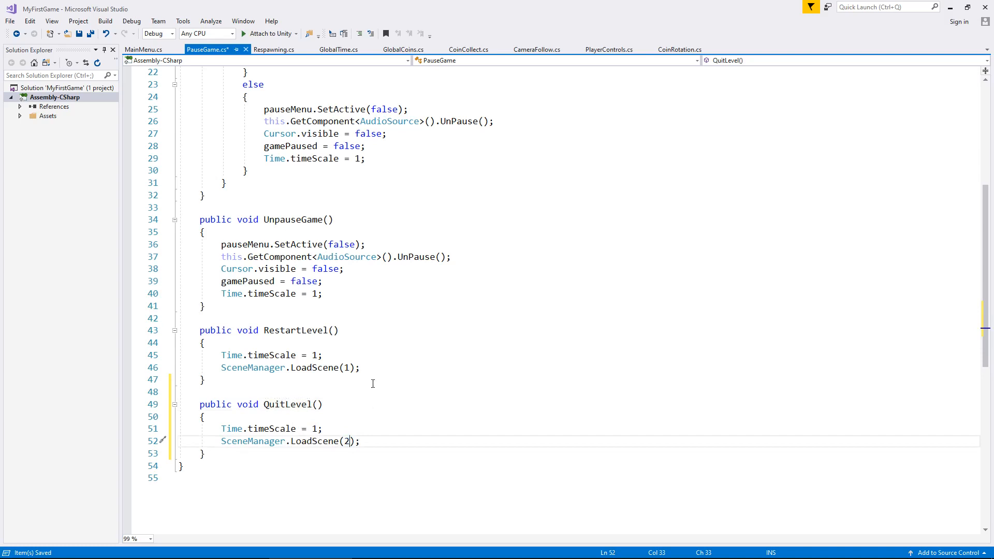
mouse_move(374, 385)
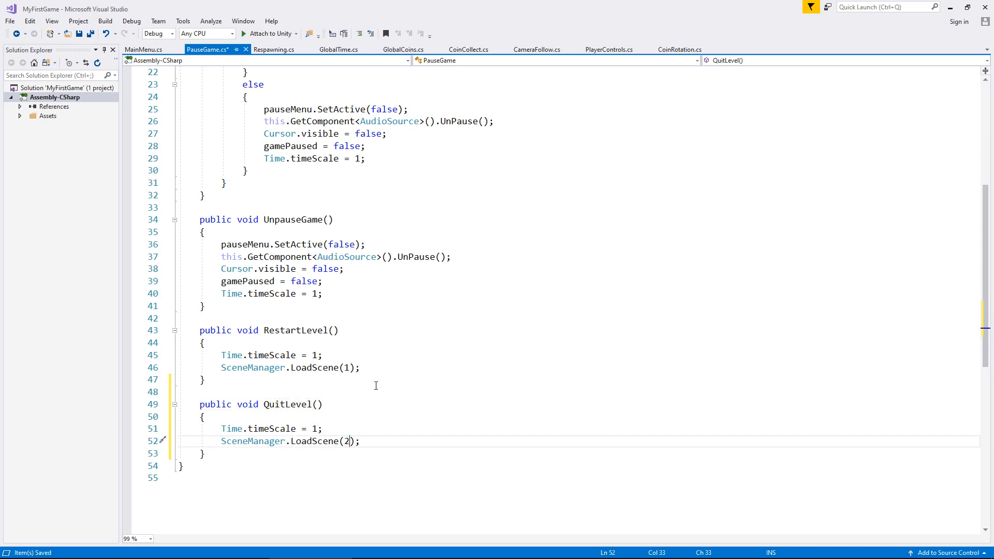
key("ctrl+s")
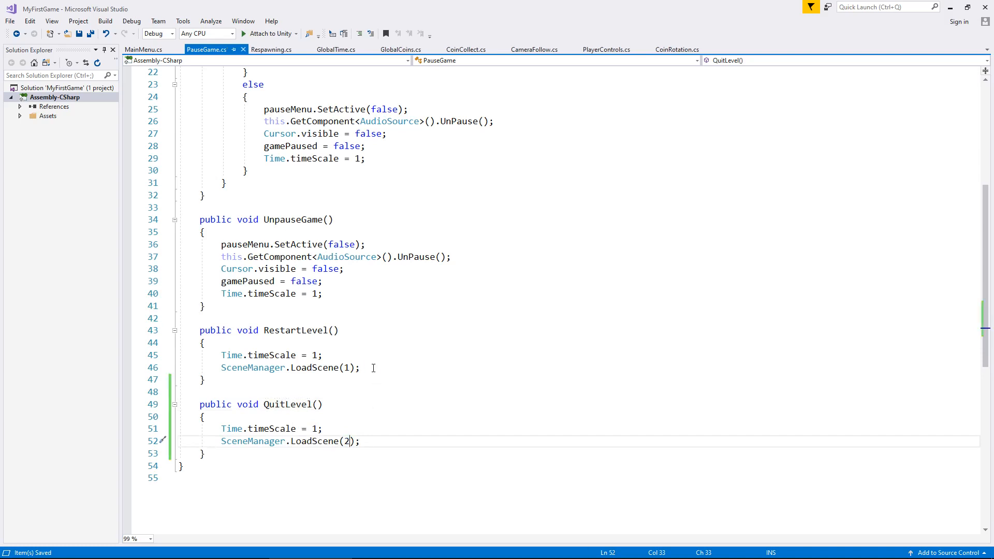
mouse_move(950, 8)
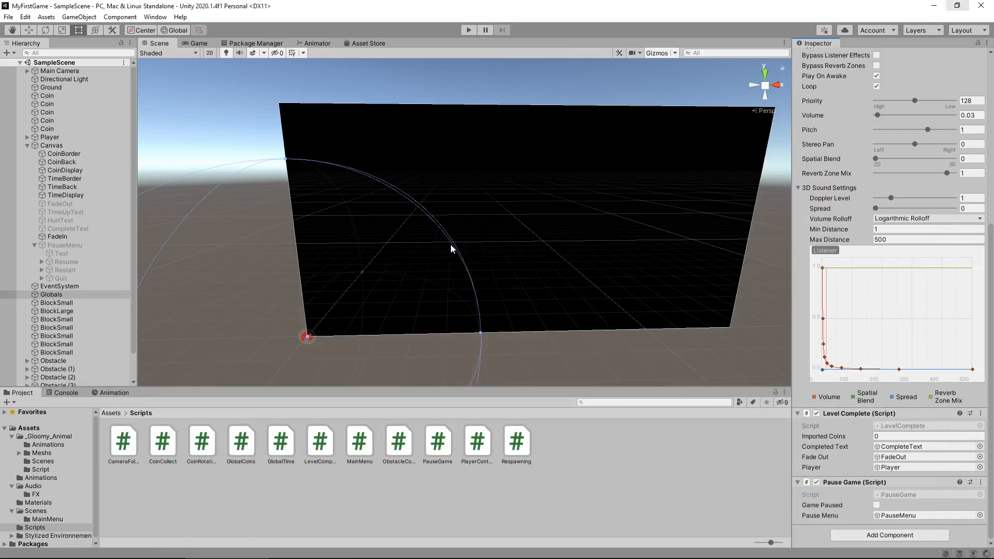
Set the pause menu Quit button's On Click to PauseGame.QuitLevel on Globals.
left_click(61, 278)
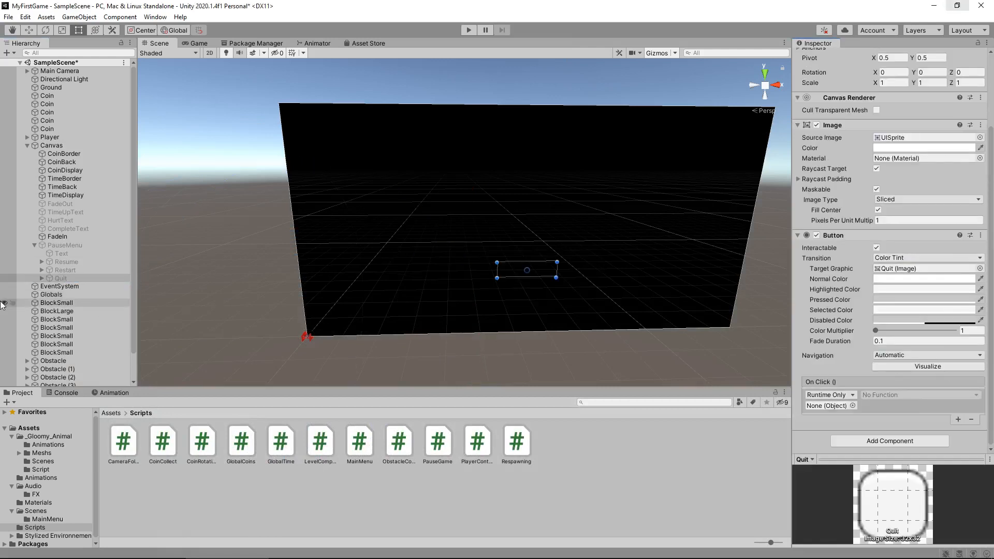
left_click(826, 405)
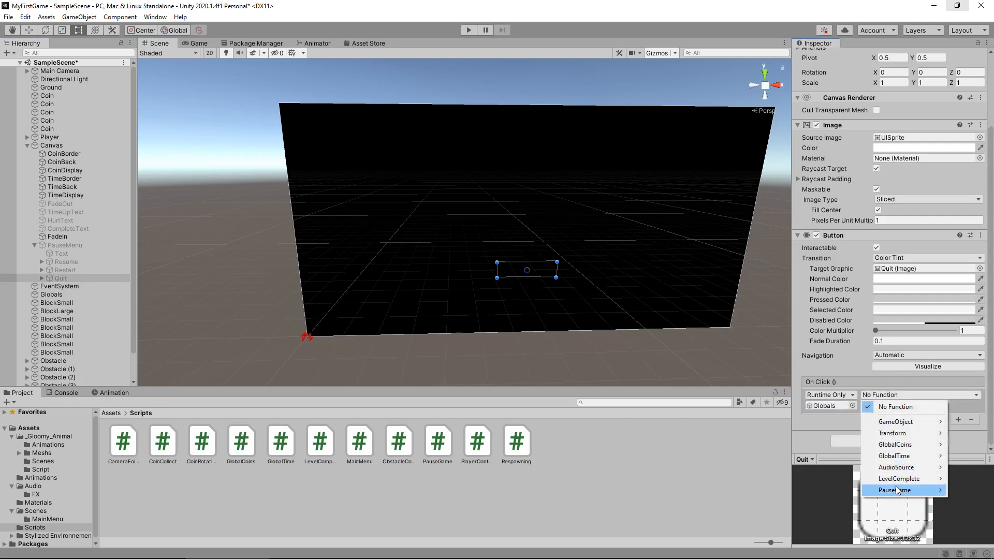
left_click(899, 489)
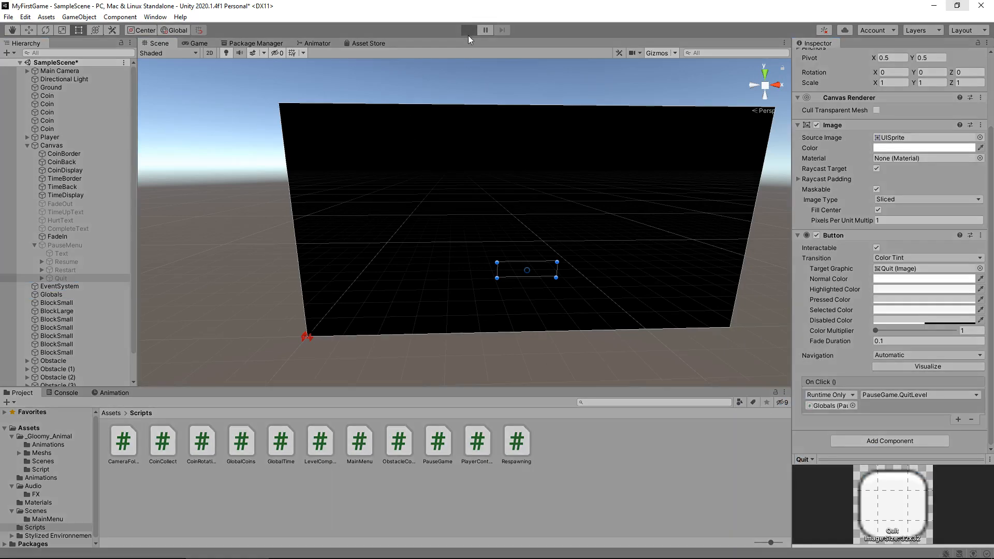
mouse_move(428, 95)
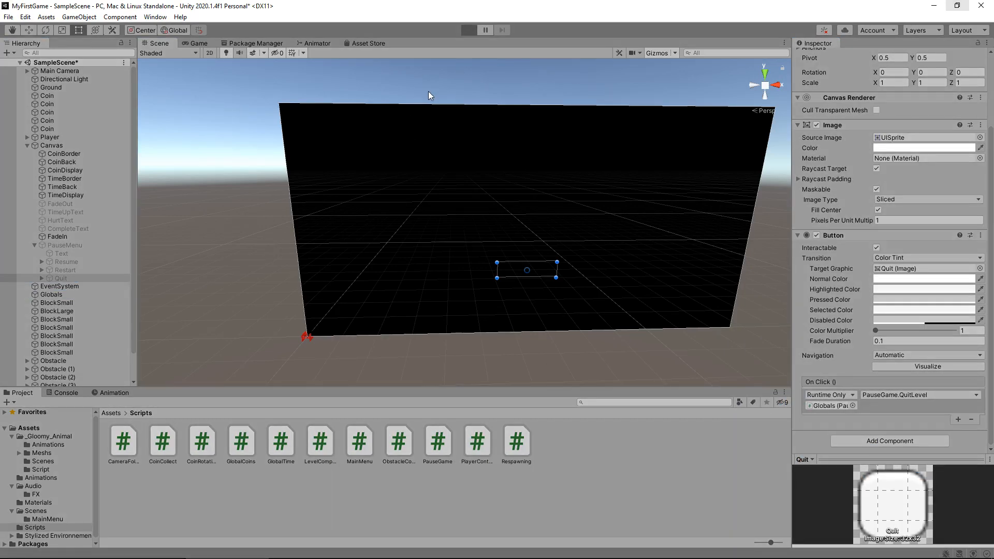
left_click(468, 30)
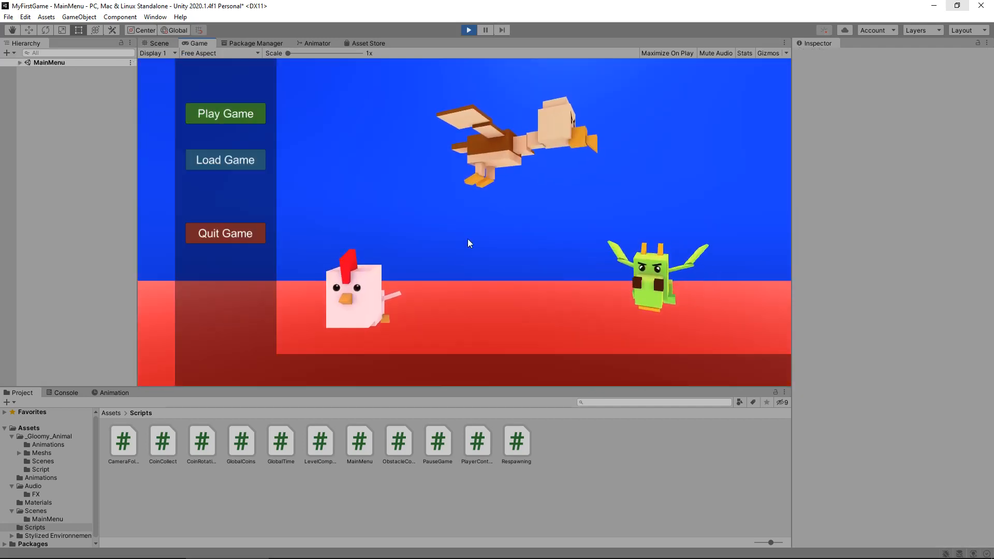
left_click(225, 114)
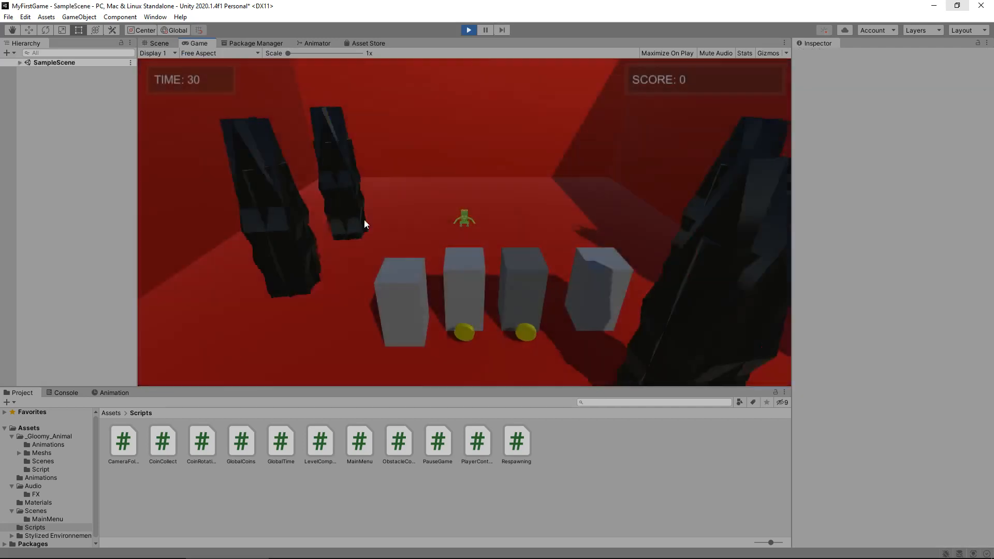
left_click(468, 30)
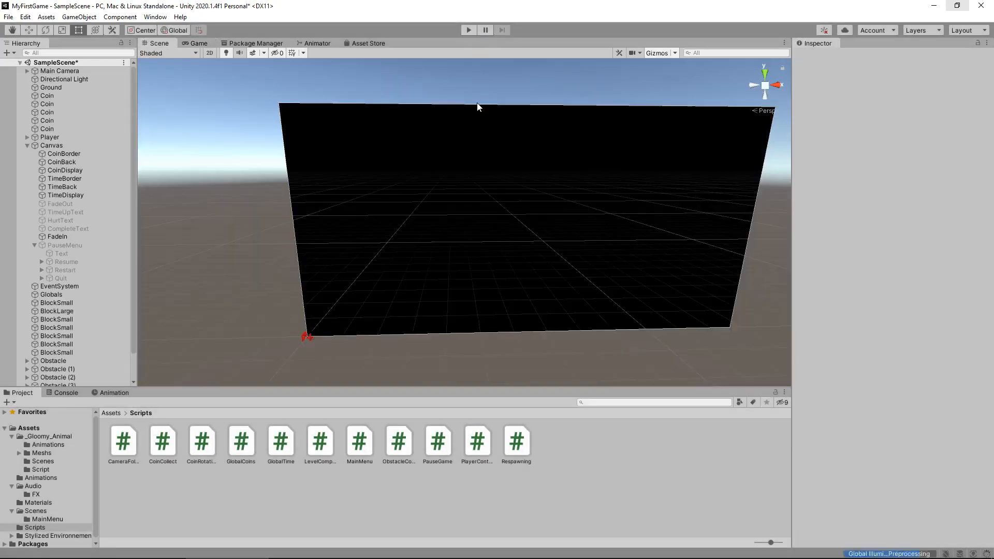